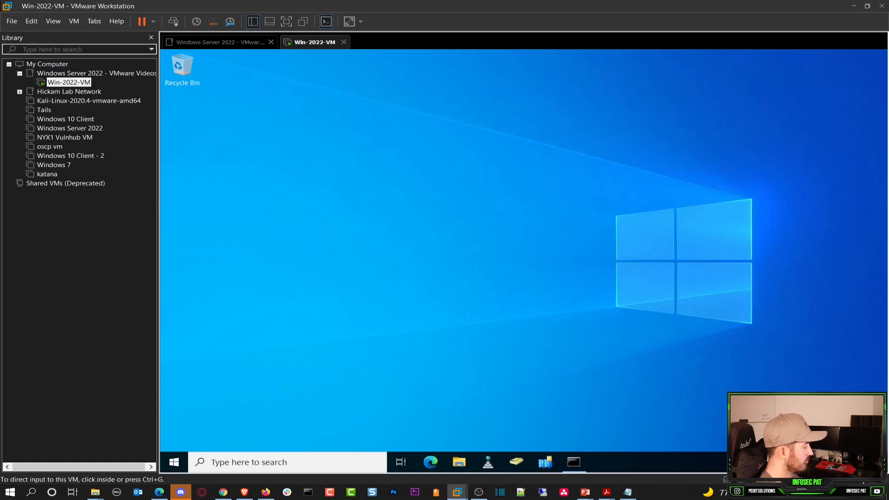
pyautogui.moveTo(585, 490)
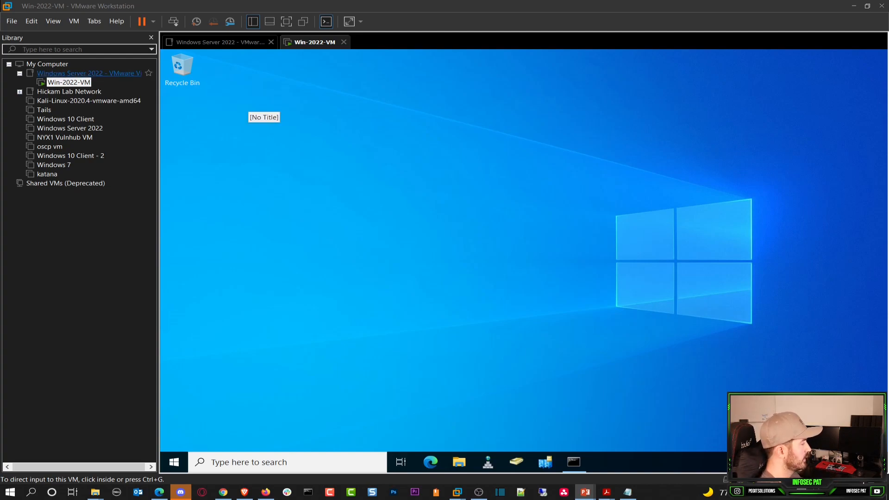
# Start a new virtual machine from the Windows 11 installer image in the Windows OSs 2021 folder.
pyautogui.click(11, 21)
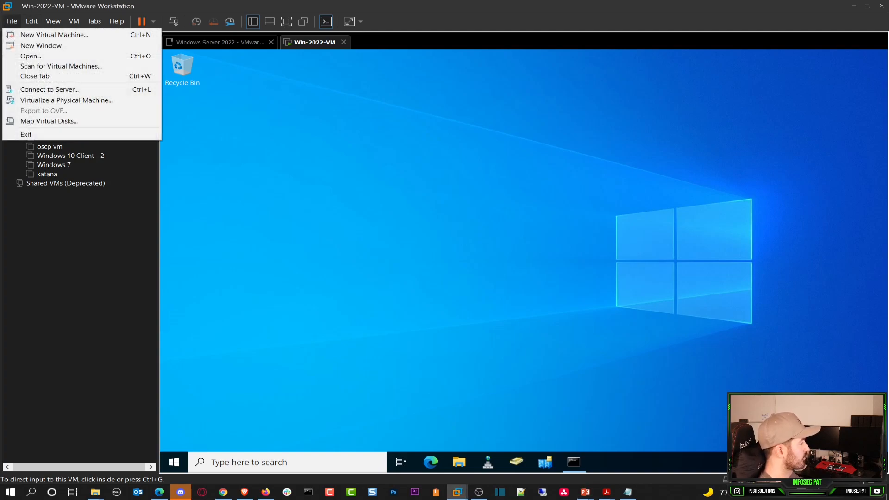
pyautogui.click(54, 35)
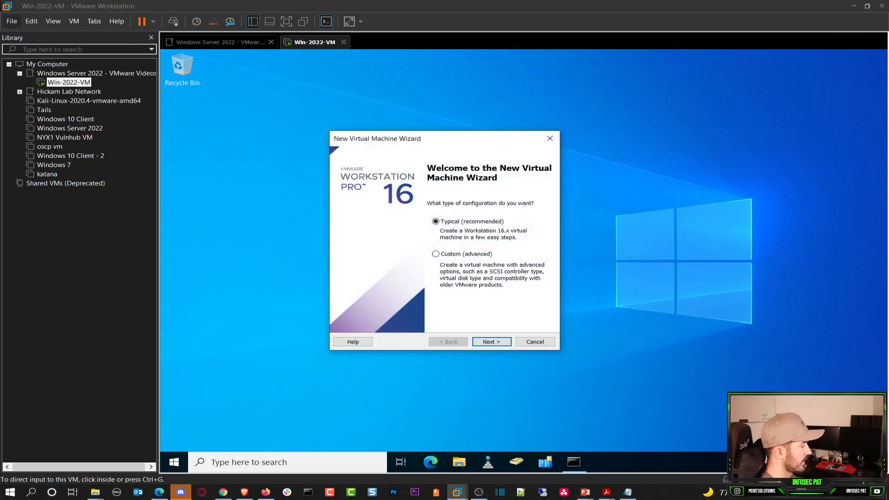
pyautogui.click(490, 341)
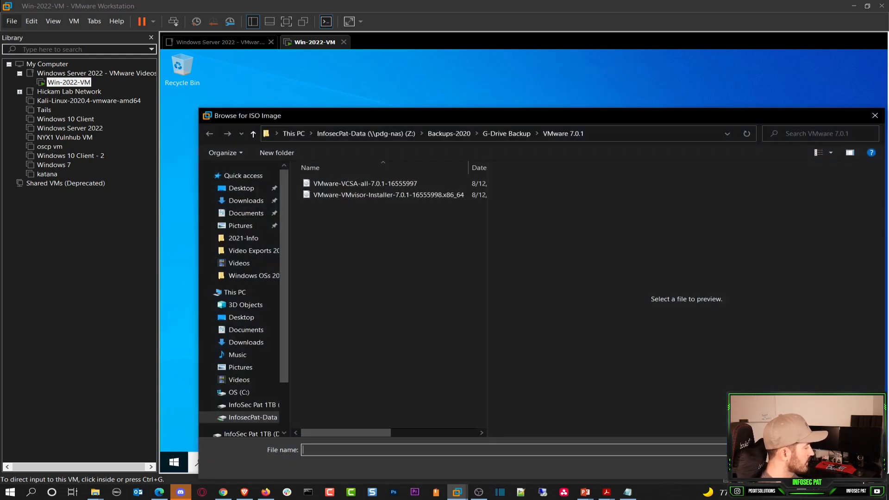
pyautogui.doubleClick(258, 276)
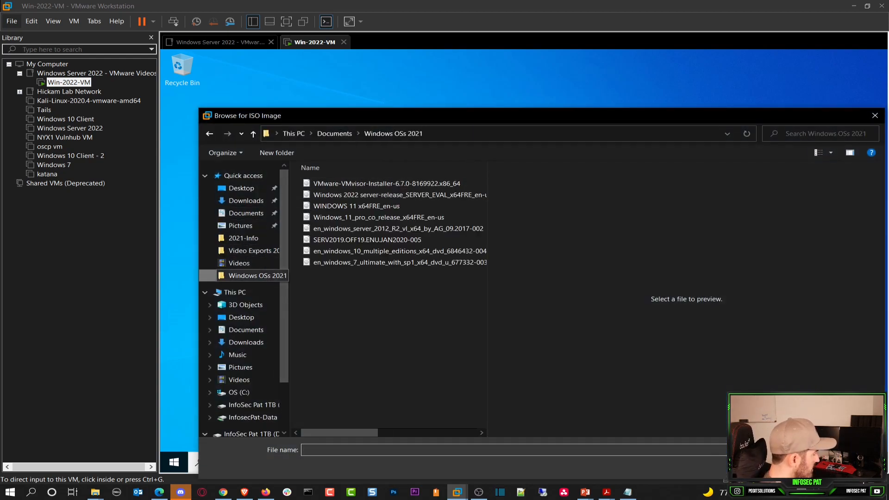
pyautogui.click(355, 205)
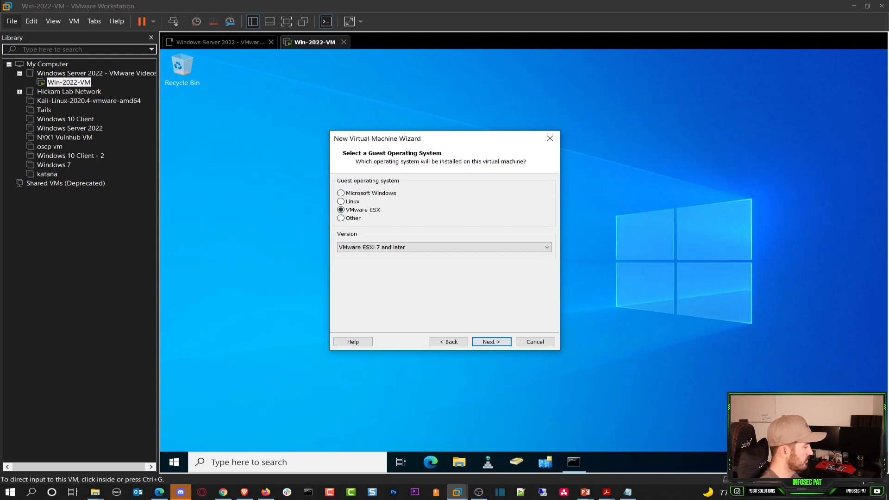
# Choose Microsoft Windows as guest type, name it Windows 11, and reach the summary.
pyautogui.click(341, 192)
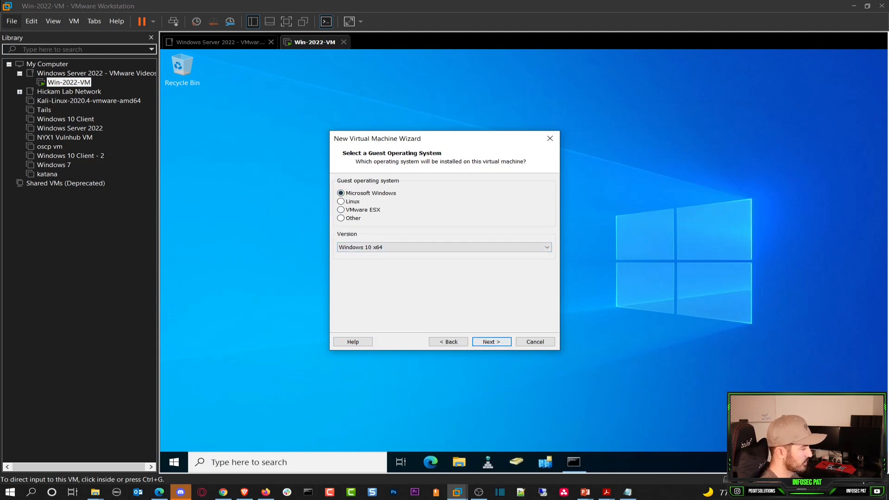
pyautogui.click(491, 341)
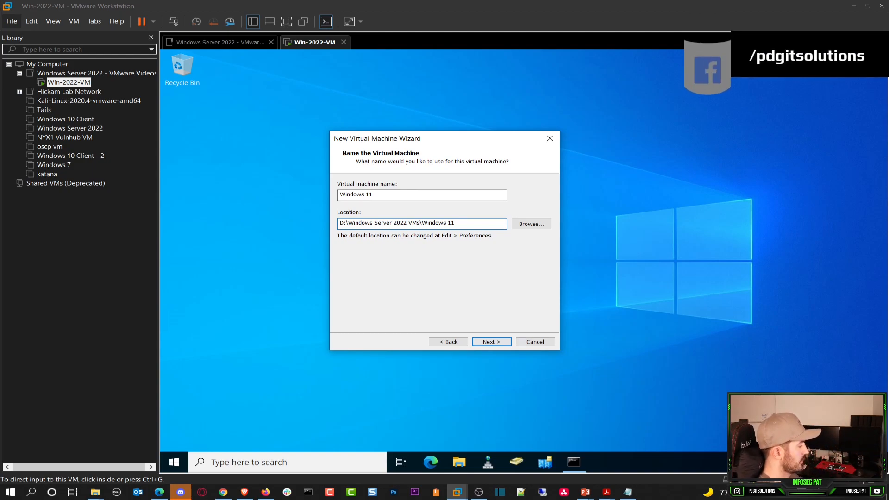
pyautogui.click(491, 342)
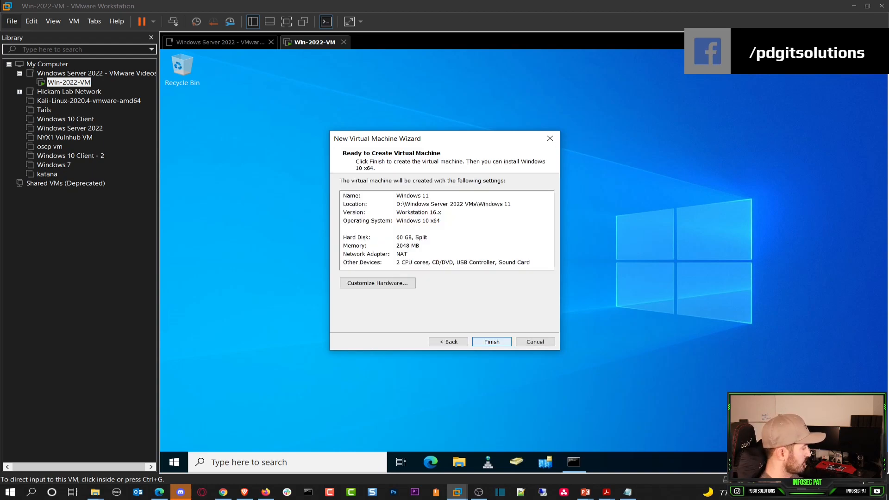
# Customize hardware: 4 GB memory, custom VMnet8 network, sound card and printer removed.
pyautogui.click(377, 283)
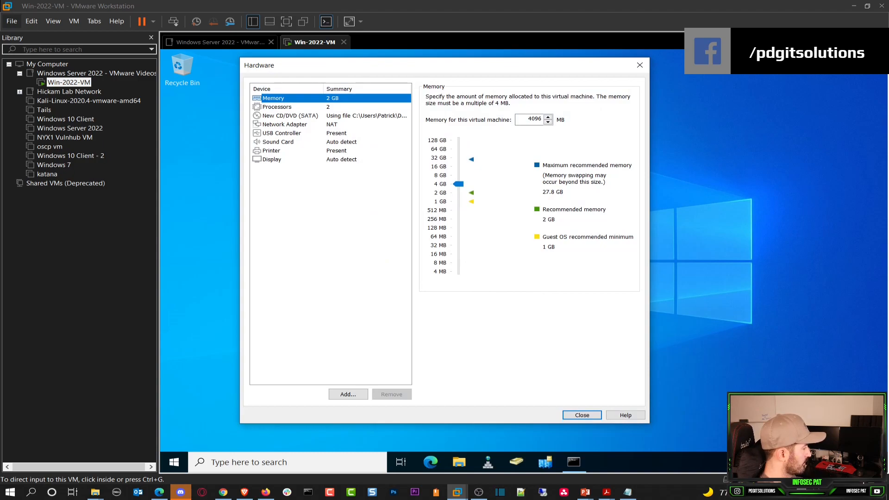
pyautogui.click(284, 124)
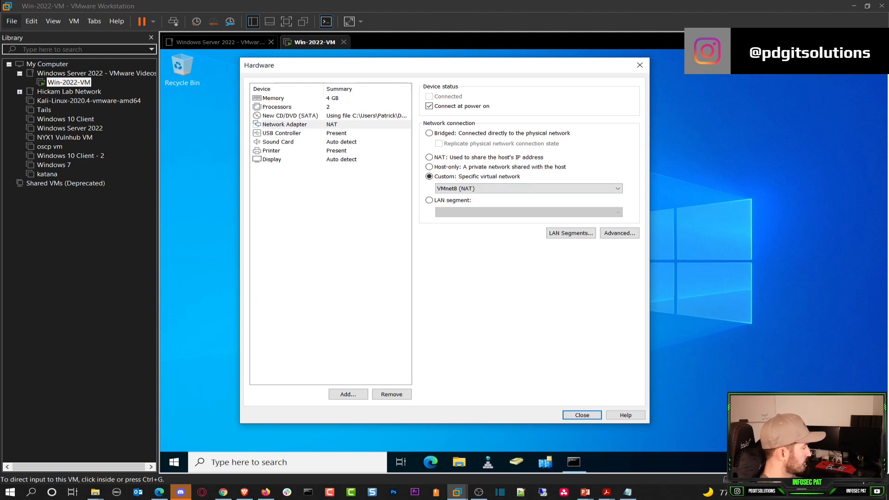
pyautogui.click(278, 140)
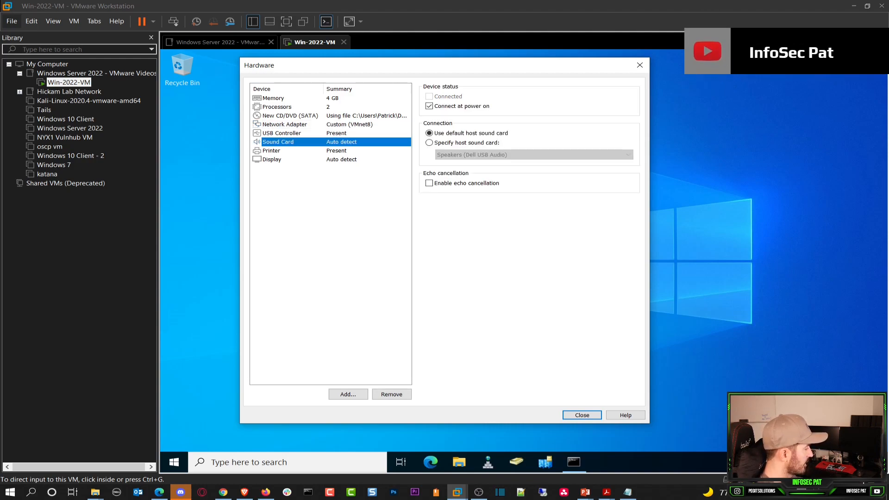
pyautogui.click(391, 395)
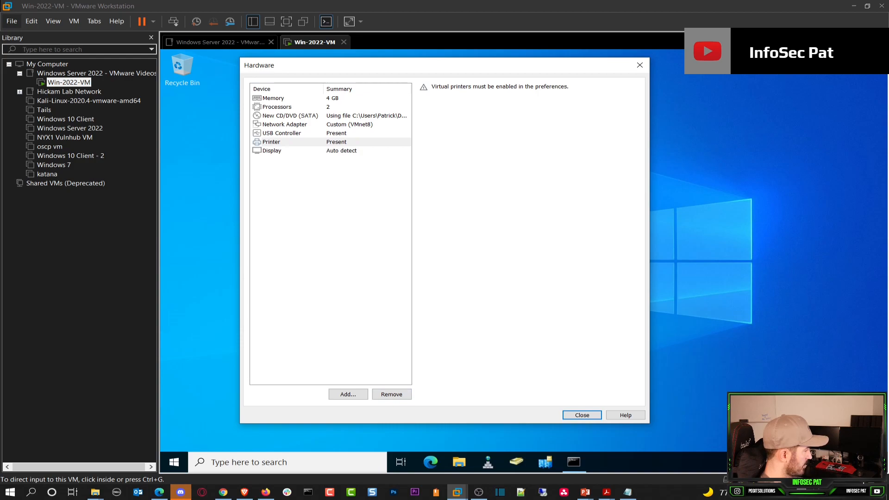
pyautogui.click(271, 141)
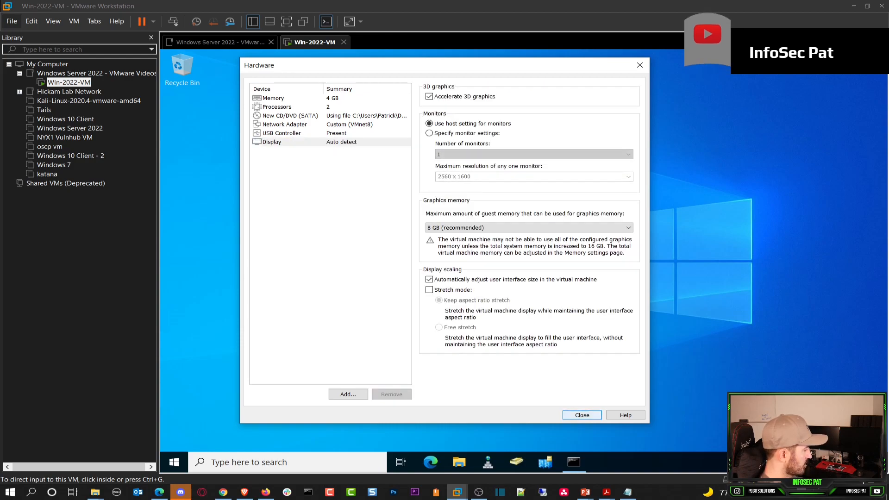
pyautogui.click(581, 415)
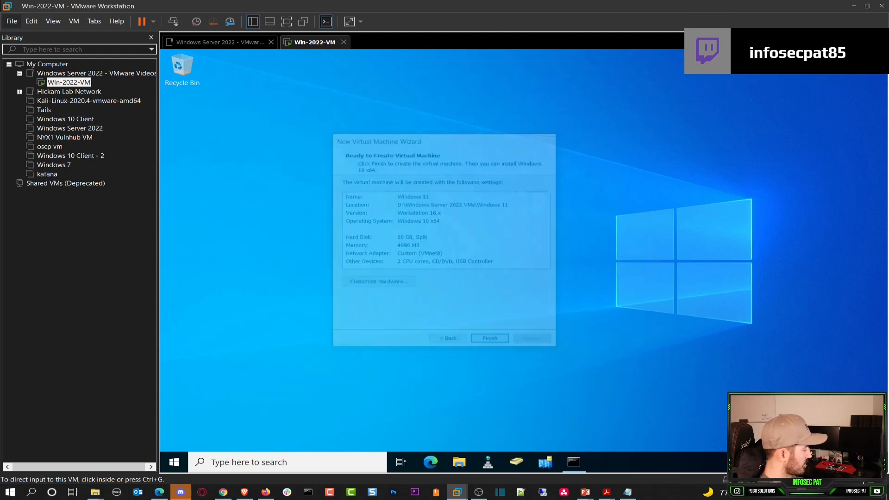
# Create the Windows 11 VM and file it under the Windows Server 2022 - VMware Videos folder.
pyautogui.click(489, 338)
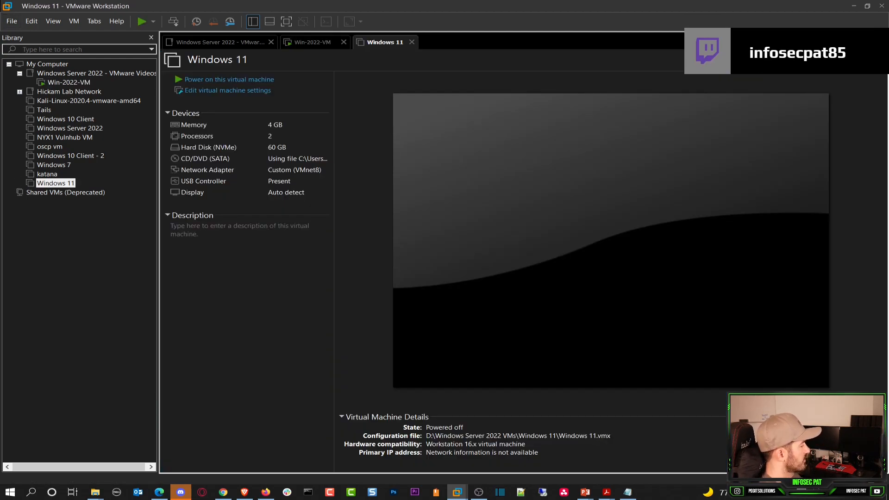
pyautogui.moveTo(55, 182)
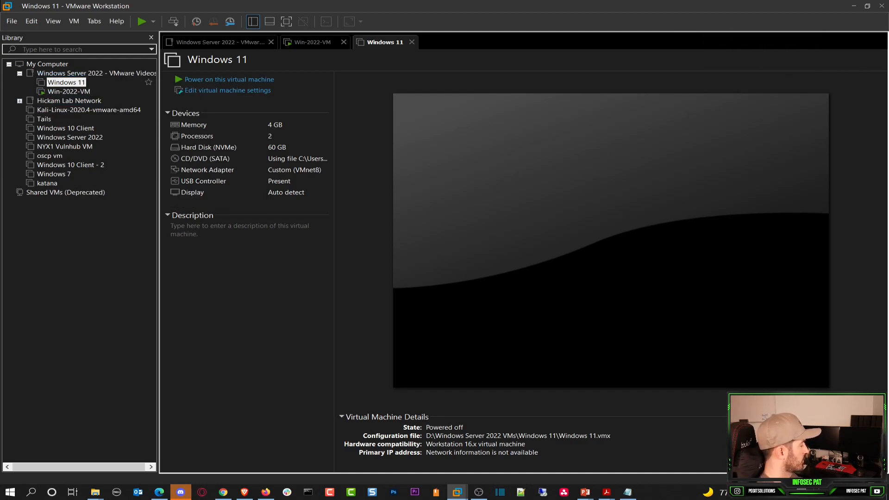
pyautogui.click(96, 72)
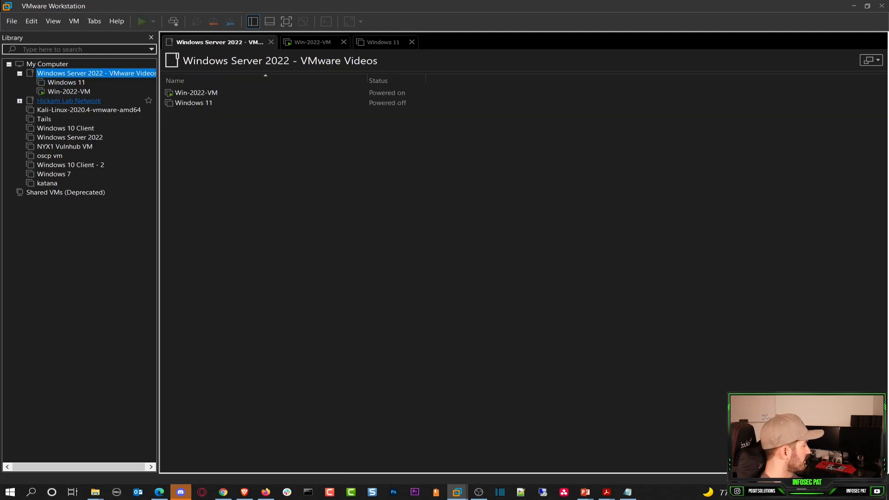
pyautogui.click(384, 42)
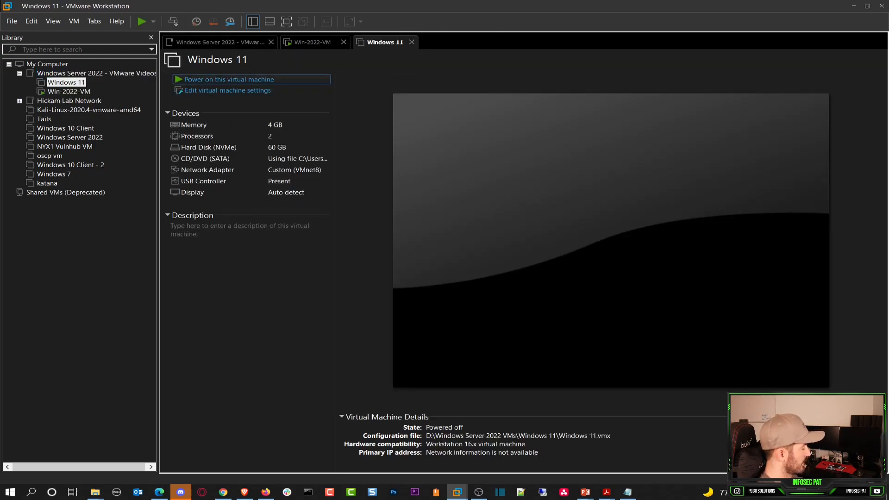
# Power on the VM and begin Windows setup with default language, without a product key.
pyautogui.click(228, 80)
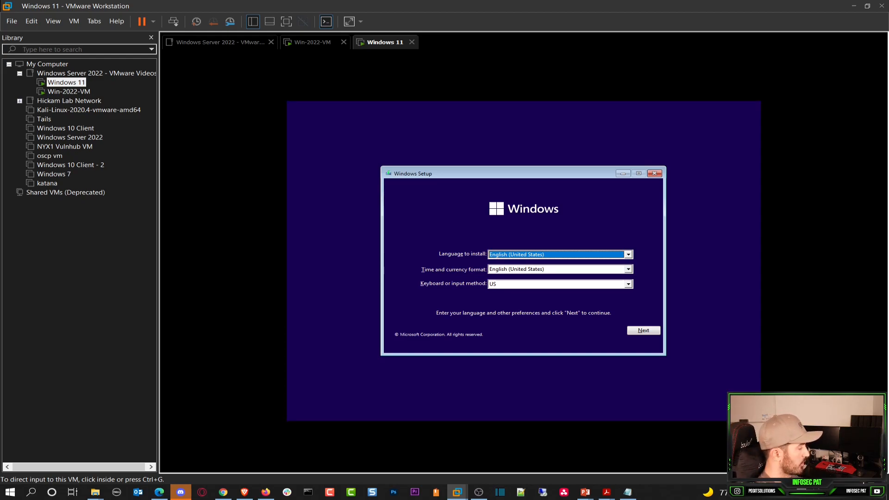
pyautogui.click(643, 330)
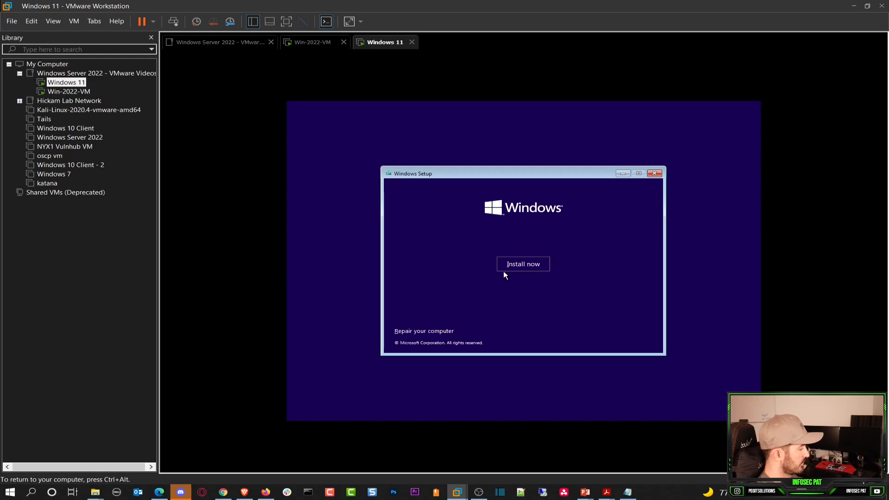
pyautogui.click(522, 264)
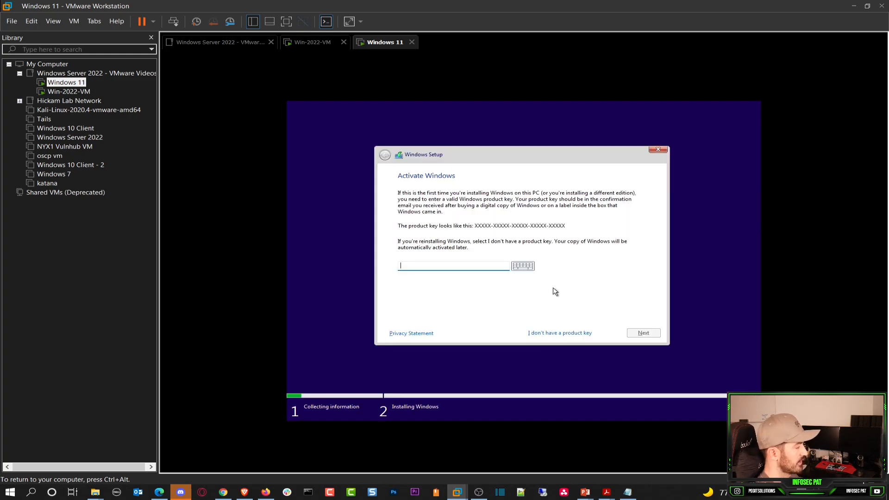
pyautogui.moveTo(409, 197)
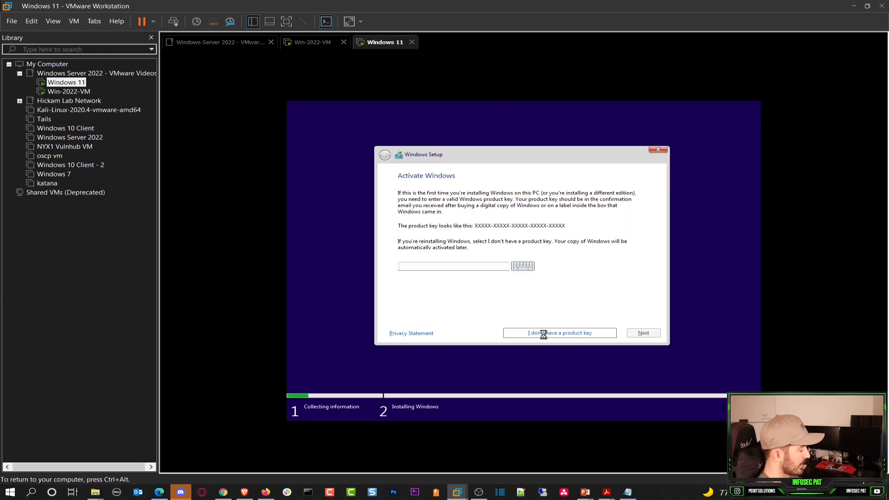
pyautogui.click(560, 332)
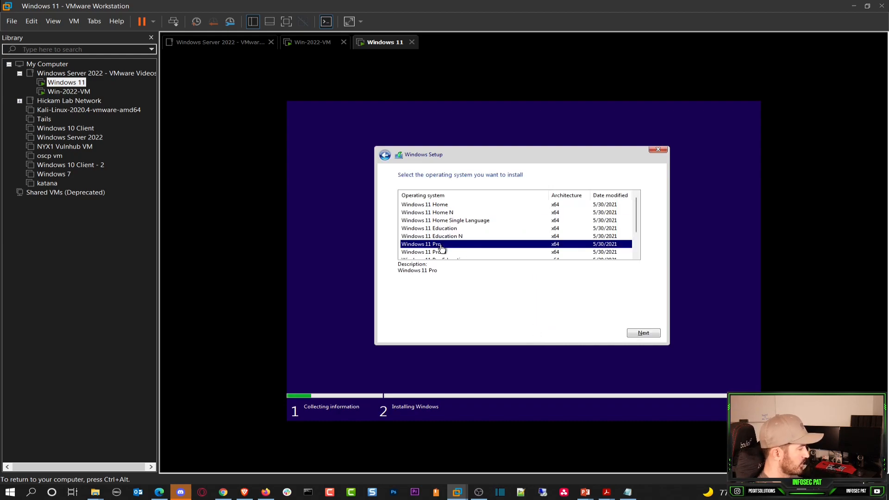
pyautogui.moveTo(551, 287)
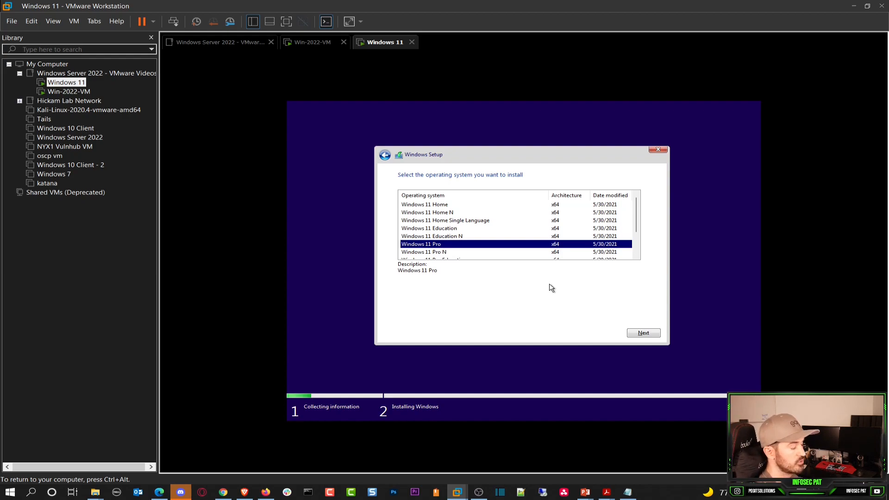
pyautogui.moveTo(614, 294)
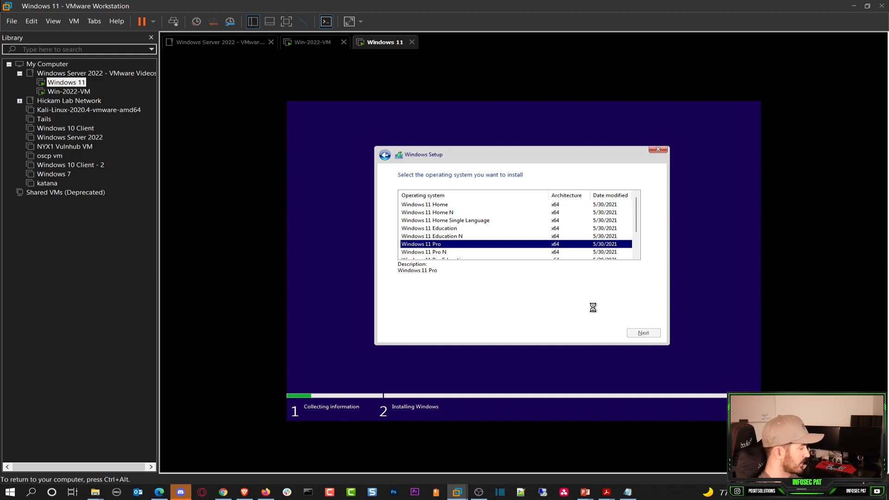
# Select Windows 11 Pro, accept the license terms and choose a custom clean install.
pyautogui.click(643, 333)
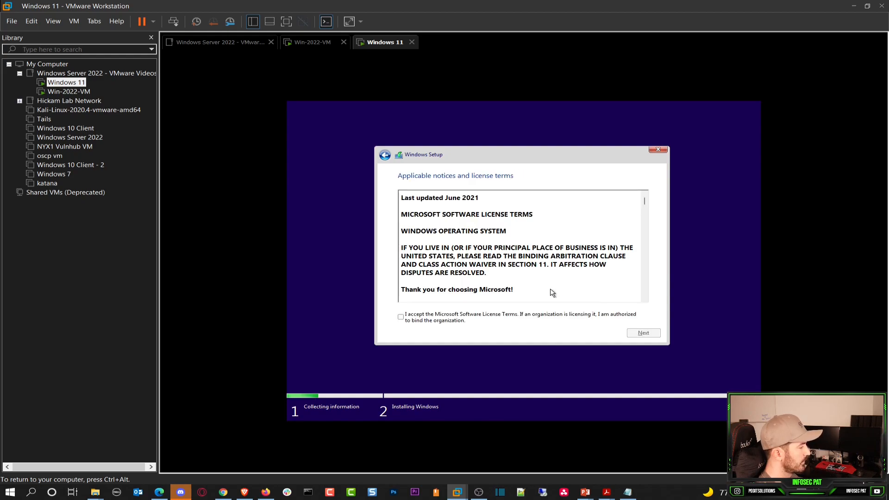
pyautogui.click(643, 333)
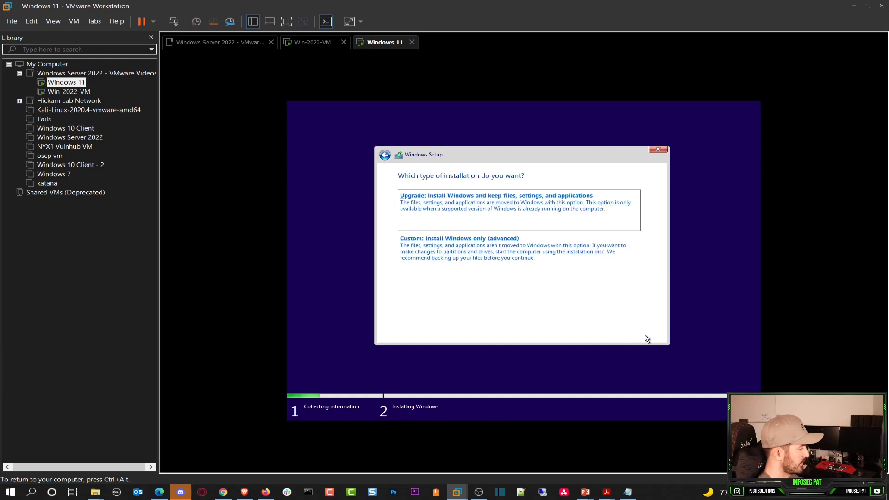
pyautogui.click(460, 238)
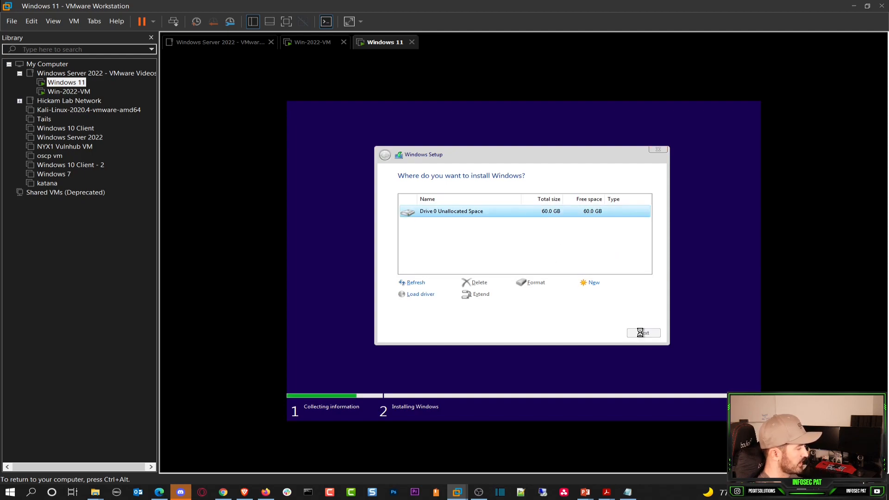
# Install Windows onto the unallocated 60 GB drive and let it reach the region screen.
pyautogui.click(643, 332)
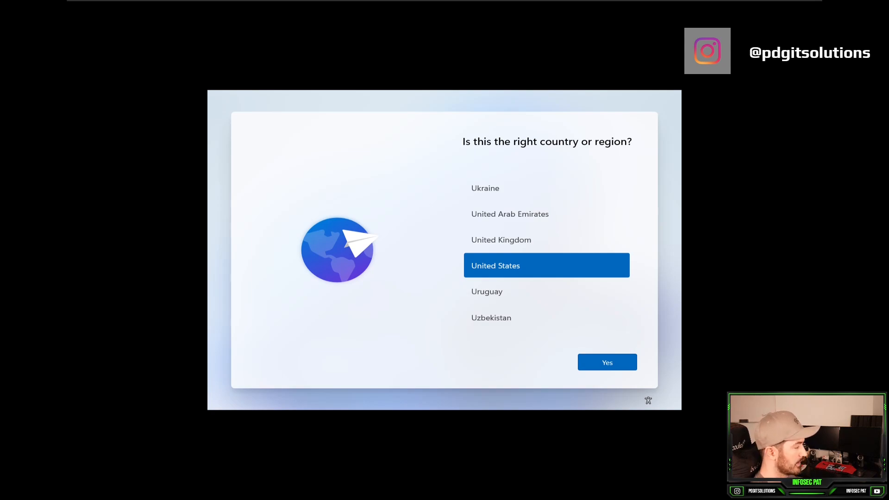
# Confirm United States and the US keyboard layout, skipping a second layout.
pyautogui.click(606, 362)
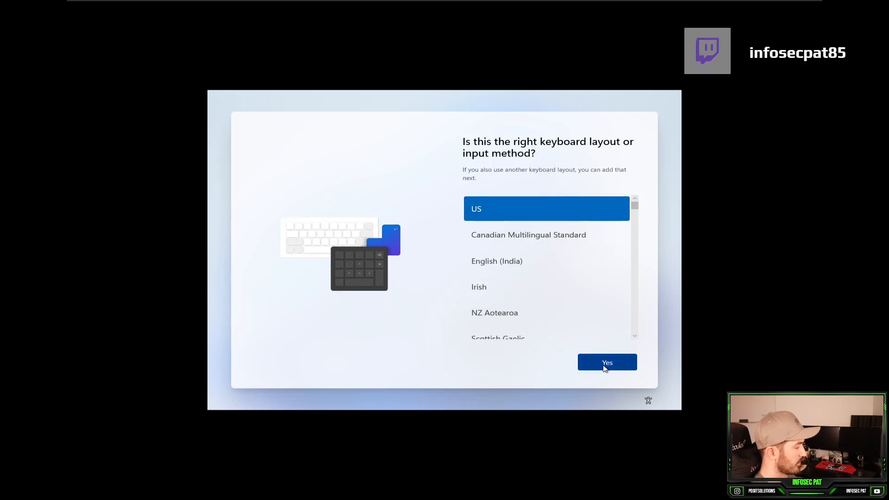
pyautogui.click(607, 362)
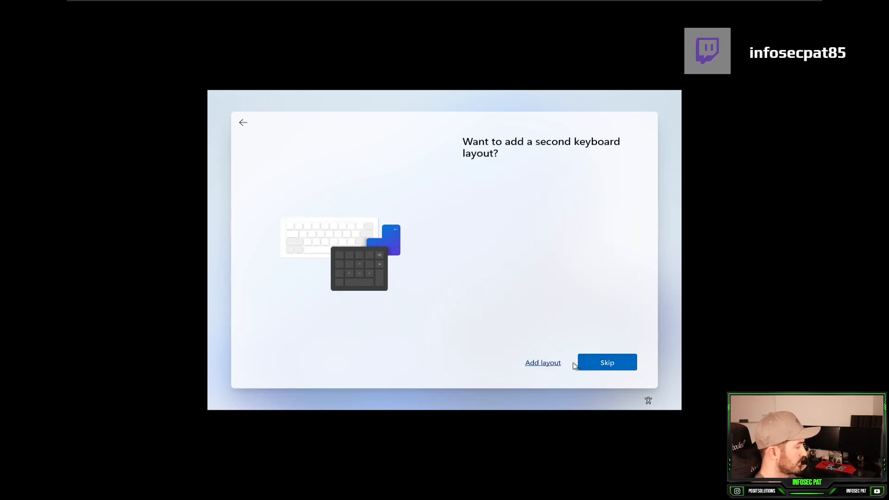
pyautogui.click(605, 362)
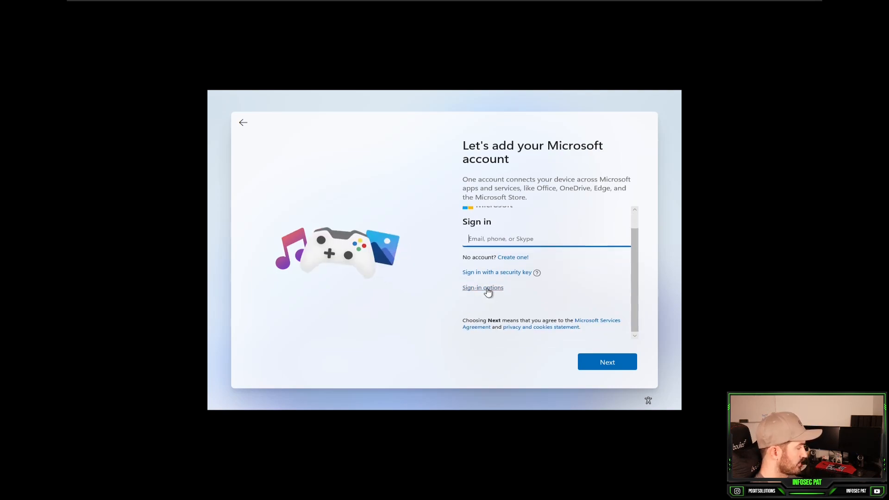
# Choose an offline local account instead of a Microsoft account.
pyautogui.click(483, 287)
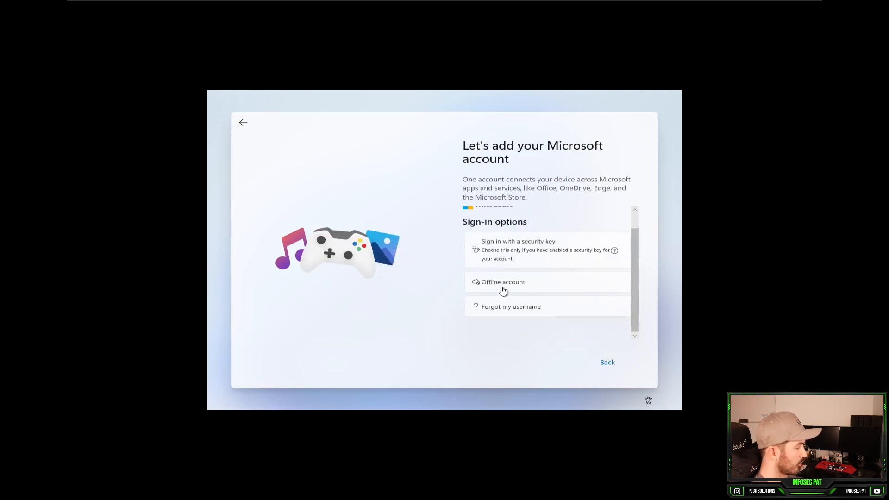
pyautogui.click(503, 282)
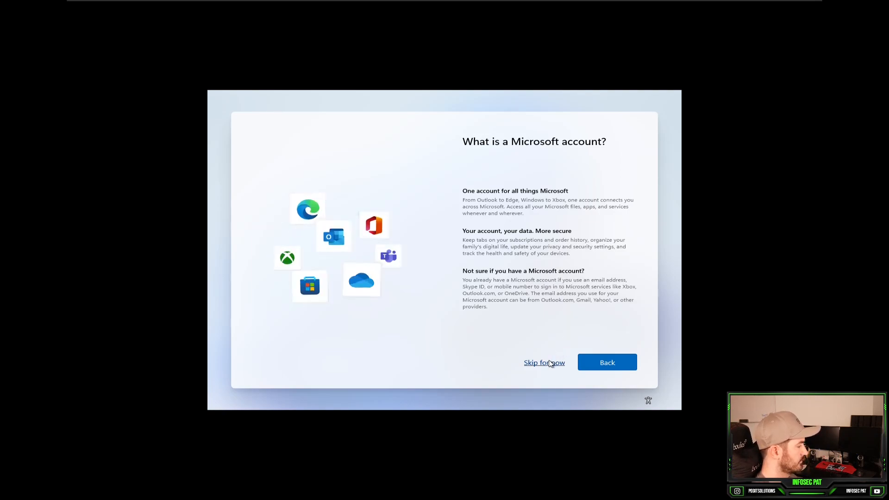
pyautogui.click(544, 362)
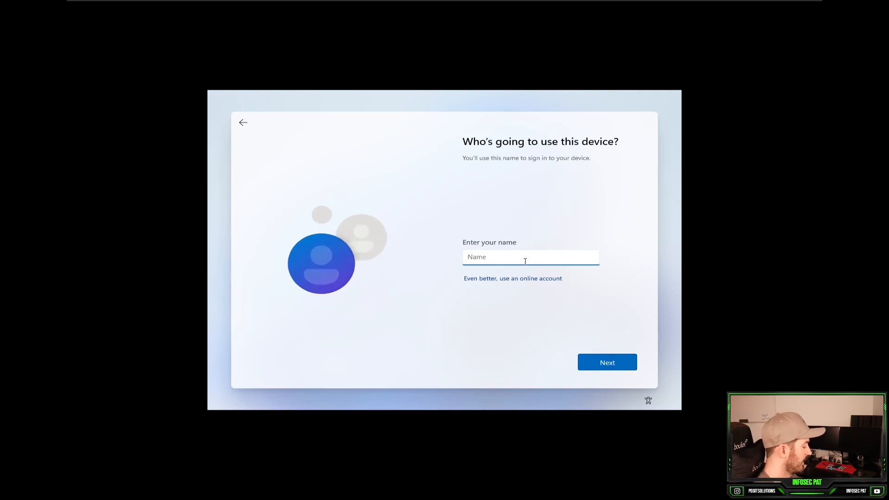
# Name the account Pat and enter and retype its password.
pyautogui.write('Pat')
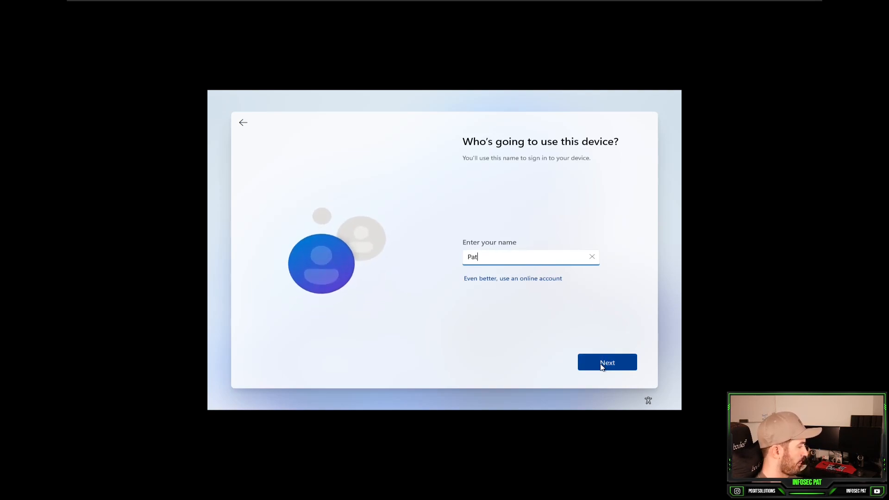
pyautogui.click(605, 362)
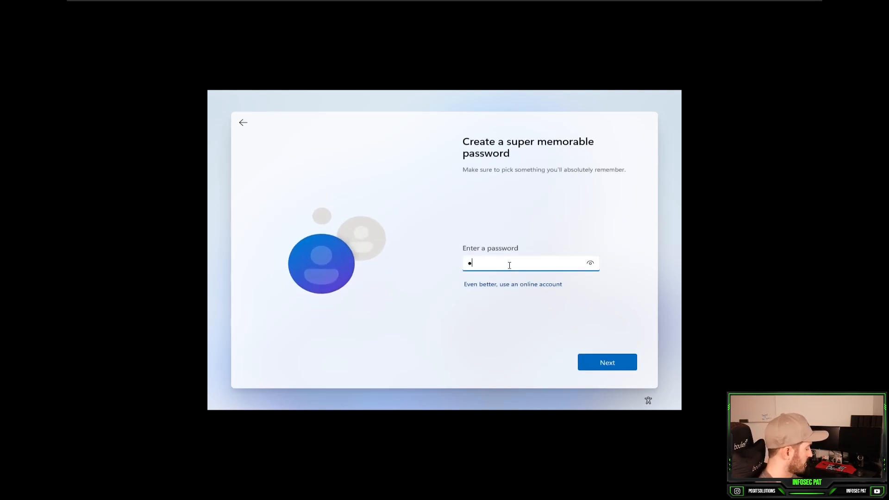
pyautogui.write('password')
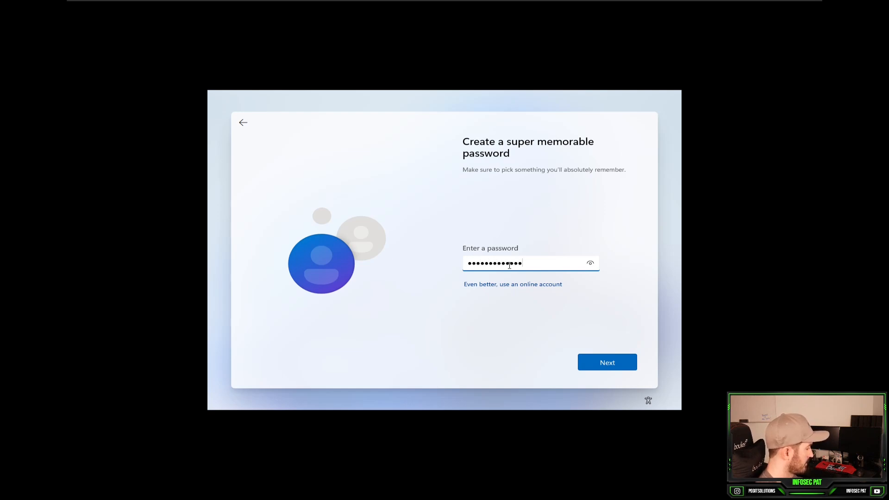
pyautogui.click(605, 362)
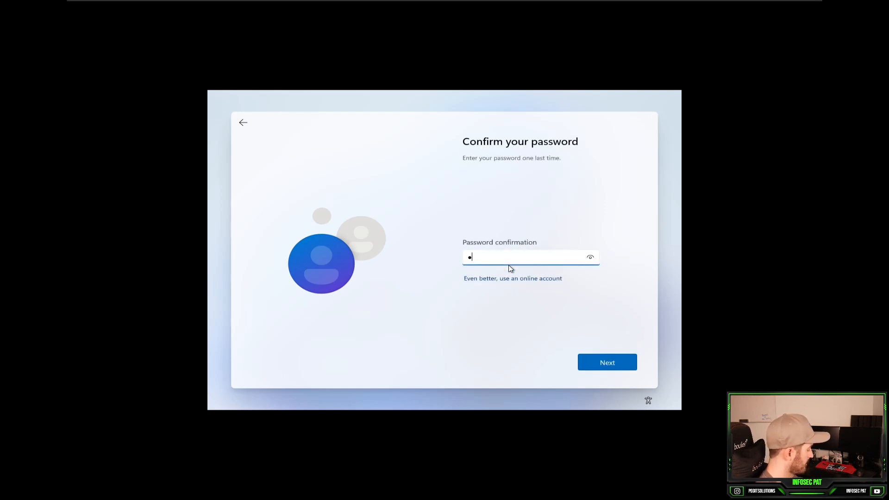
pyautogui.write('password')
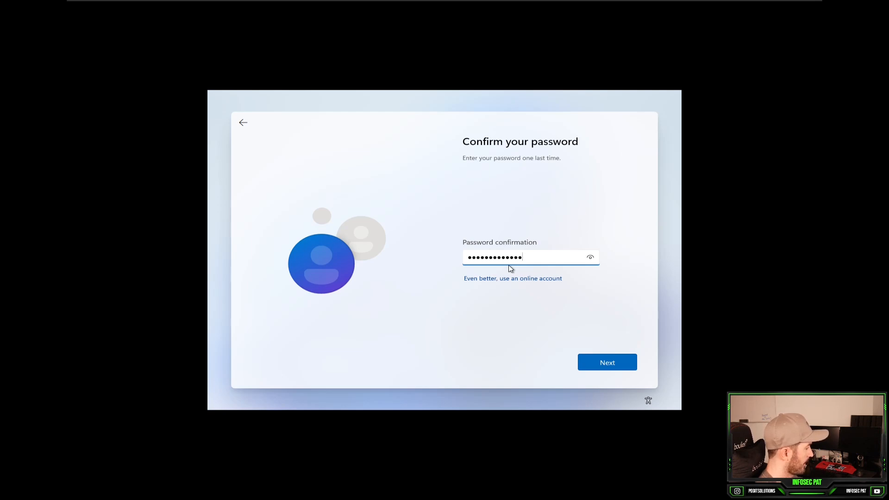
pyautogui.click(606, 362)
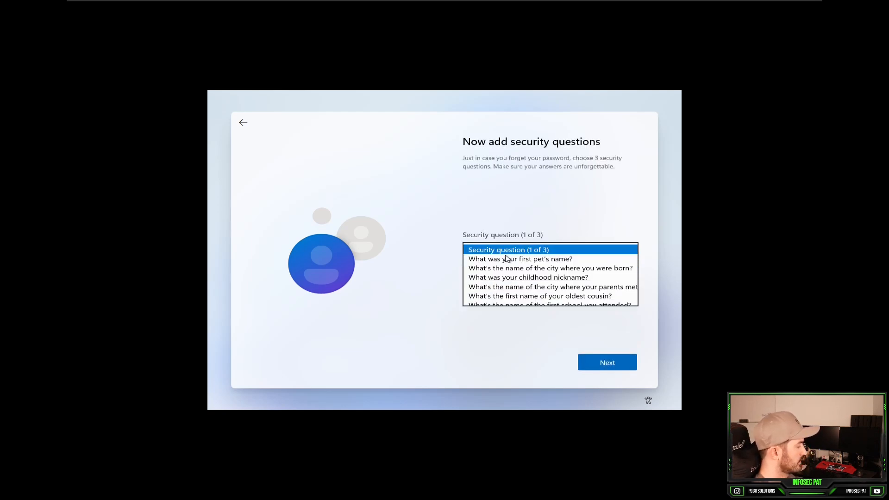
pyautogui.click(520, 258)
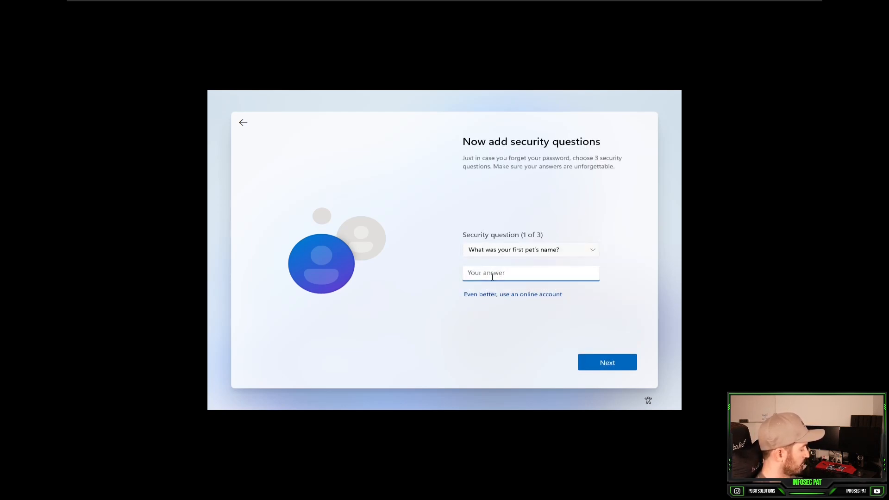
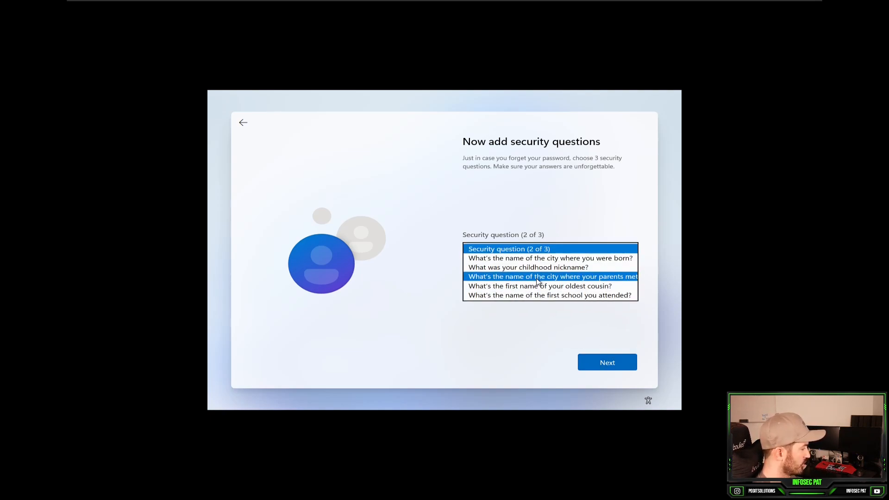
pyautogui.click(552, 276)
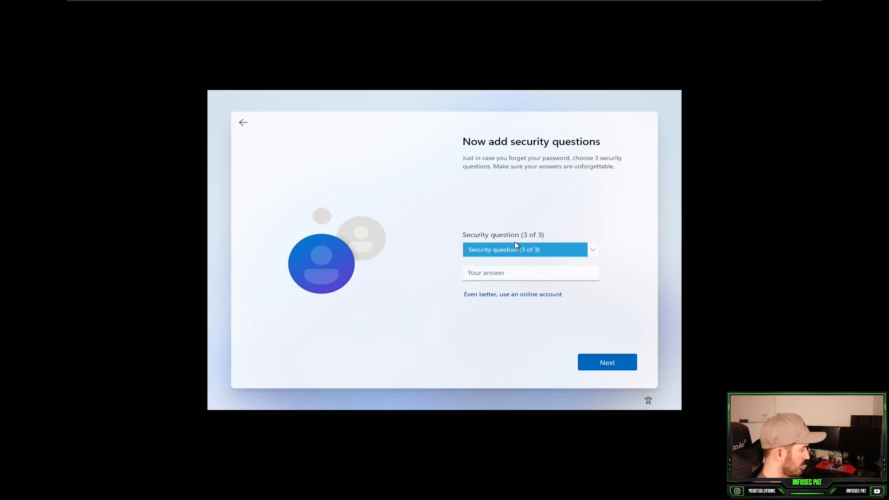
pyautogui.click(527, 249)
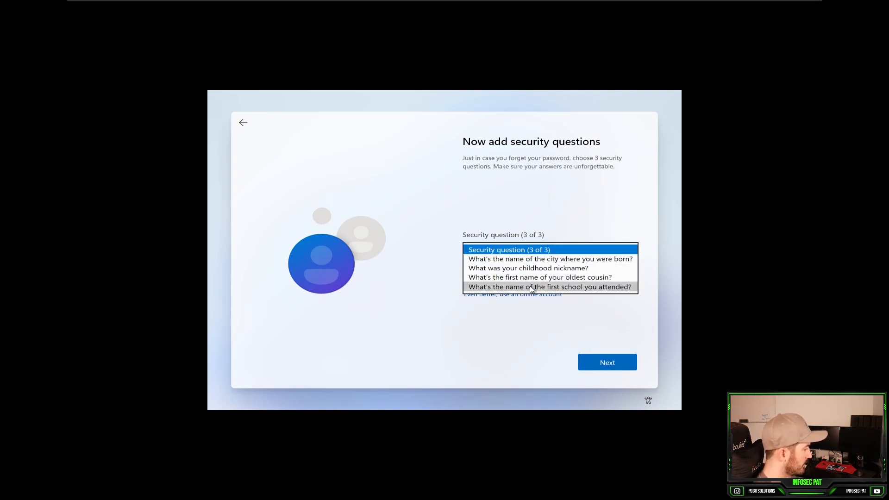
pyautogui.click(550, 286)
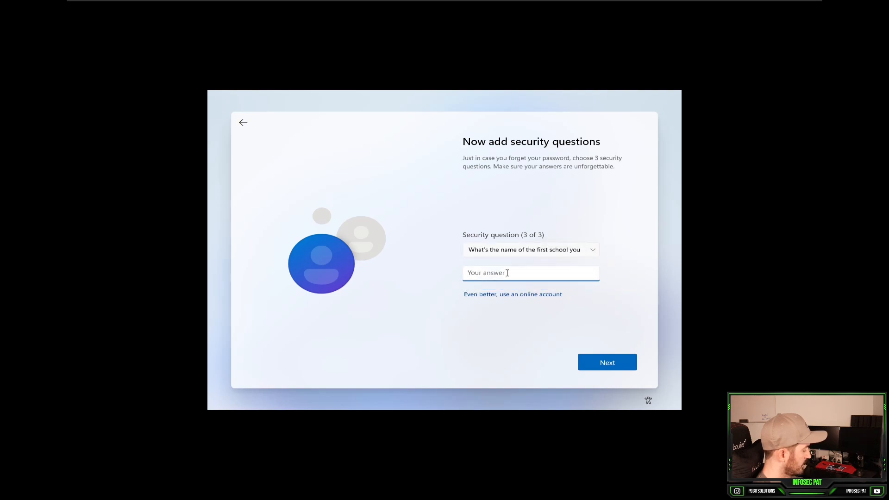
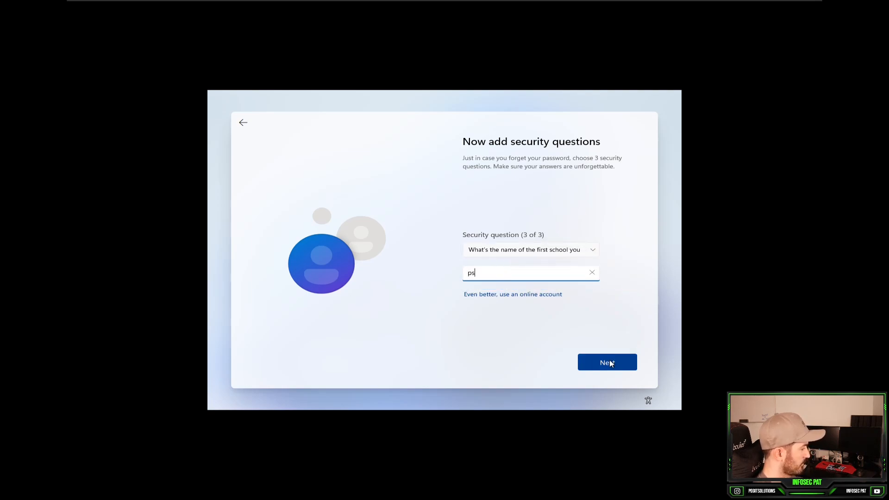
pyautogui.click(606, 362)
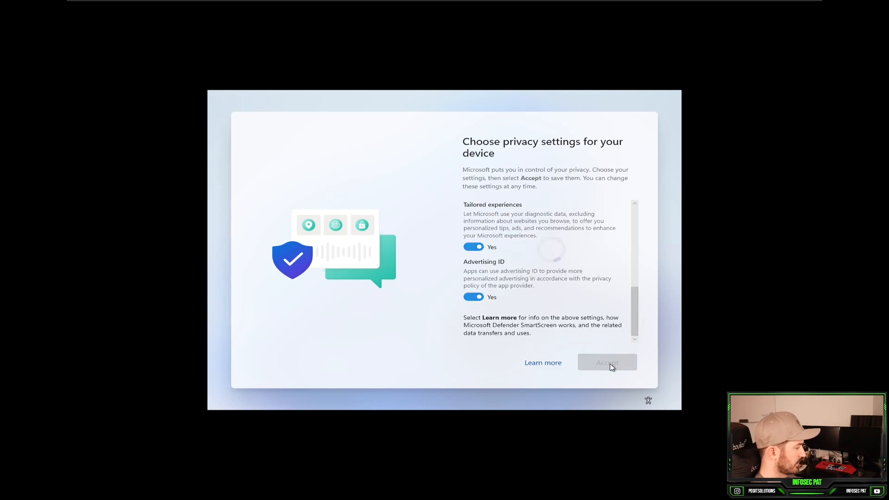
# Accept the privacy settings and let setup finish to the desktop signed in as Pat.
pyautogui.click(605, 363)
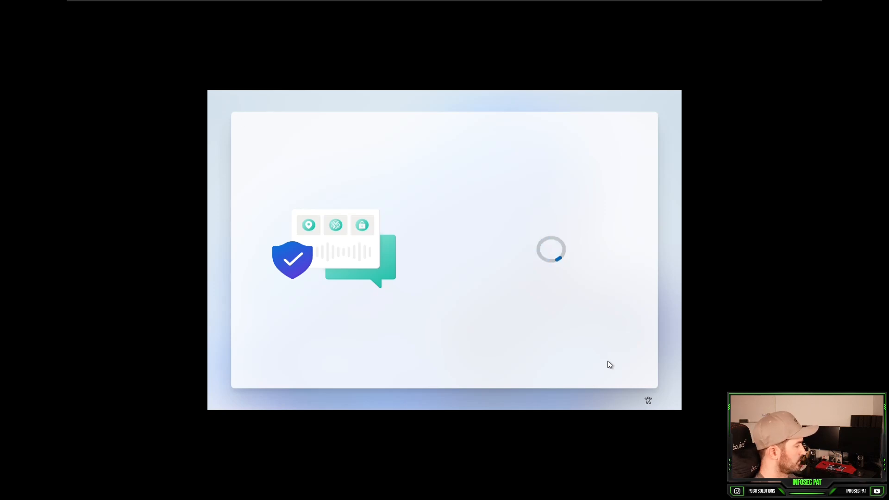
pyautogui.moveTo(526, 306)
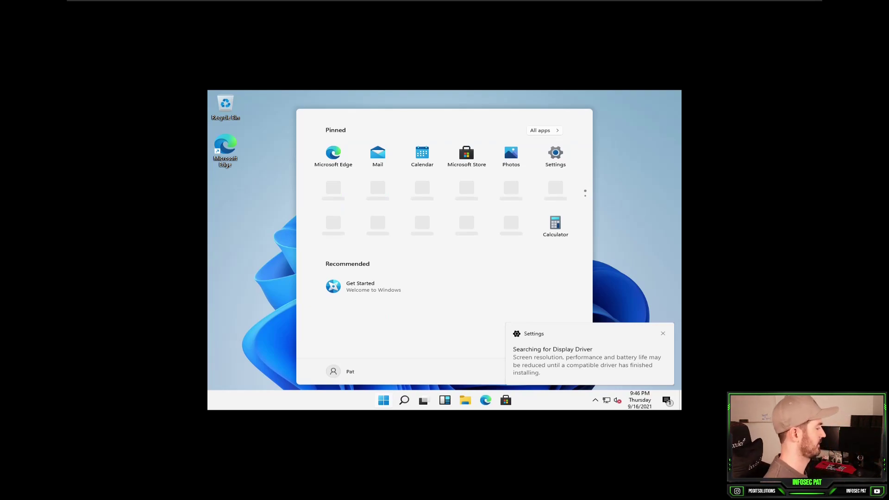
# Close the Start menu so only the Windows 11 desktop shows.
pyautogui.click(663, 334)
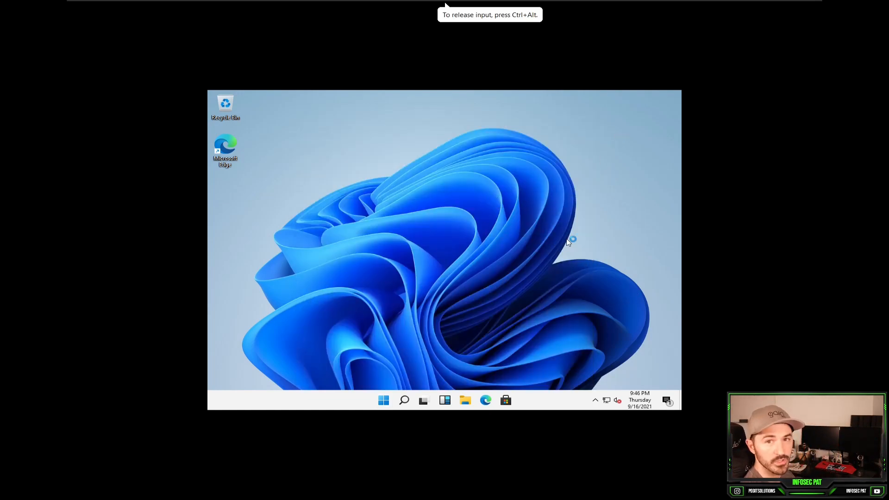
pyautogui.moveTo(439, 197)
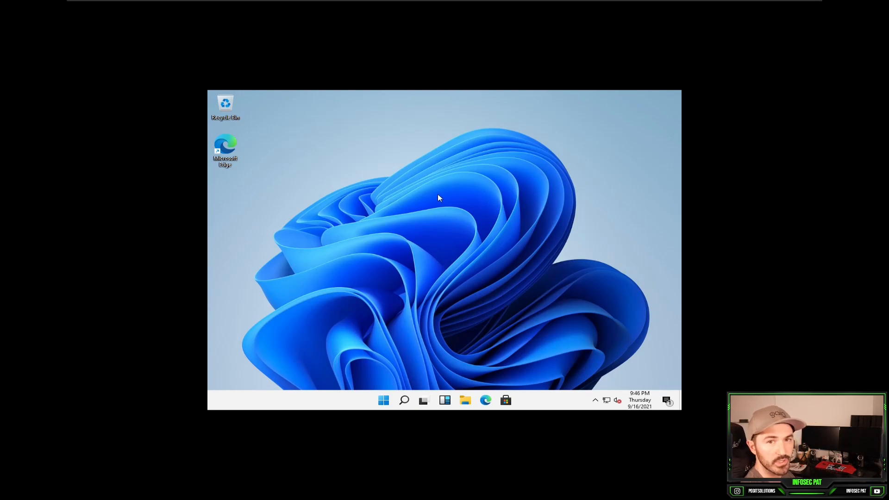
pyautogui.moveTo(563, 93)
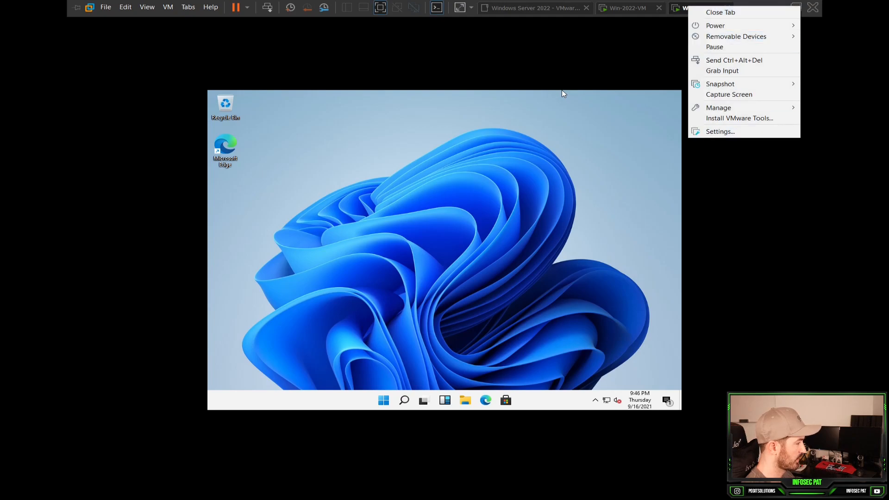
pyautogui.click(739, 117)
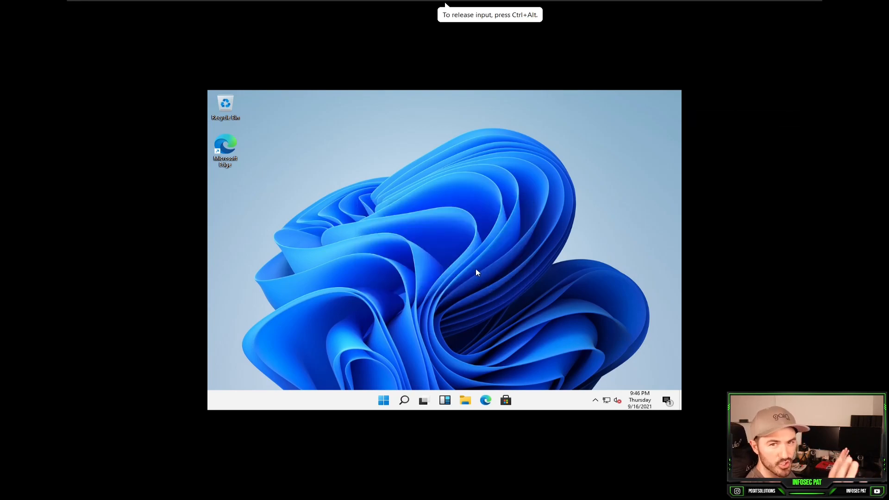
pyautogui.moveTo(420, 251)
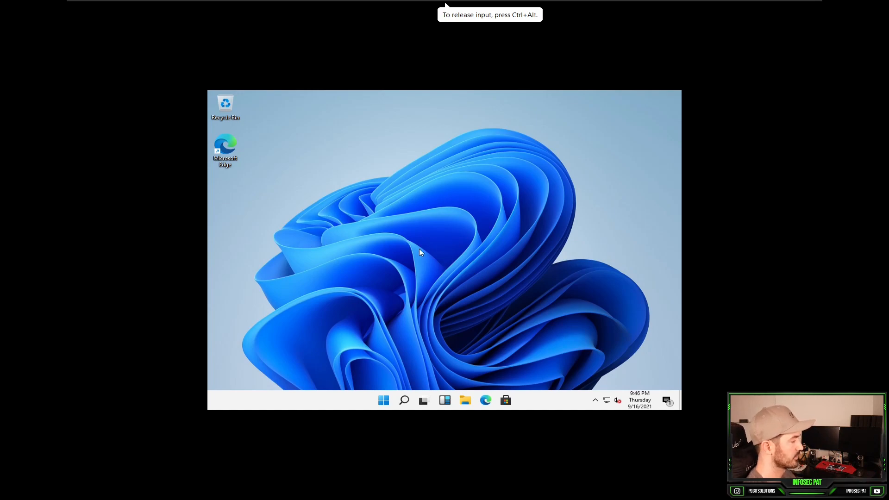
pyautogui.moveTo(421, 252)
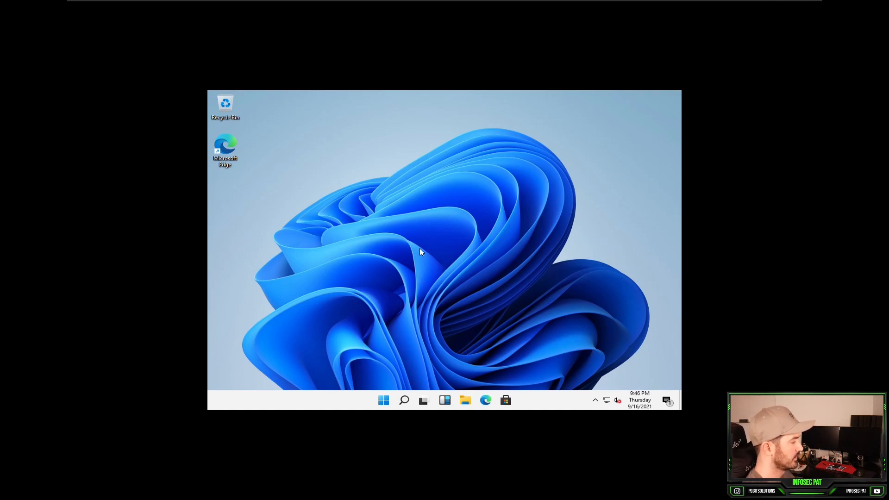
pyautogui.moveTo(492, 288)
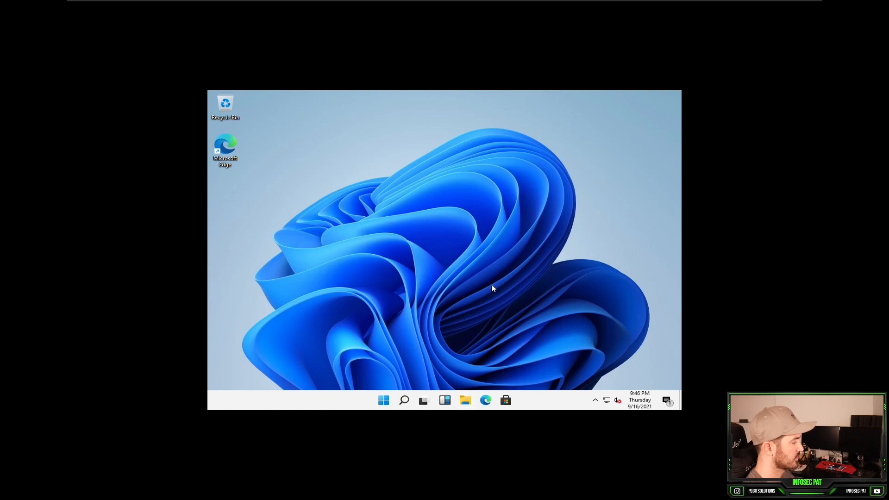
# Run the VMware Tools installer from DVD Drive (D:) via This PC and approve the UAC prompt.
pyautogui.click(463, 400)
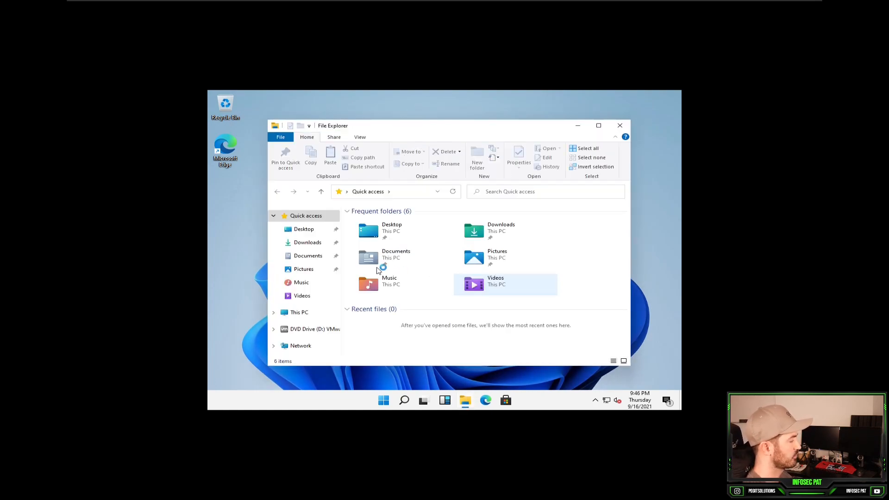
pyautogui.click(299, 312)
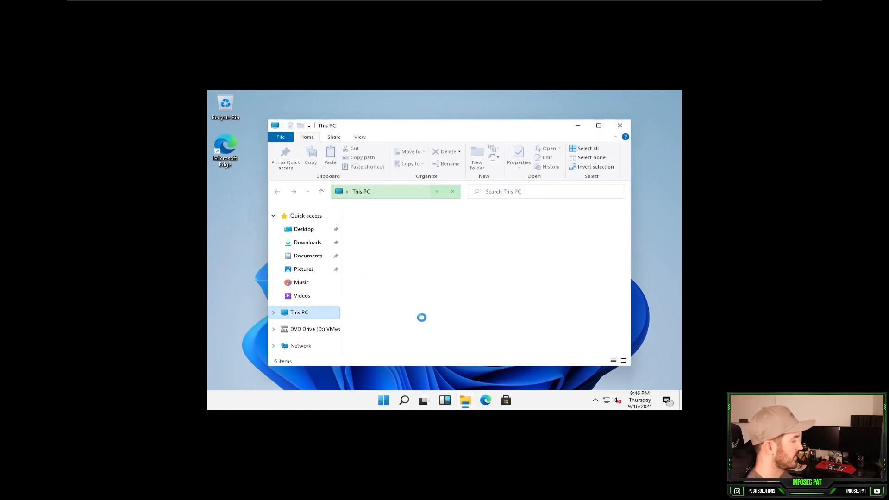
pyautogui.click(522, 309)
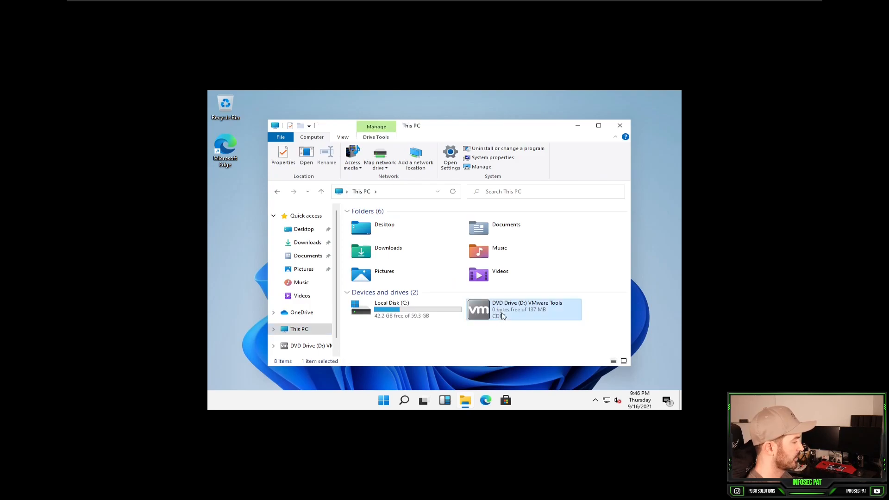
pyautogui.doubleClick(522, 309)
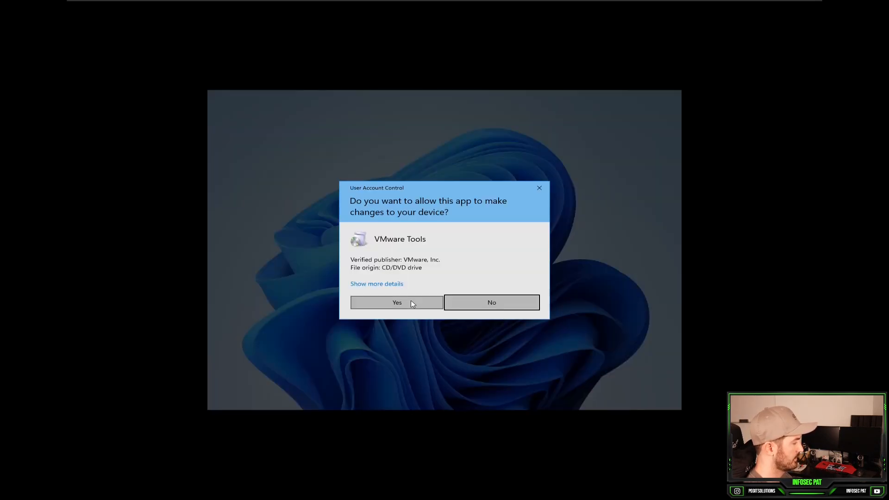
pyautogui.click(396, 302)
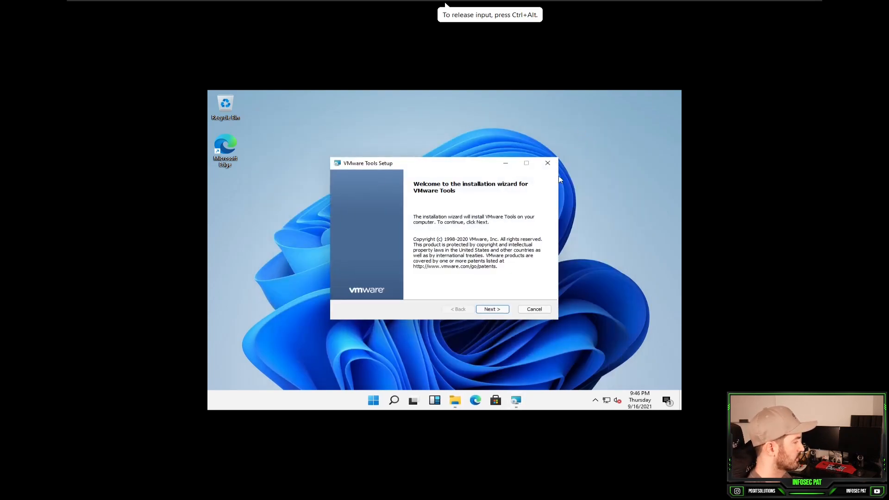
# Advance the VMware Tools Setup wizard and let the installation proceed.
pyautogui.click(491, 309)
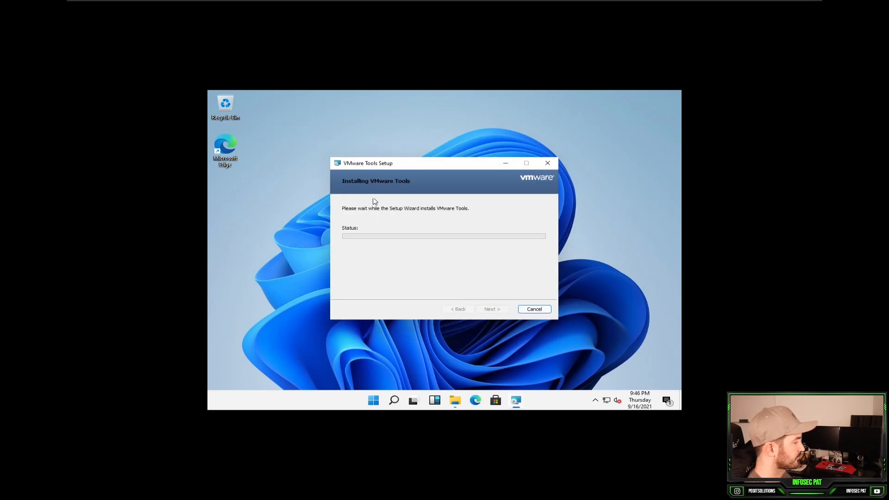
pyautogui.moveTo(313, 151)
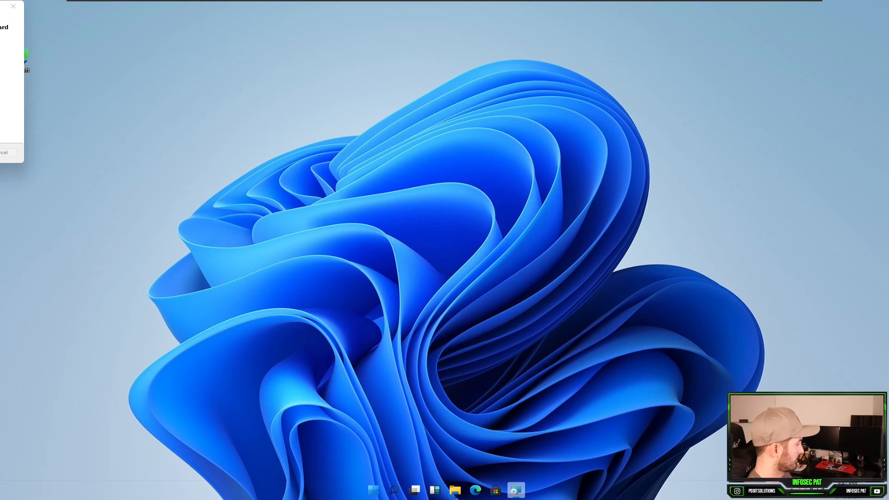
pyautogui.click(454, 490)
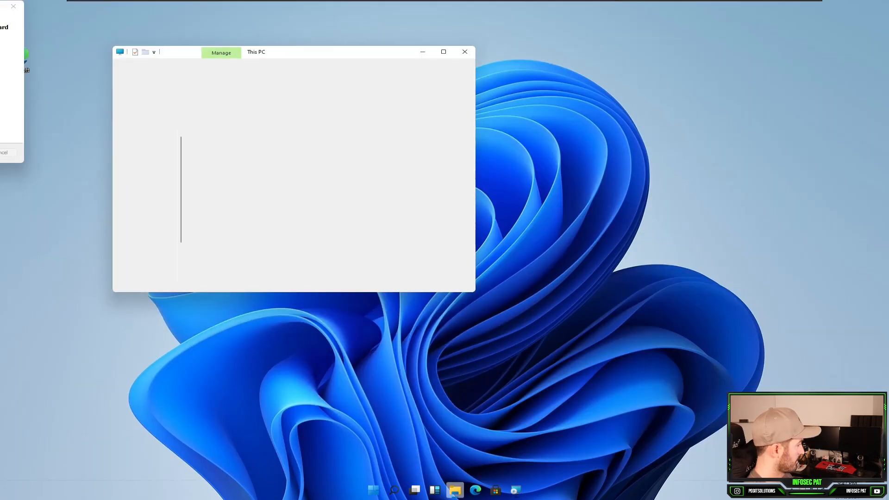
pyautogui.click(464, 52)
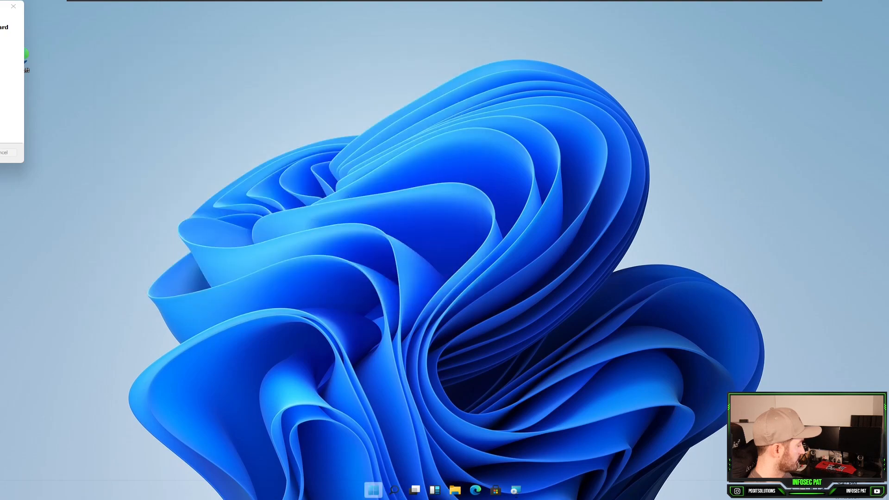
pyautogui.click(515, 490)
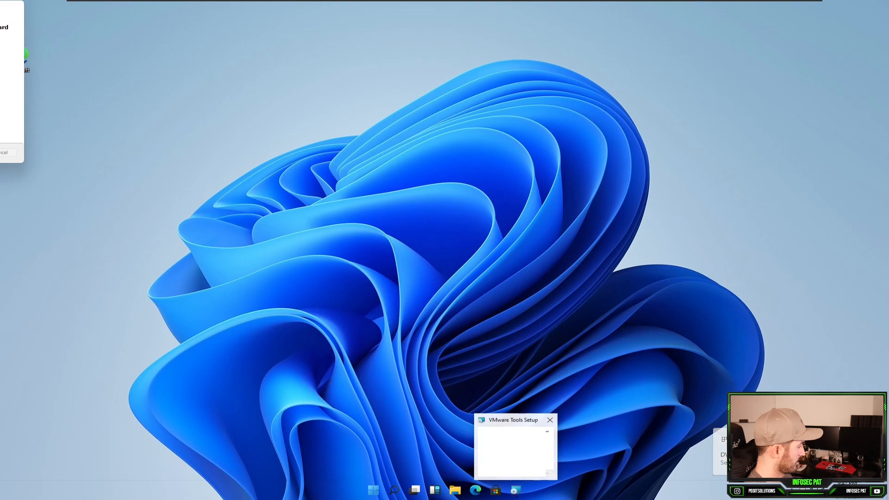
pyautogui.click(549, 420)
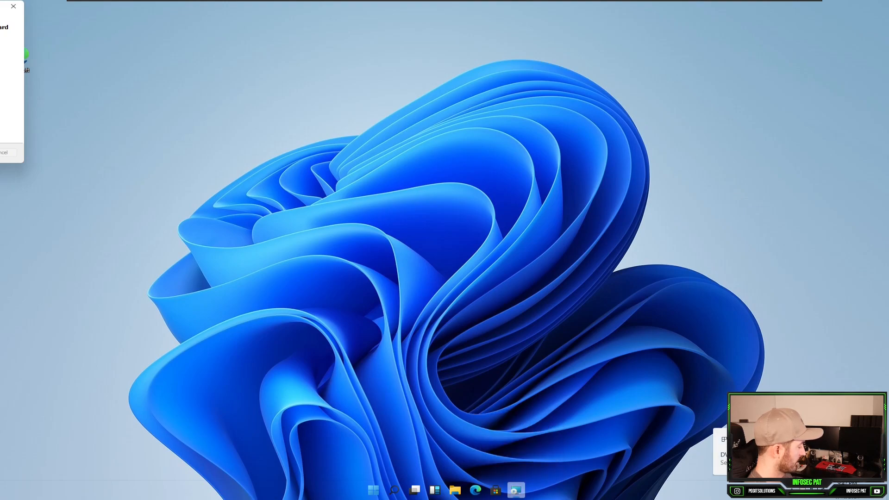
pyautogui.rightClick(373, 489)
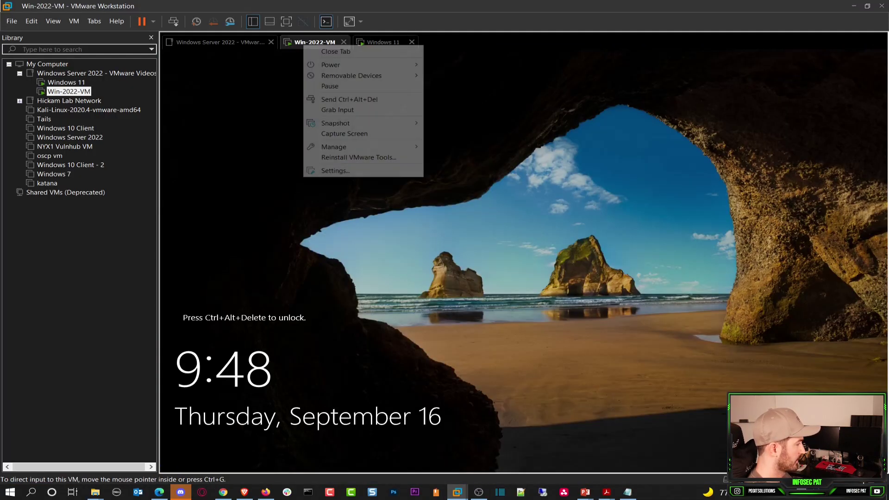
pyautogui.moveTo(349, 99)
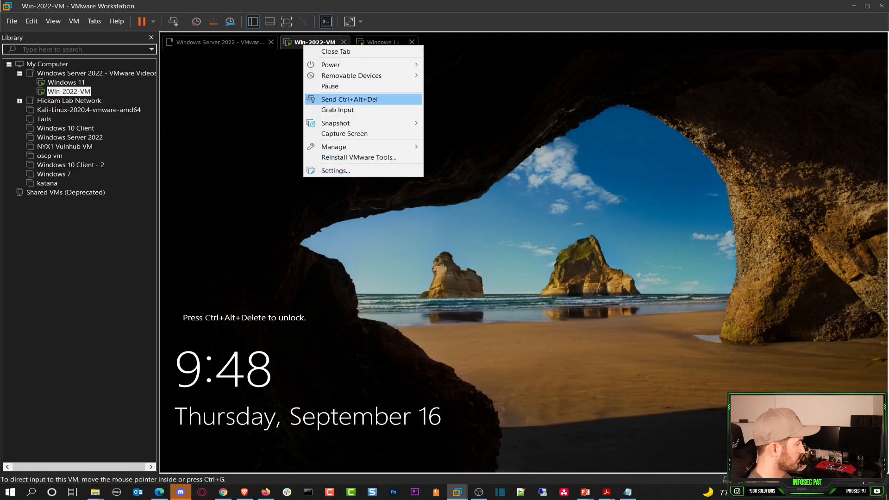
# Sign in to Win-2022-VM as the domain administrator.
pyautogui.click(349, 99)
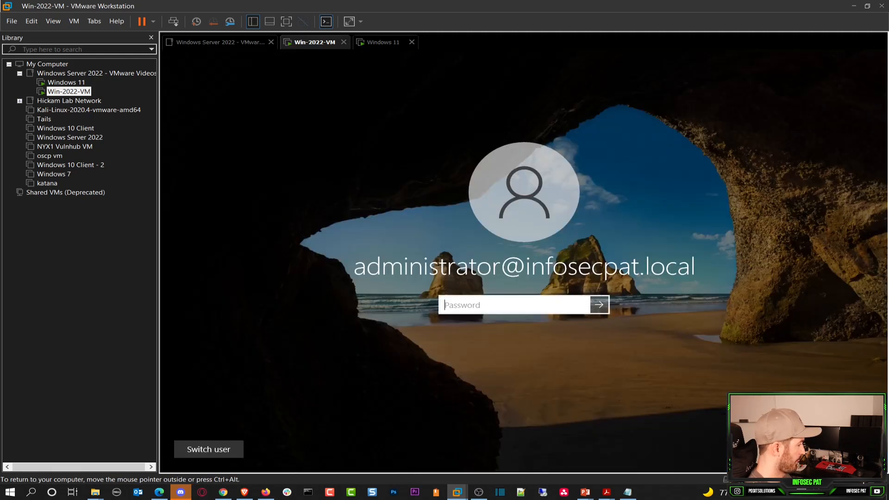
pyautogui.write('password')
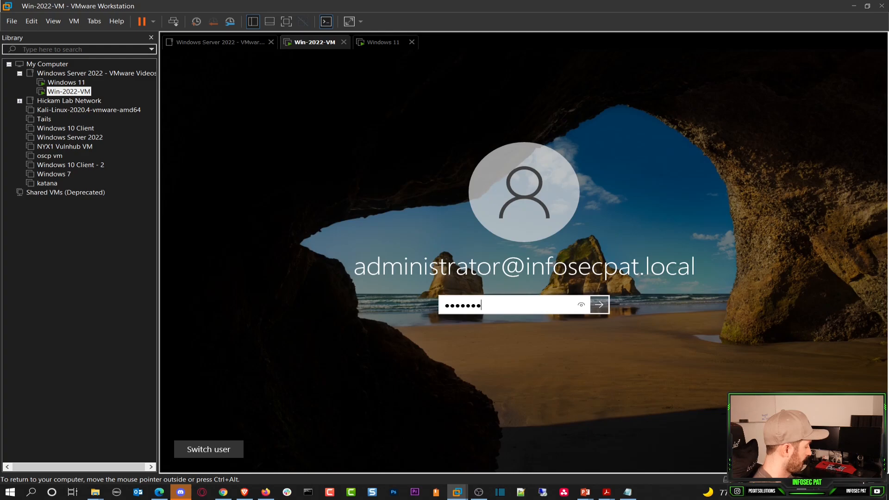
pyautogui.click(599, 305)
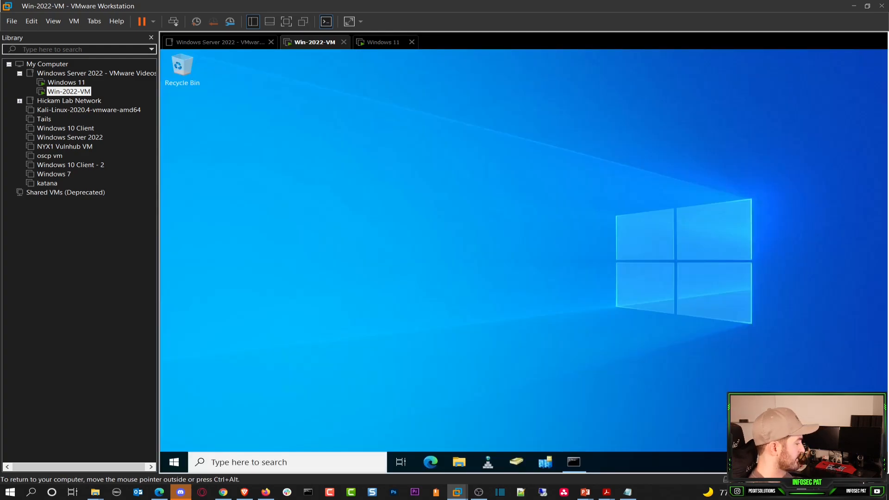
# Run ipconfig on the server to confirm the DC address 192.168.99.100, then return to the Windows 11 VM.
pyautogui.click(573, 461)
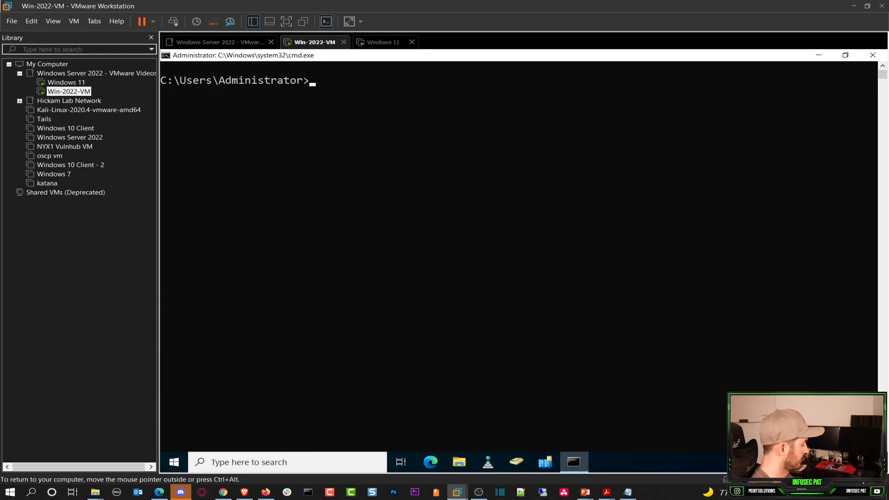
pyautogui.write('ipconfig /all')
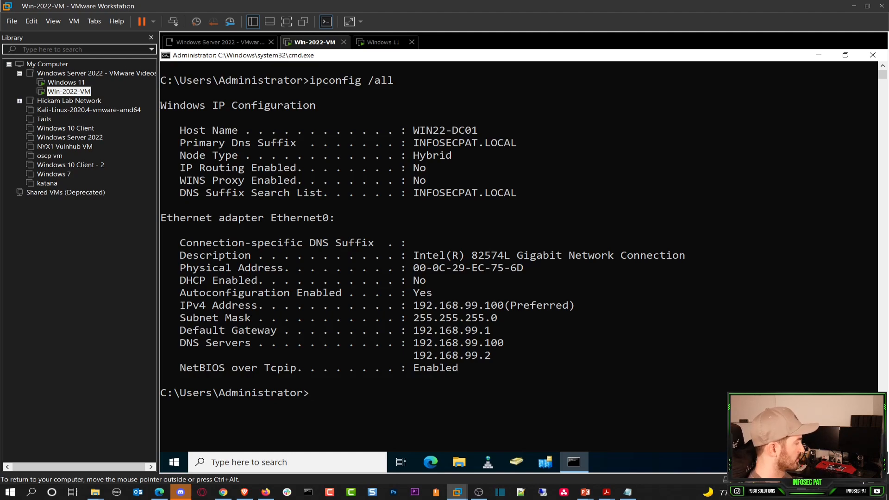
pyautogui.click(383, 42)
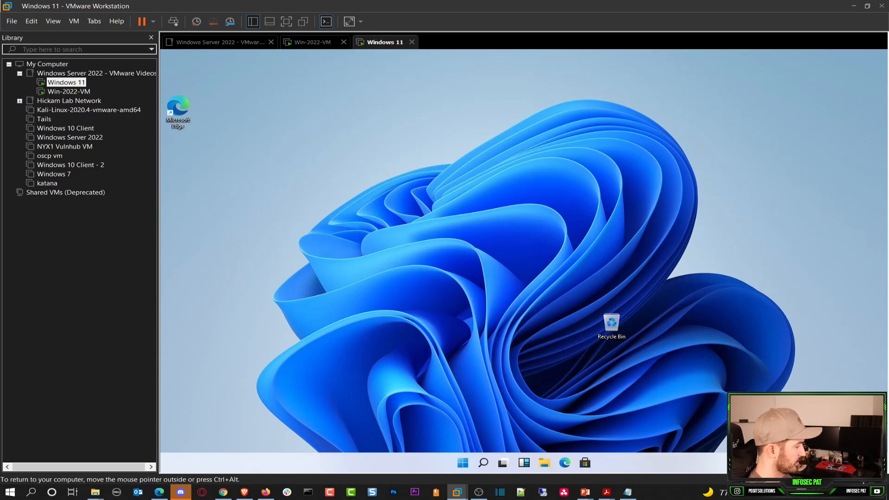
# Bring up Ethernet0's status and its connection Properties in Network Connections.
pyautogui.click(611, 325)
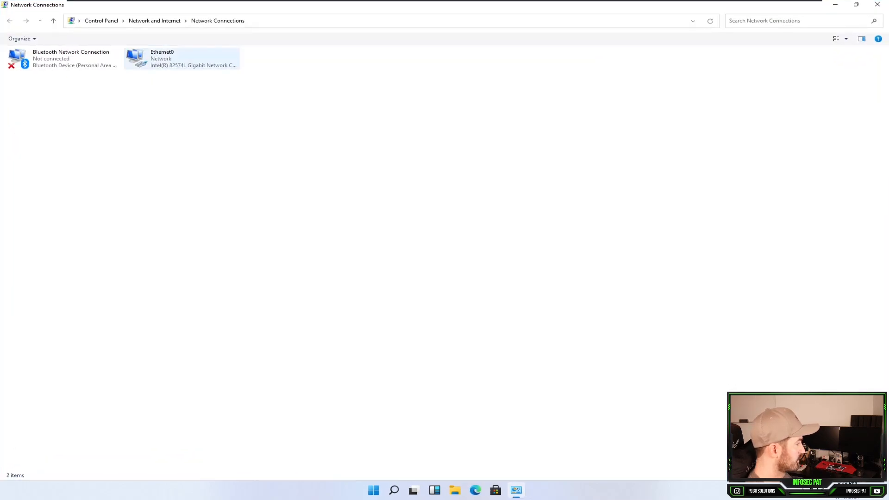
pyautogui.doubleClick(182, 58)
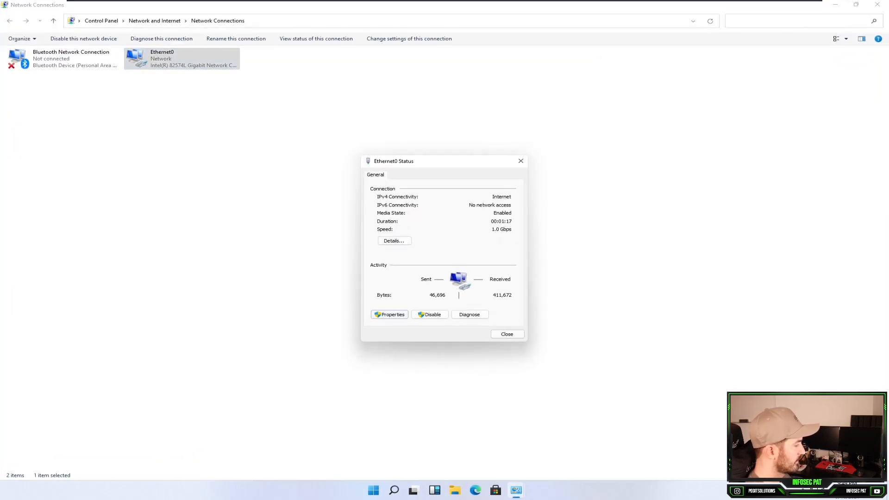
pyautogui.click(389, 314)
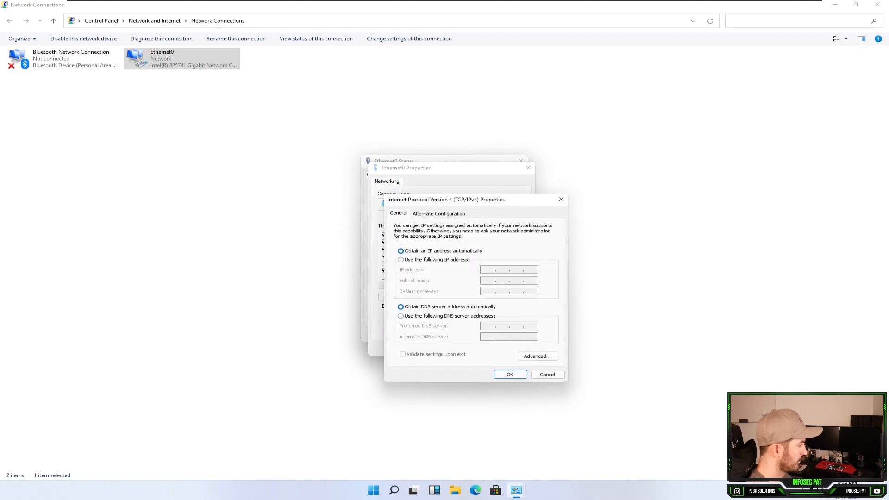
# Set Ethernet0 to a static IP of 192.168.99.99, correcting the invalid address error.
pyautogui.click(401, 260)
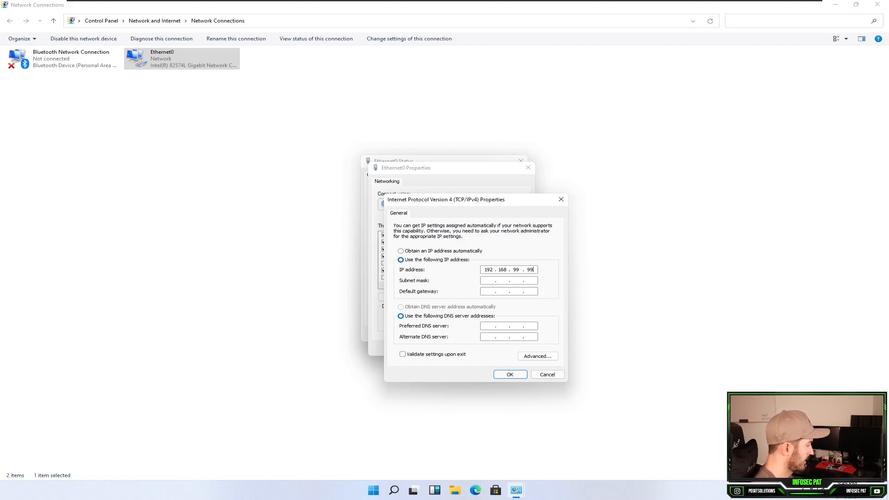
pyautogui.click(509, 374)
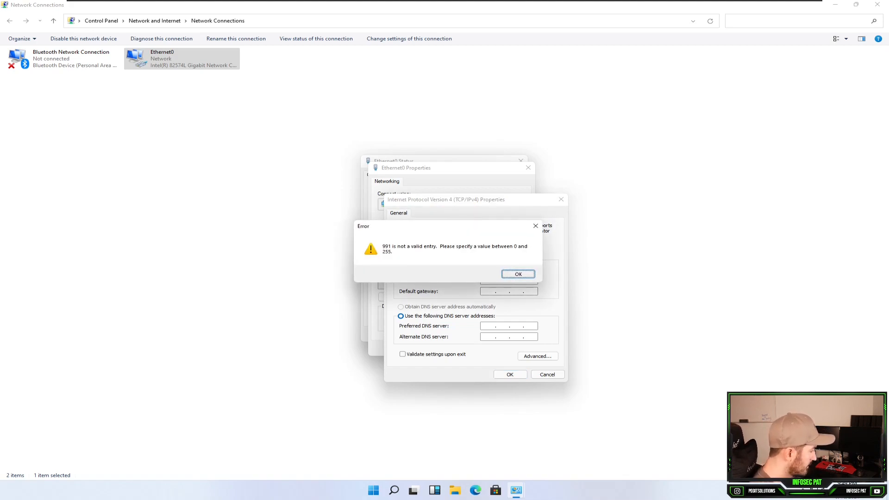
pyautogui.click(517, 274)
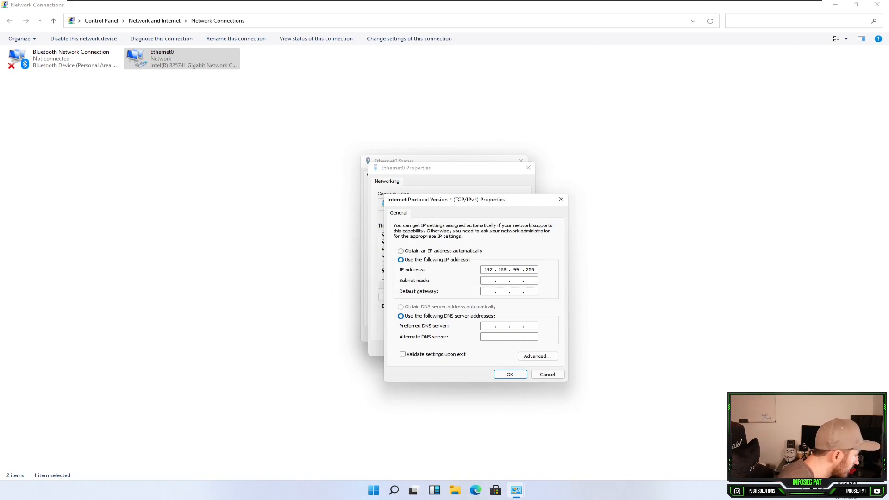
pyautogui.press('Backspace')
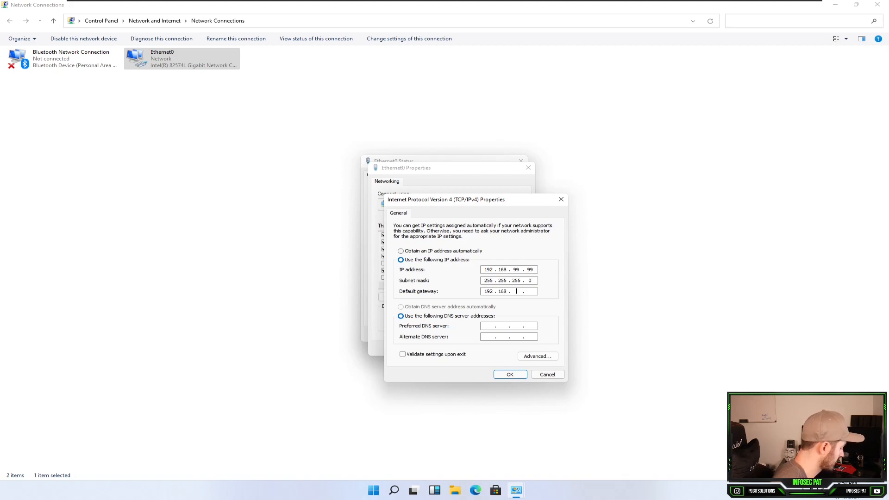
pyautogui.write('99')
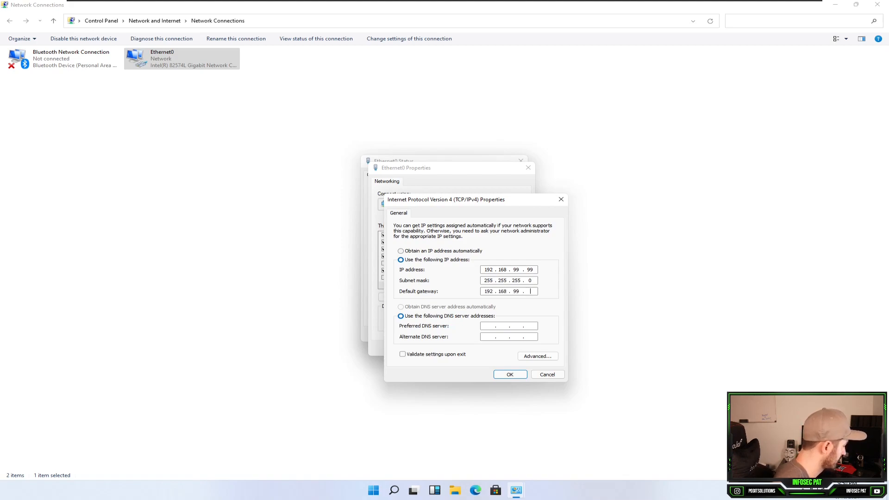
pyautogui.write('1')
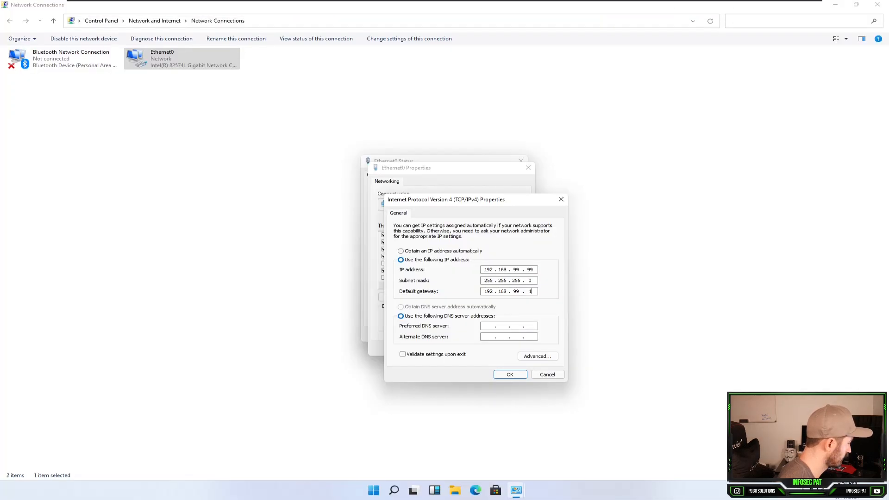
# Set DNS servers 192.168.99.100 and 192.168.99.2 and apply the IPv4 settings.
pyautogui.click(508, 325)
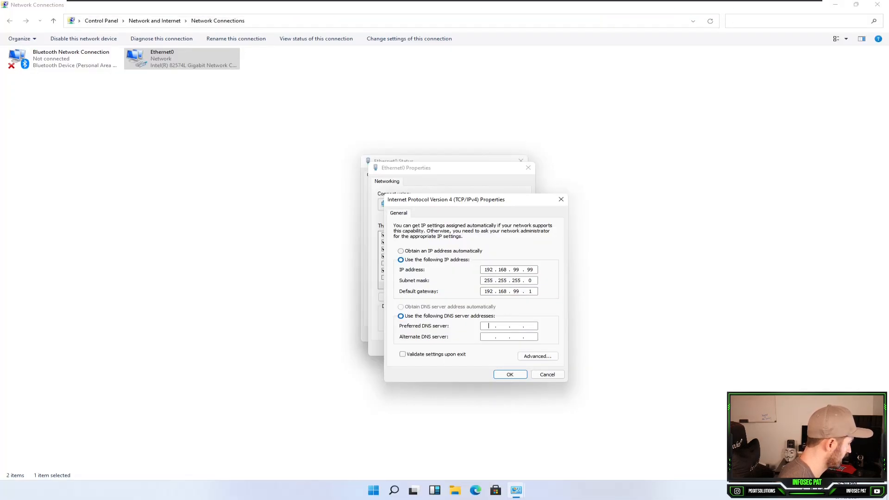
pyautogui.write('192 . 168 . 99 . 100')
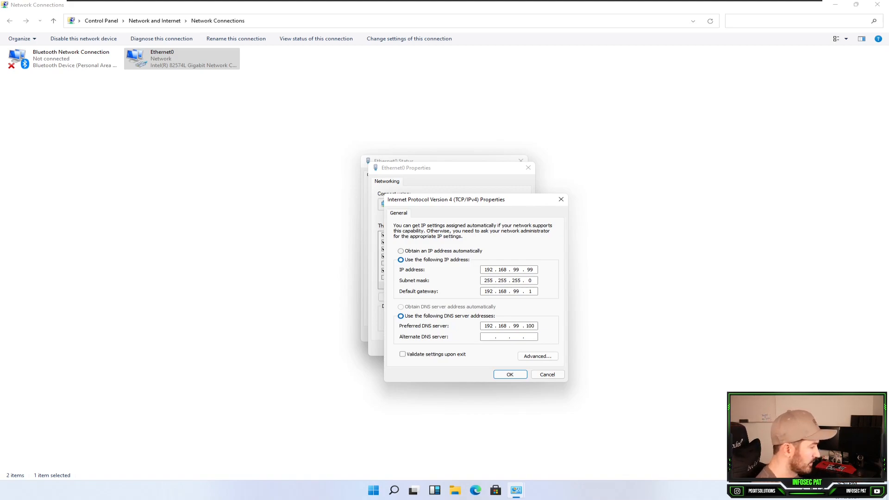
pyautogui.click(491, 336)
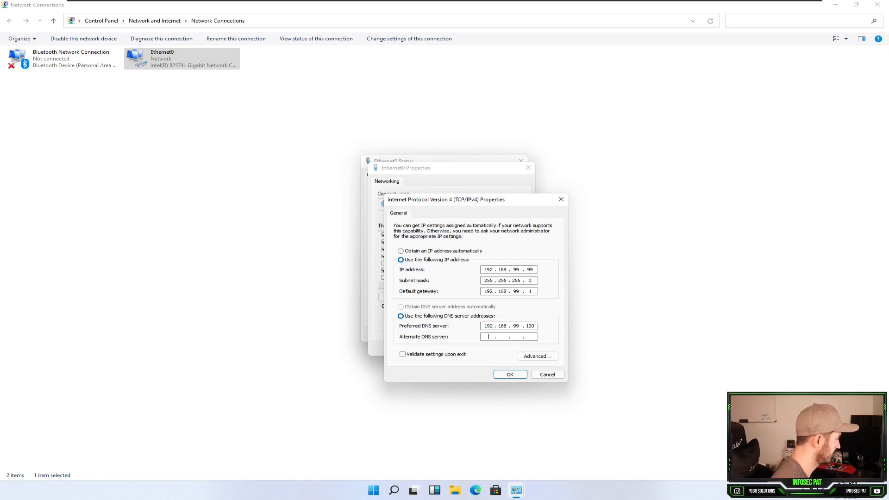
pyautogui.write('192 . 168 . 99 . 22')
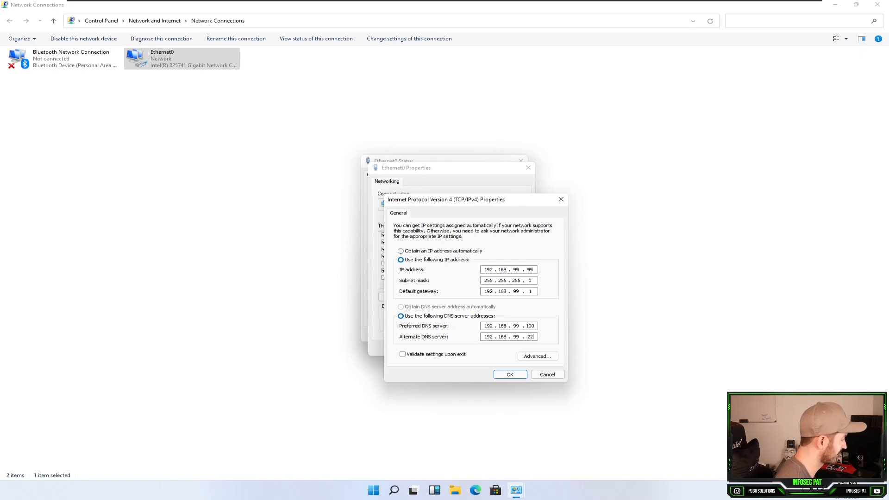
pyautogui.press('Backspace')
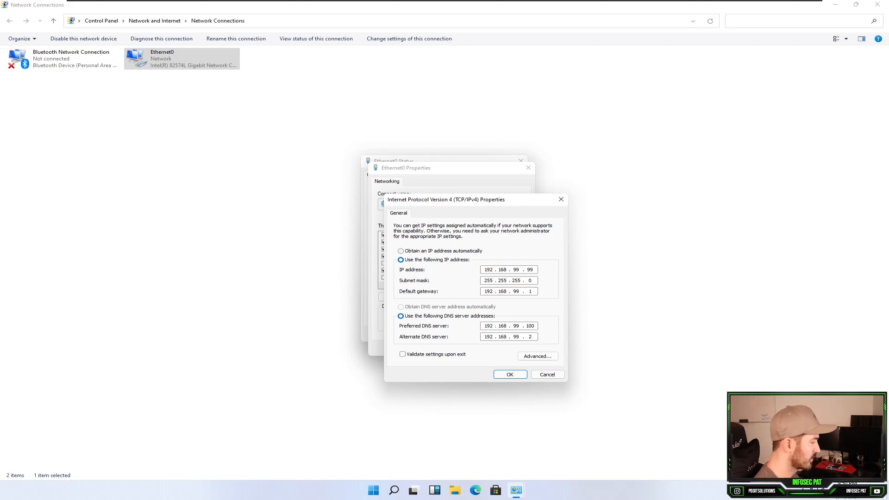
pyautogui.click(509, 336)
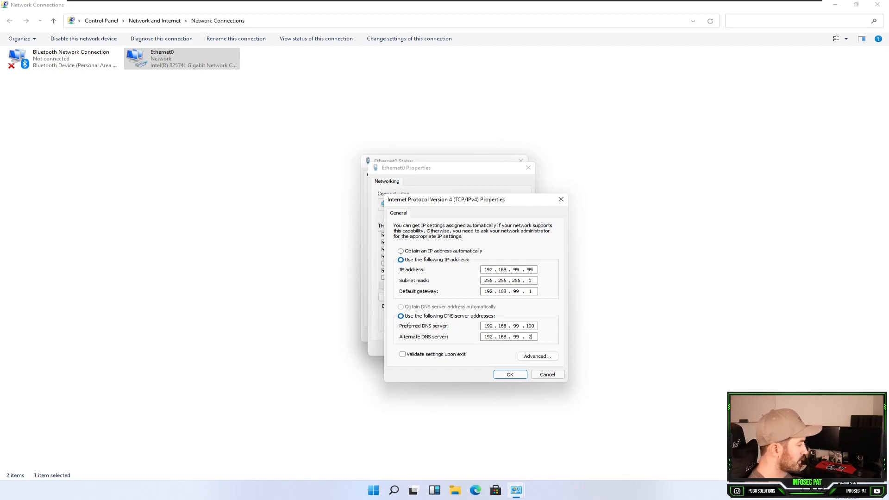
pyautogui.click(508, 375)
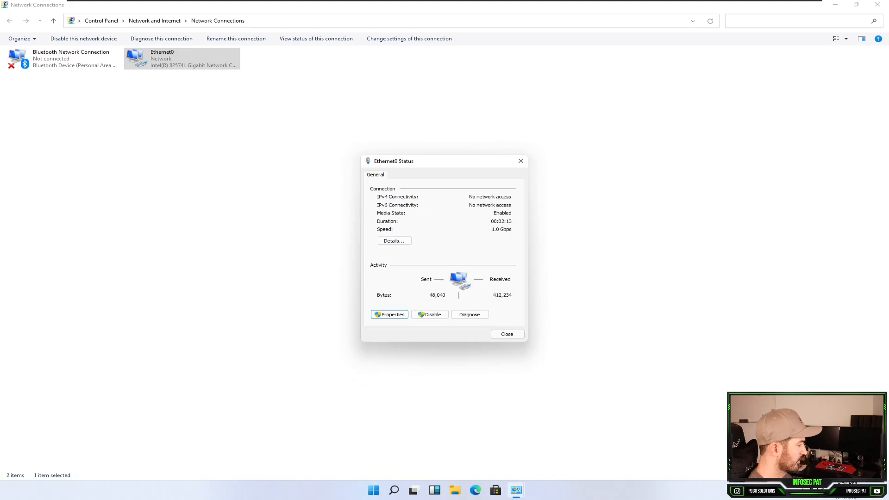
# Close the Ethernet0 Status window and bring up a command prompt.
pyautogui.click(507, 333)
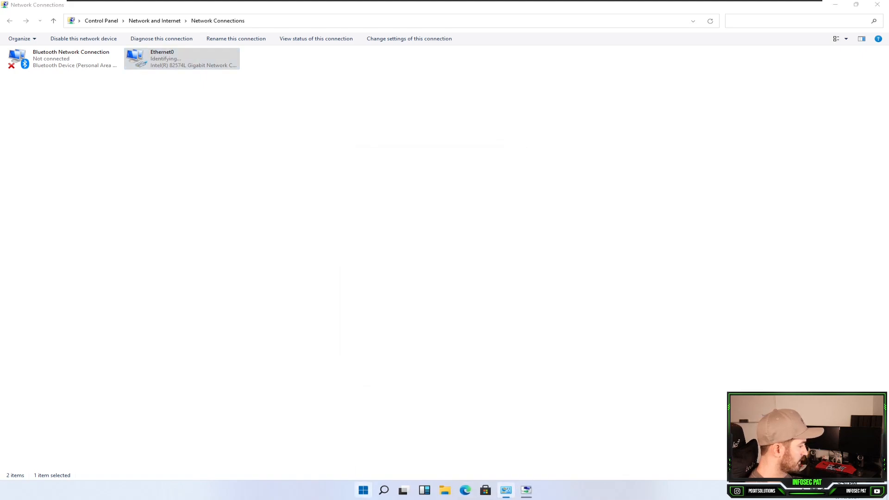
pyautogui.press('Win+r')
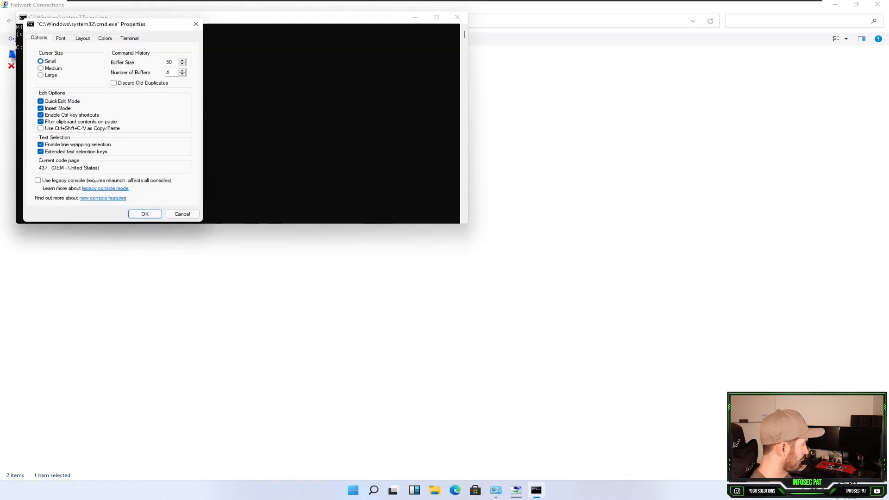
pyautogui.click(61, 38)
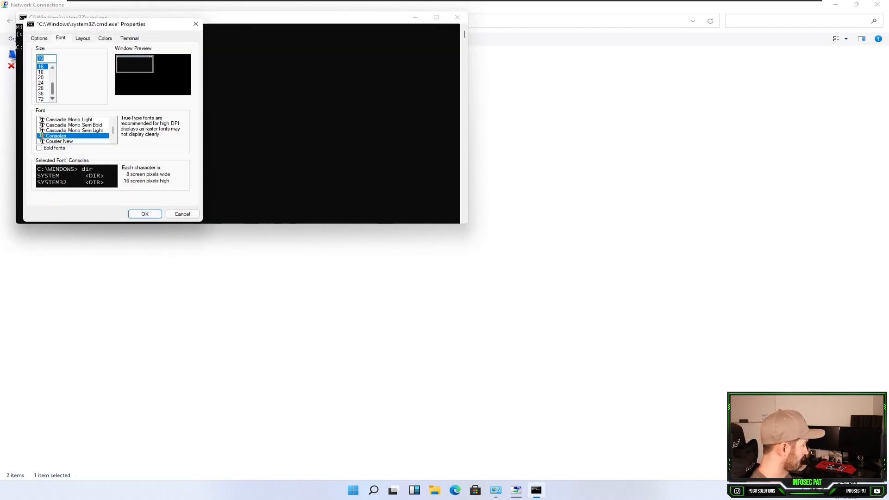
pyautogui.click(145, 214)
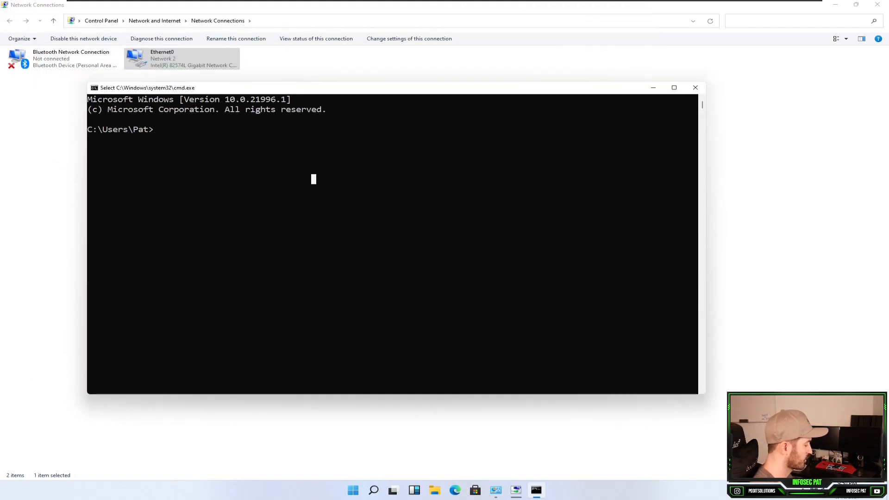
# Ping 192.168.99.100 with no packet loss, then start pathping to the same address.
pyautogui.write('ping 192.')
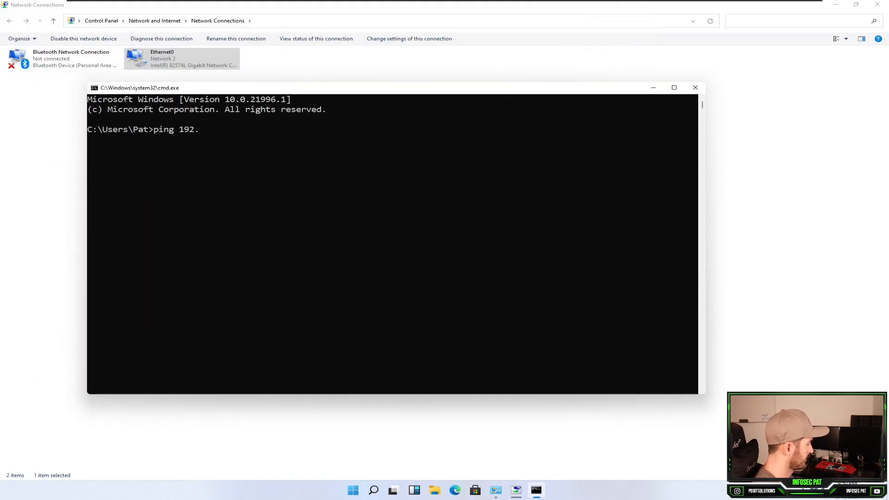
pyautogui.write('168.')
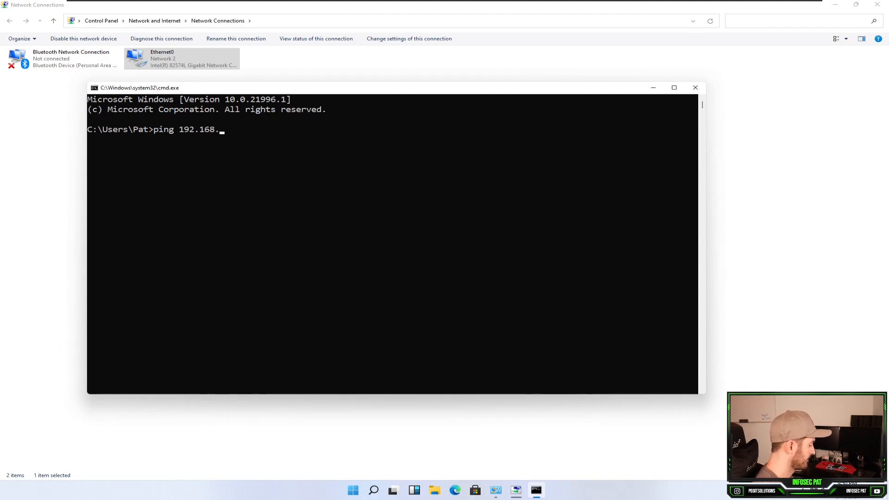
pyautogui.write('99.100')
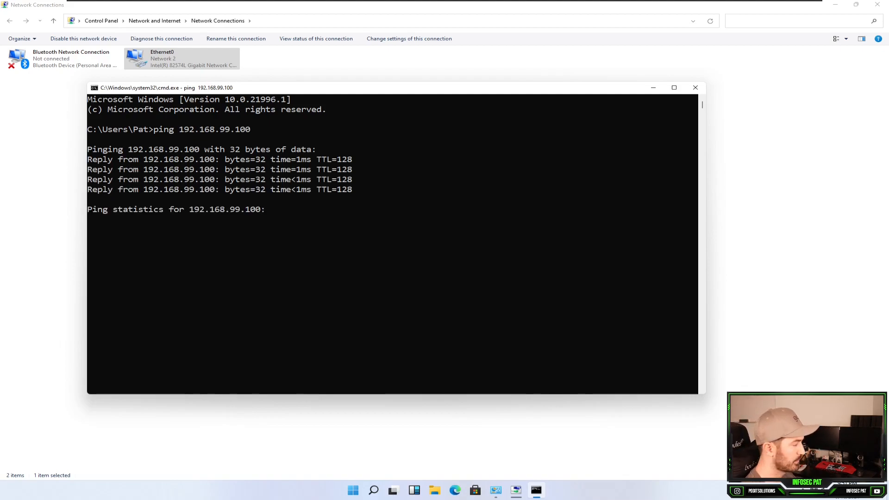
pyautogui.write('ping')
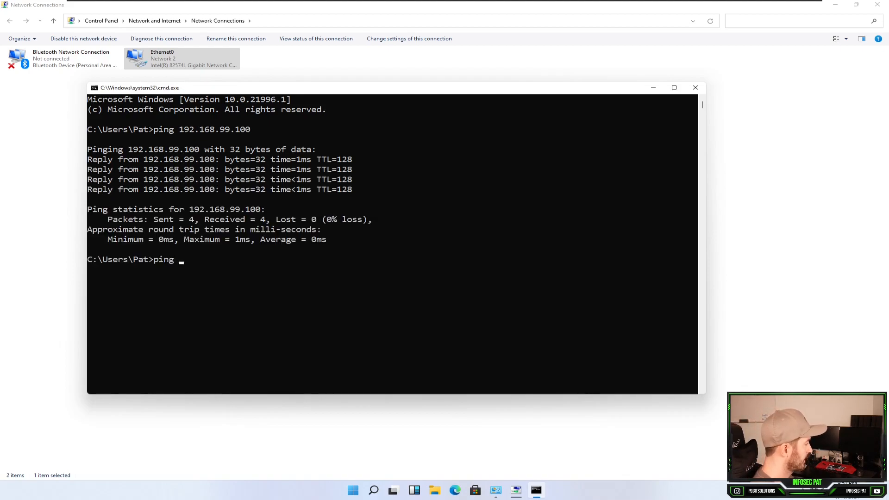
pyautogui.write('path')
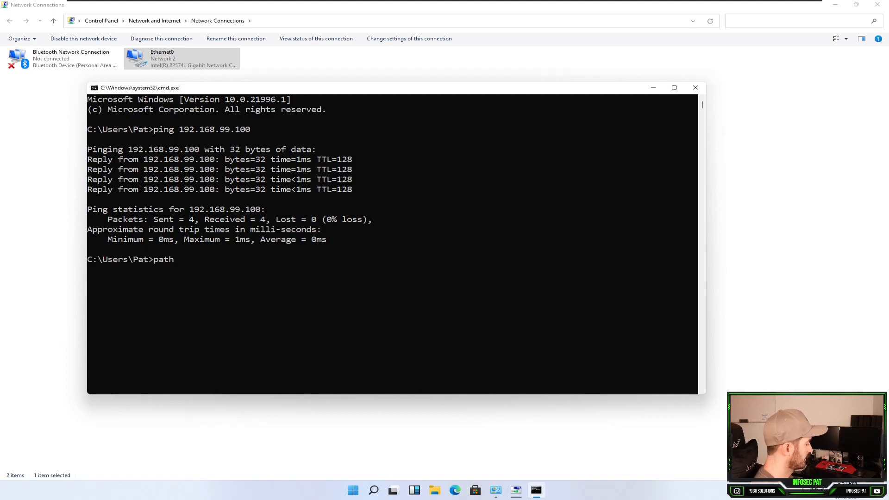
pyautogui.write('ing 192.')
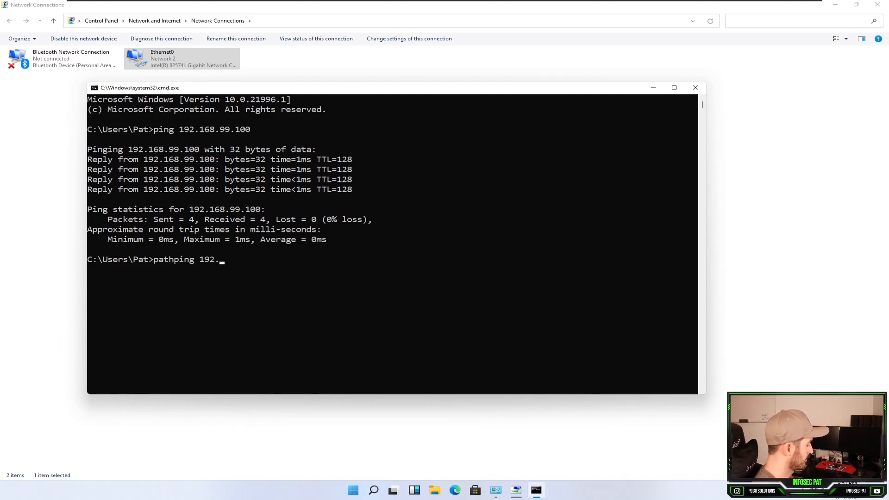
pyautogui.write('168.99.')
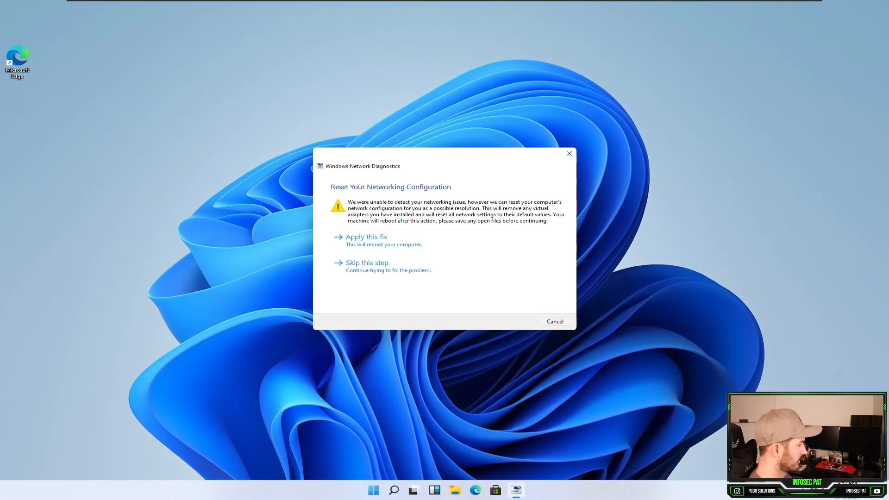
# Show Settings > System > About with device name DESKTOP-6G7MEQQ.
pyautogui.rightClick(383, 490)
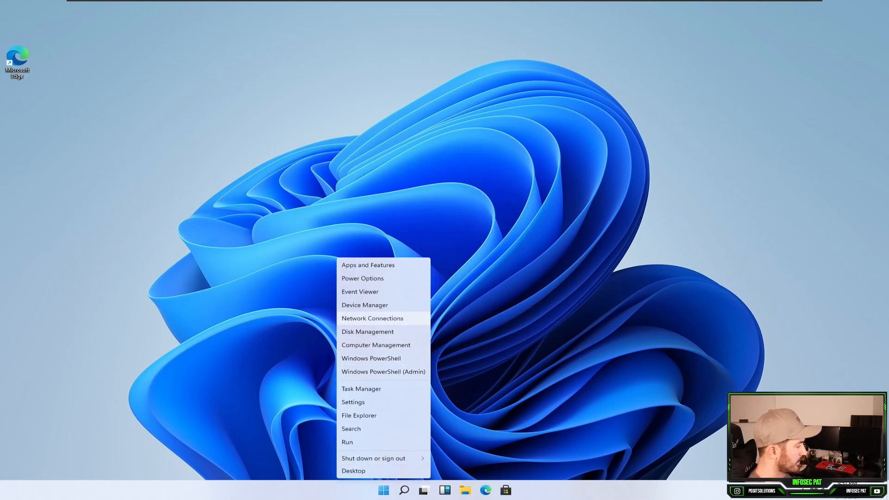
pyautogui.moveTo(367, 332)
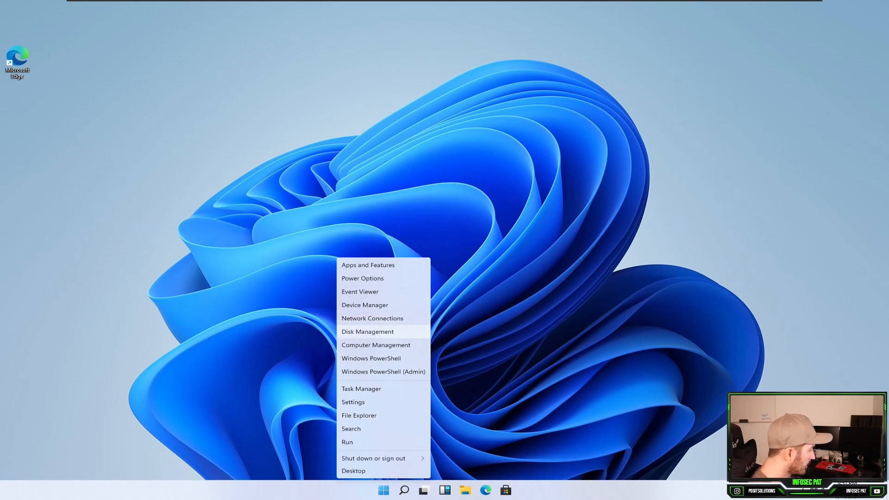
pyautogui.moveTo(353, 402)
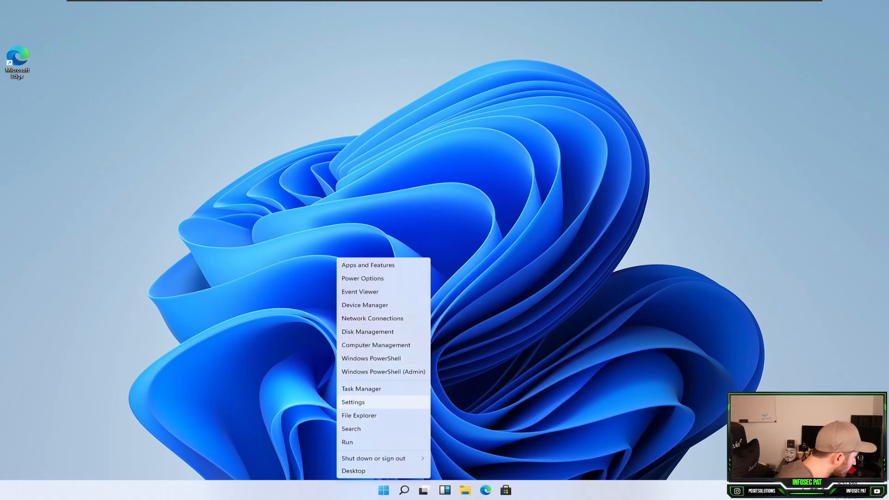
pyautogui.click(352, 401)
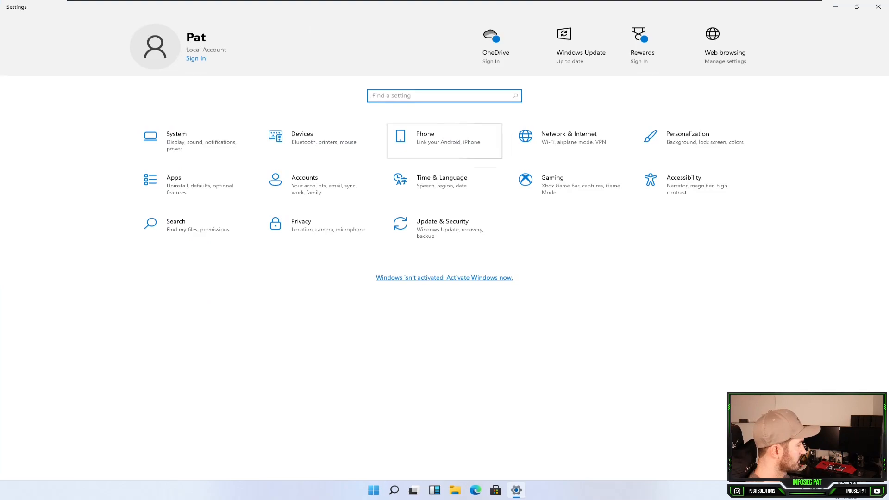
pyautogui.moveTo(194, 226)
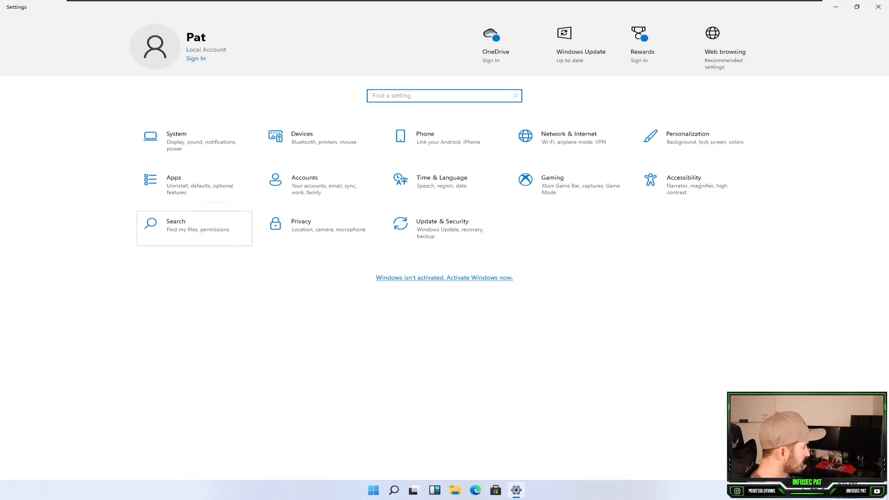
pyautogui.moveTo(193, 141)
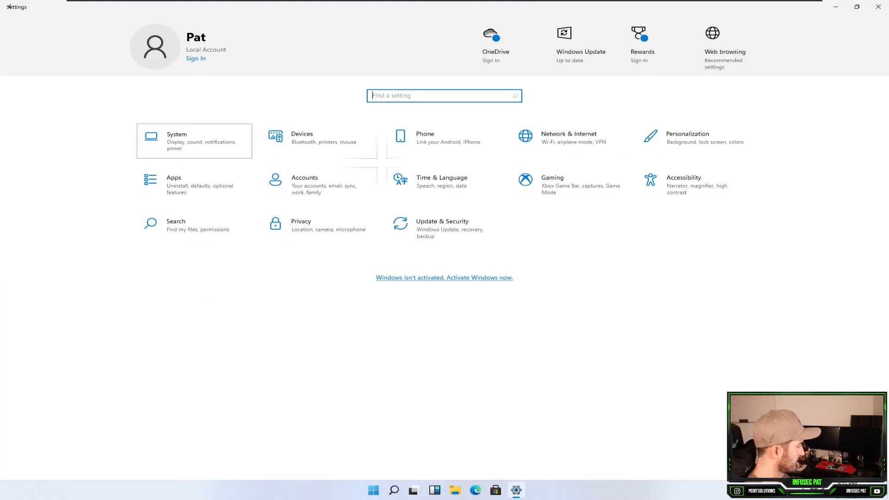
pyautogui.click(176, 140)
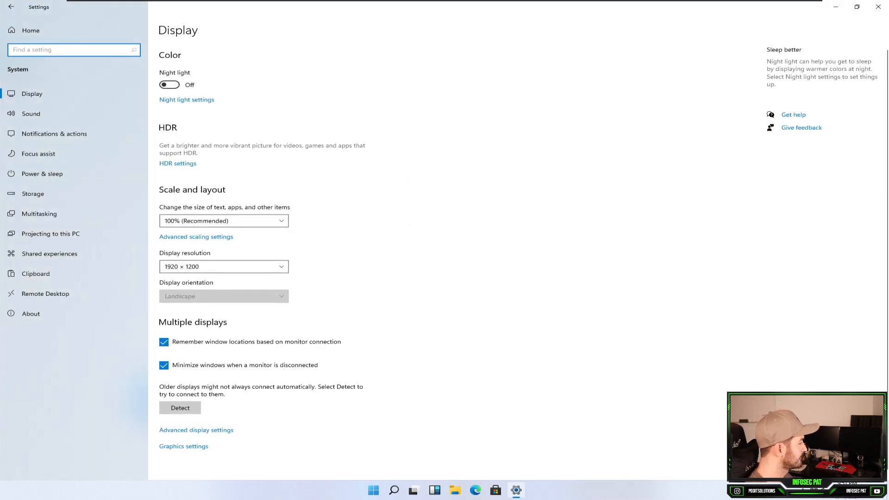
pyautogui.scroll(3)
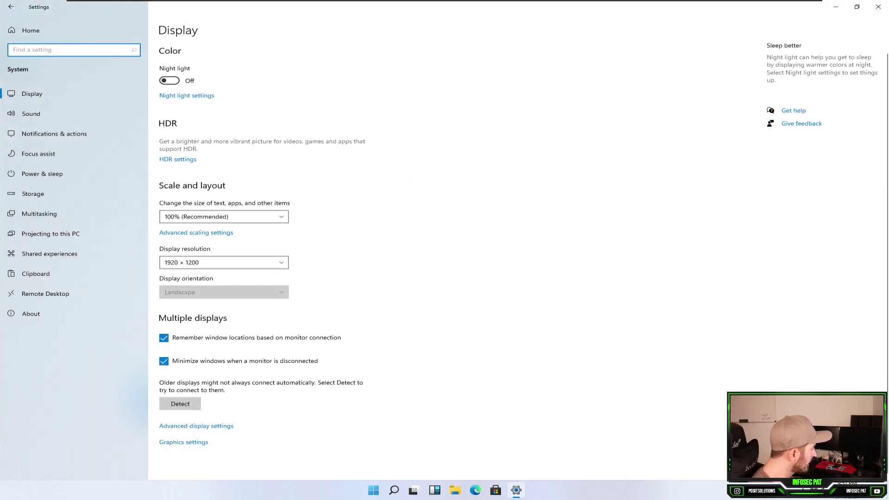
pyautogui.moveTo(30, 314)
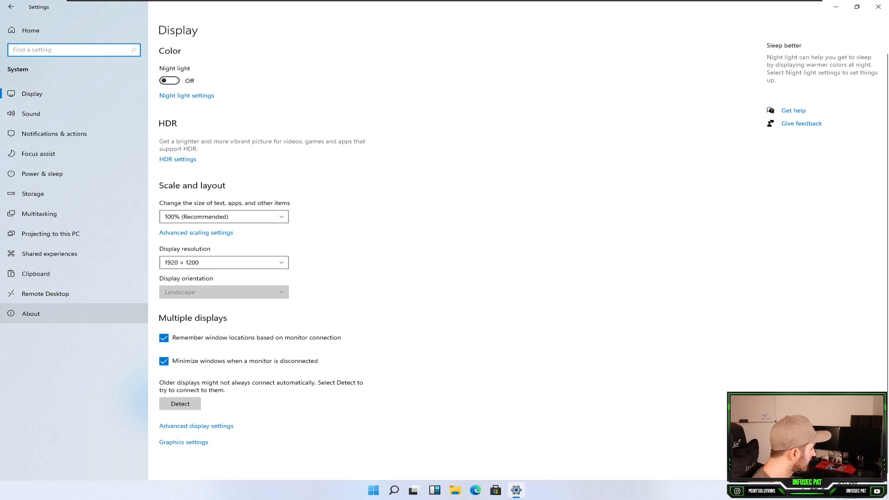
pyautogui.click(30, 314)
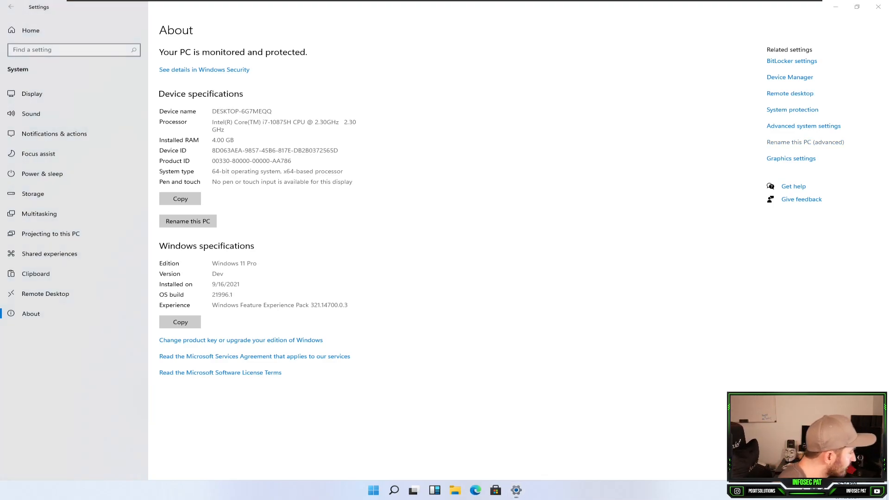
# Rename the computer to WIN11 in System Properties, pending a restart.
pyautogui.click(805, 142)
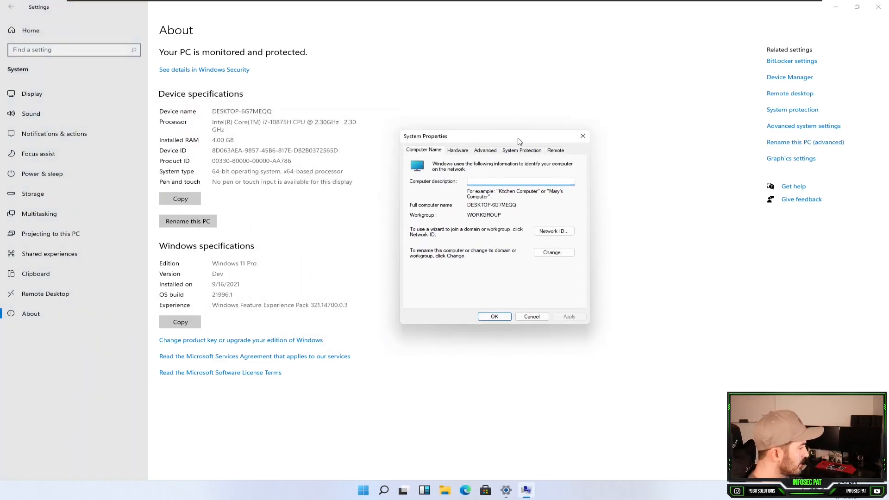
pyautogui.click(554, 252)
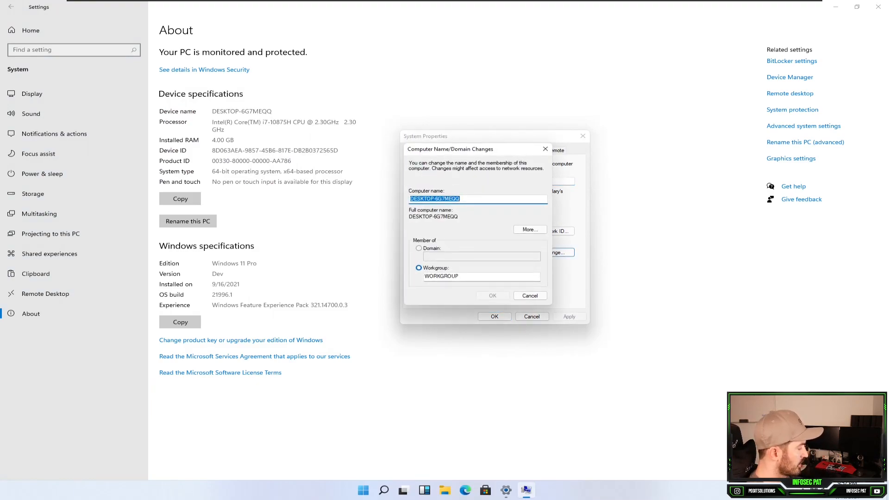
pyautogui.write('WIN')
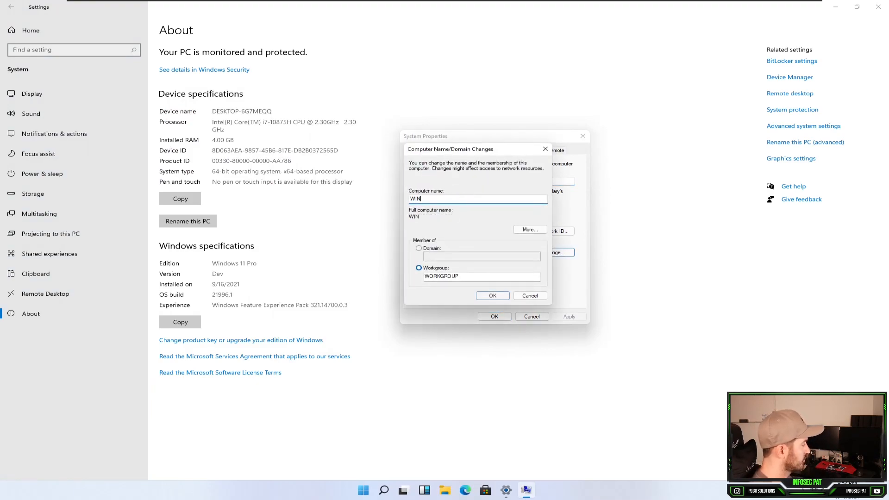
pyautogui.write('11')
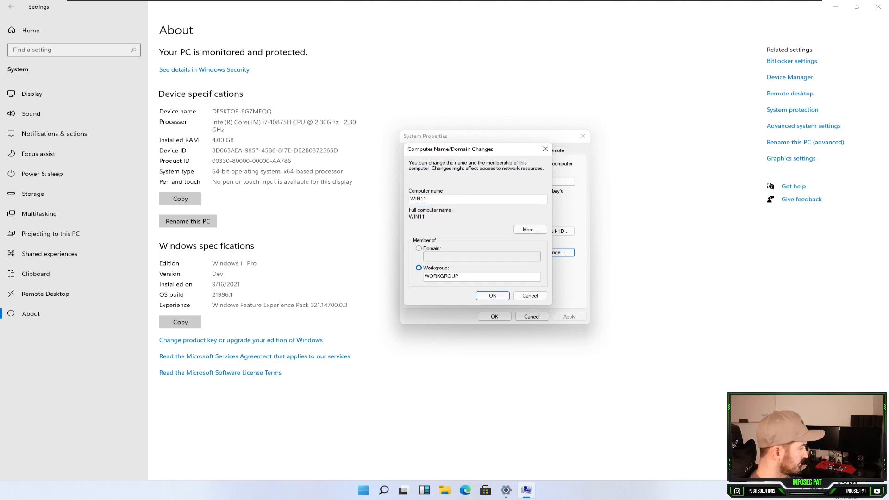
pyautogui.click(492, 295)
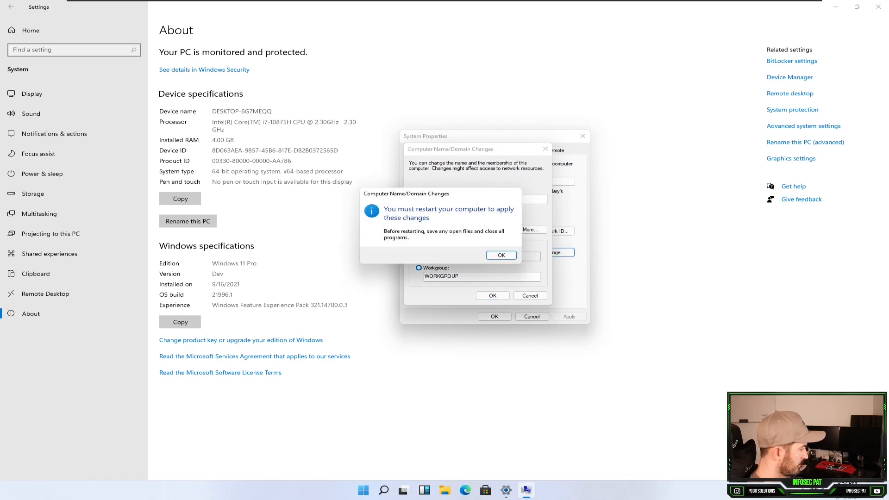
pyautogui.click(500, 255)
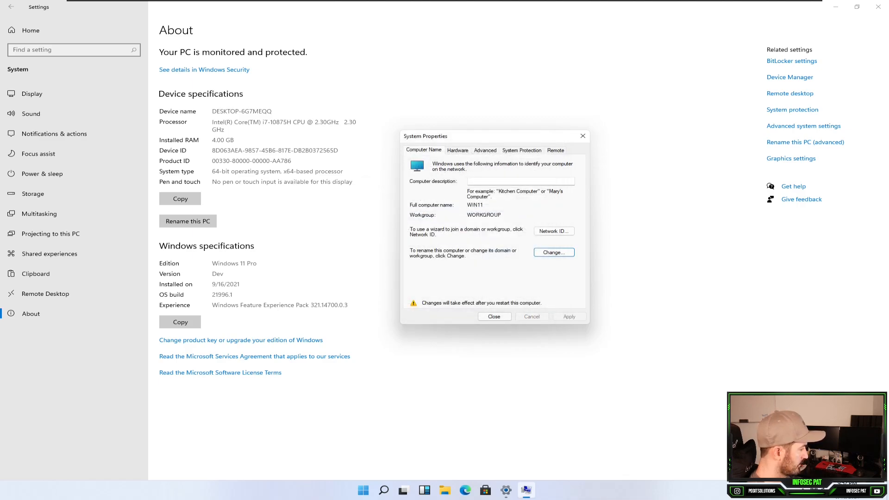
pyautogui.rightClick(525, 490)
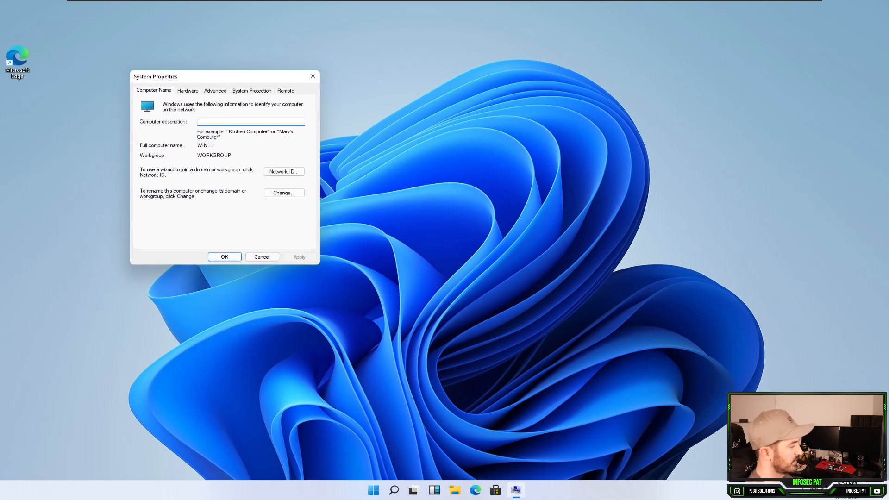
# Try joining domain infosecpat.local and dismiss the DC could not be contacted error.
pyautogui.click(284, 193)
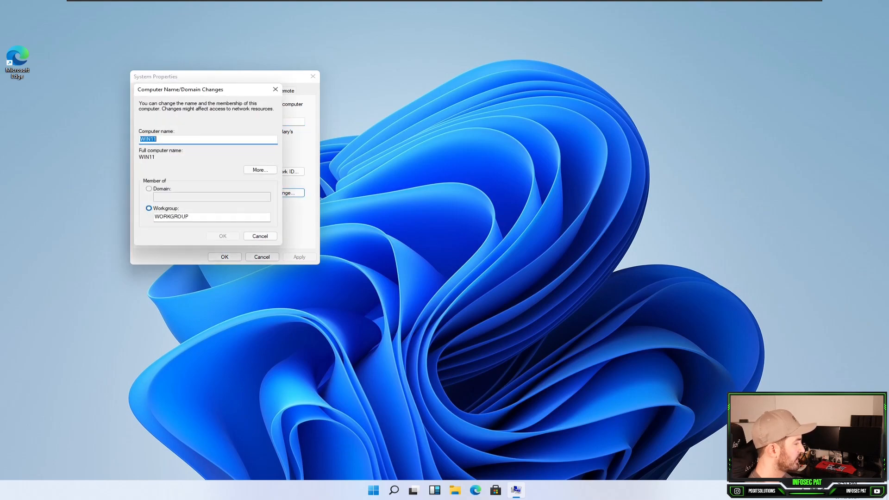
pyautogui.click(148, 188)
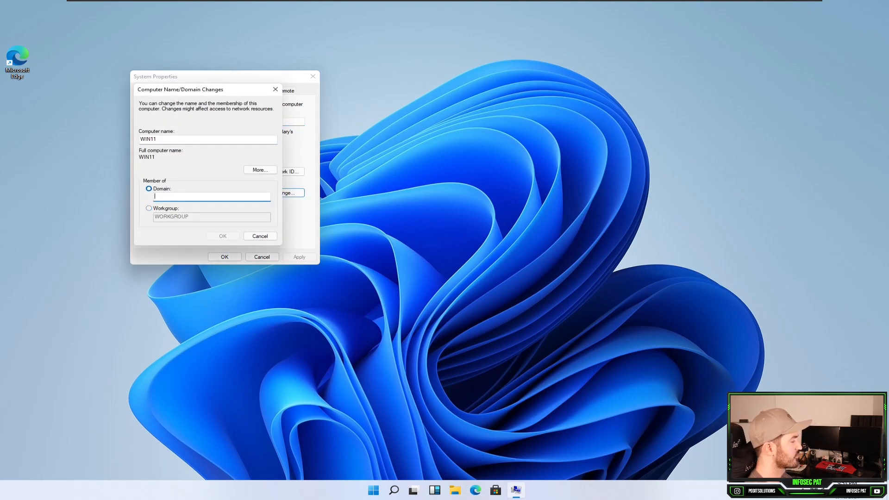
pyautogui.write('infosecpa')
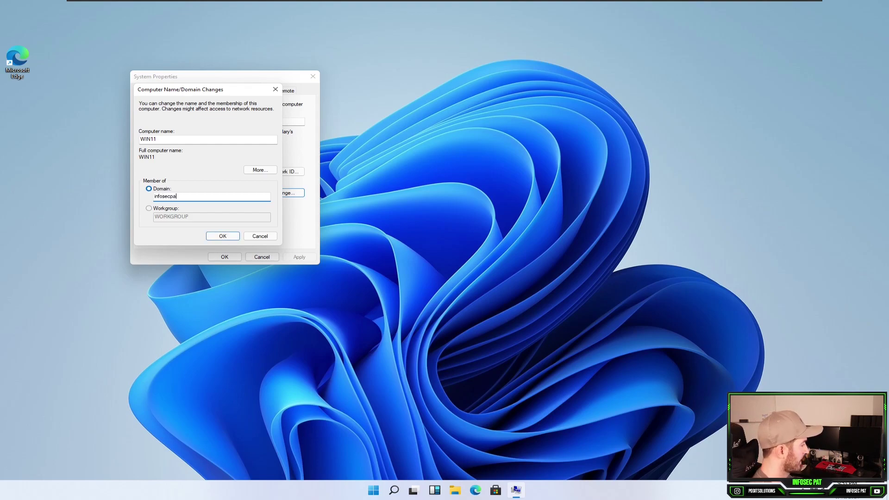
pyautogui.write('t.local')
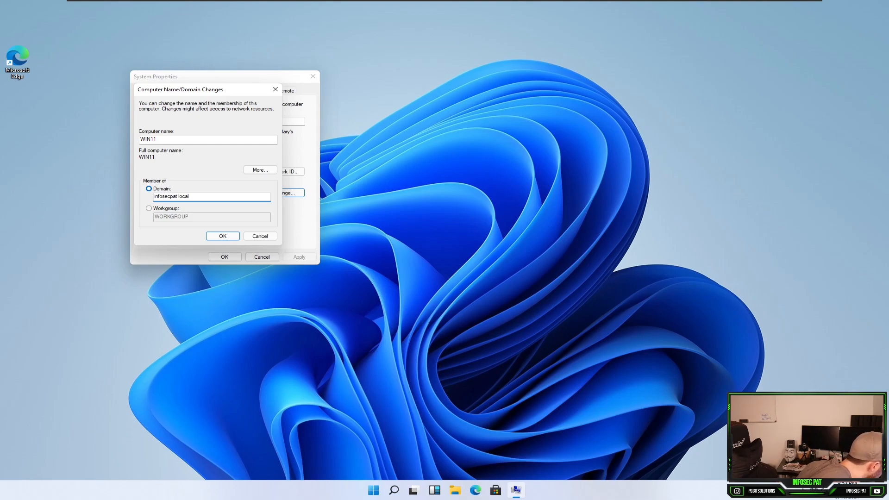
pyautogui.click(222, 237)
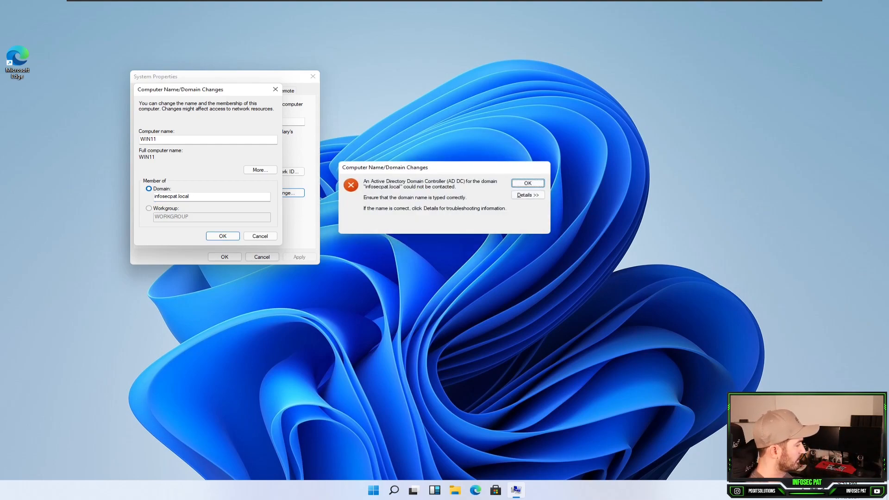
pyautogui.click(526, 182)
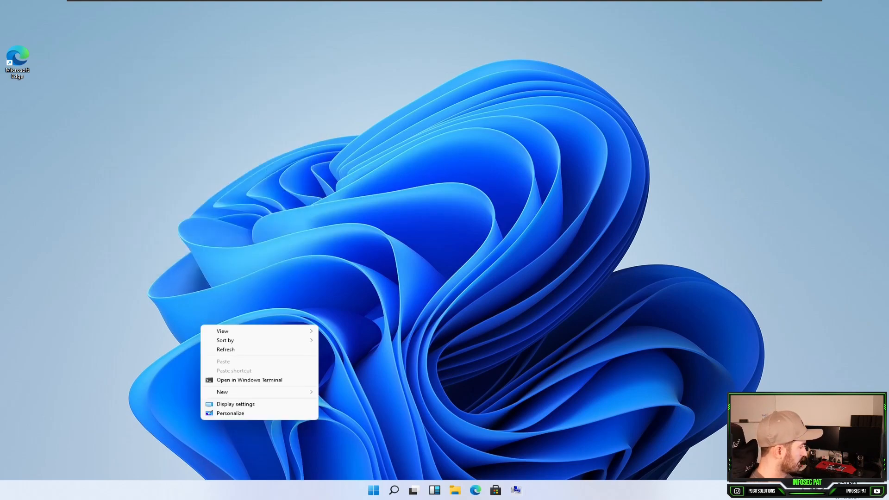
# Set display scaling for text and apps to 150% and close Settings.
pyautogui.click(236, 404)
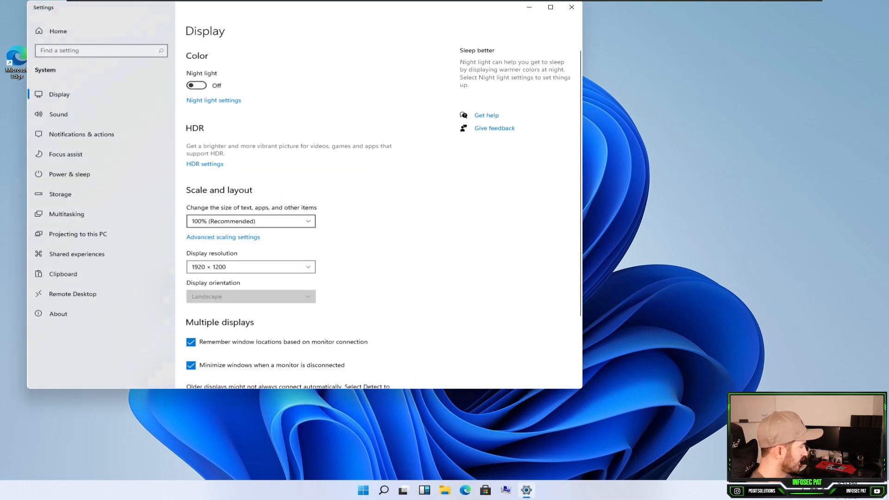
pyautogui.click(250, 221)
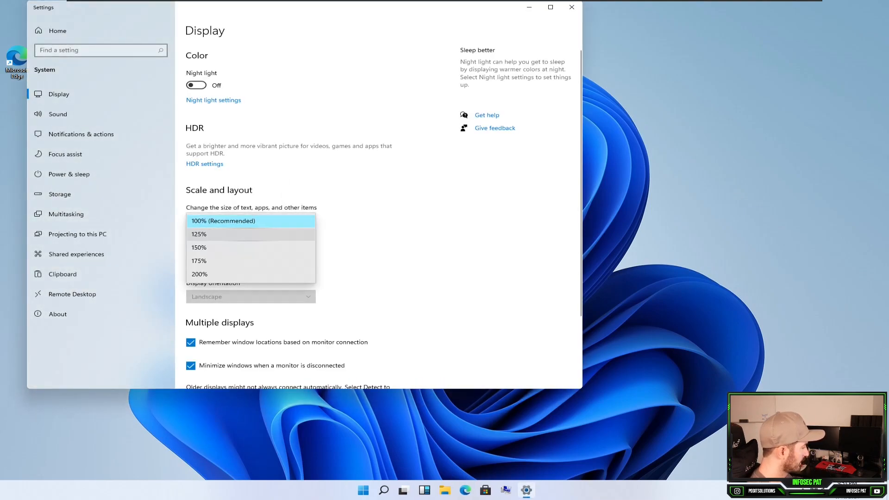
pyautogui.click(198, 248)
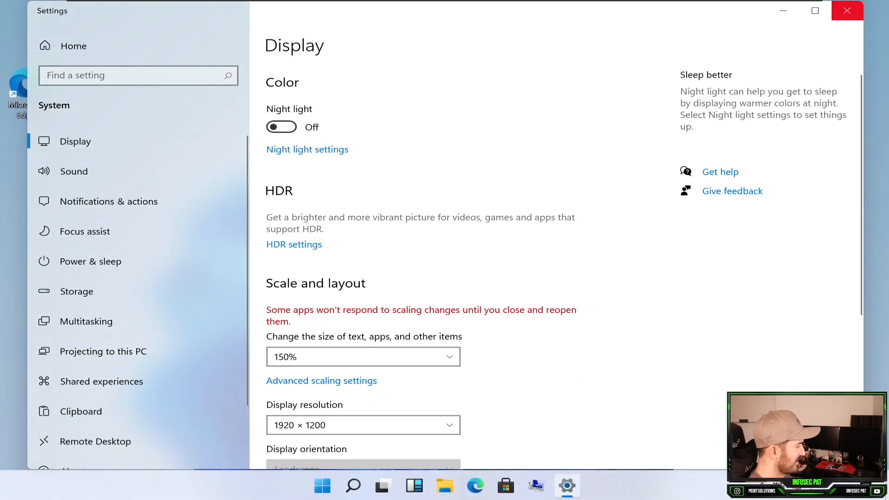
pyautogui.click(848, 10)
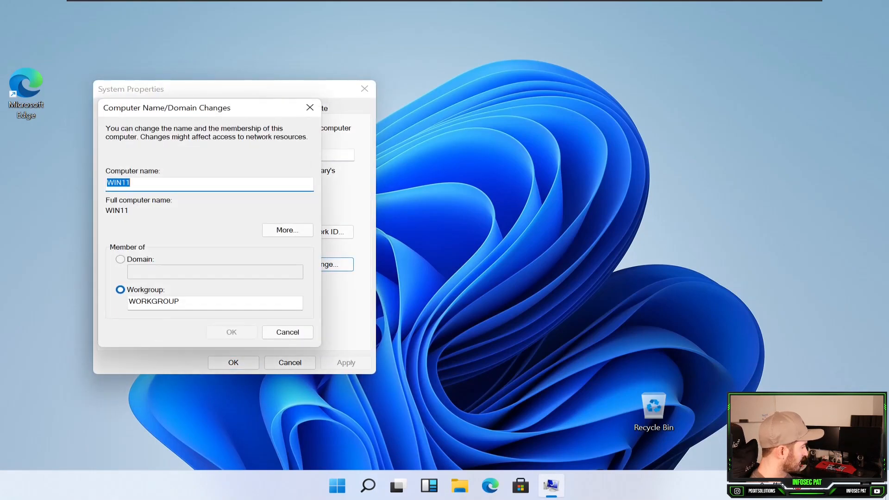
# Choose domain membership, enter infosecpat.local and submit the join request.
pyautogui.click(121, 259)
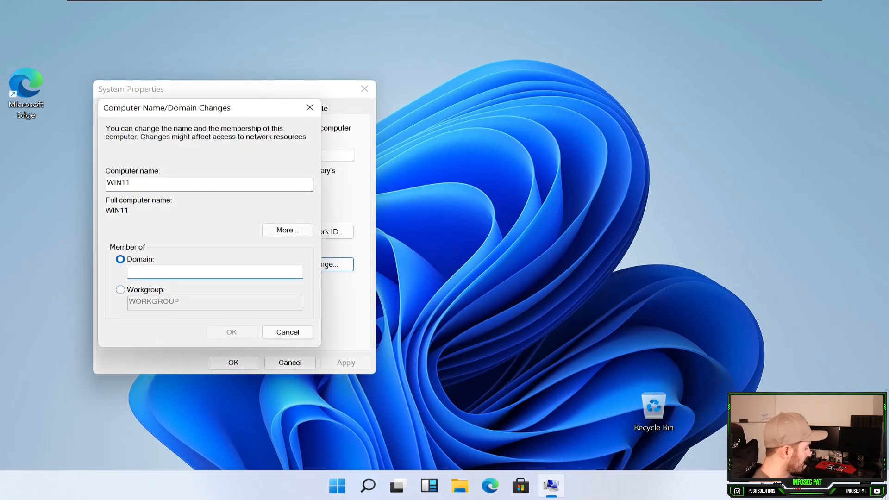
pyautogui.write('infosecpat.locao')
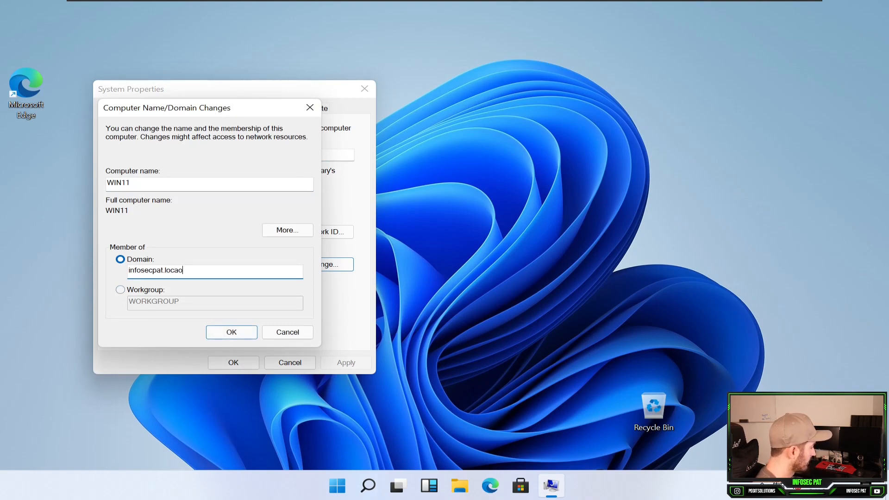
pyautogui.click(231, 331)
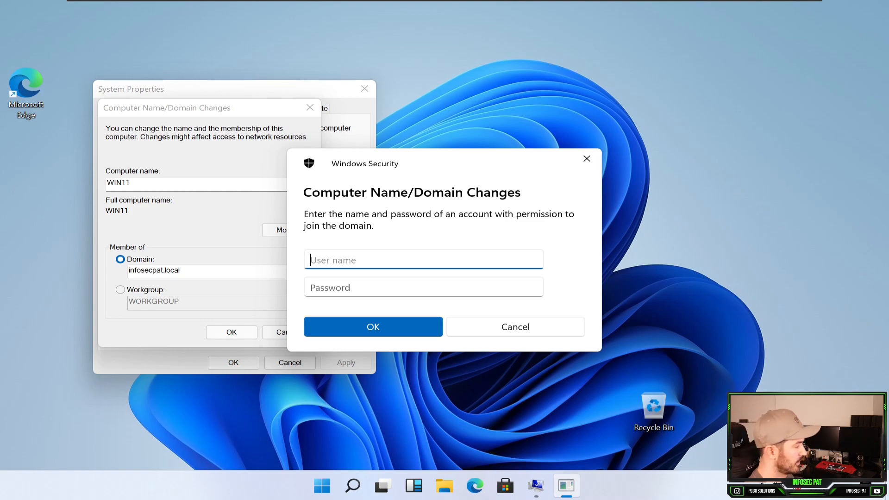
# Supply the administrator account and password as the credentials authorised to join the domain.
pyautogui.write('adminis')
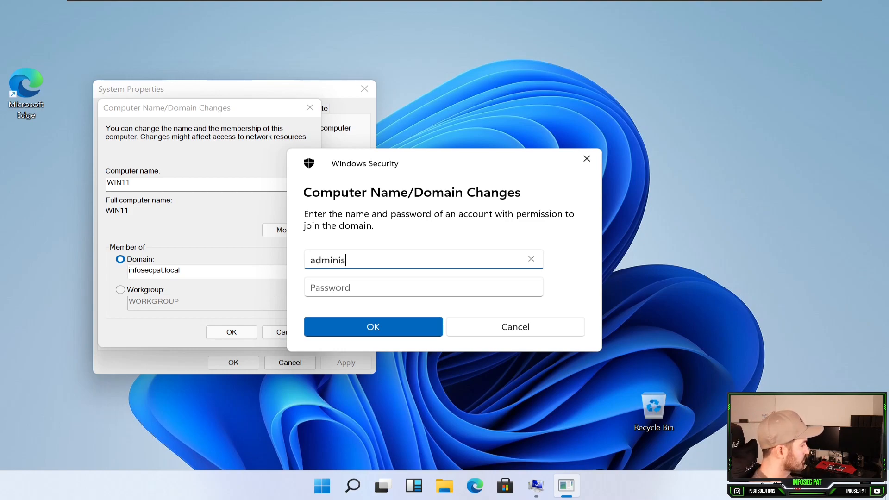
pyautogui.write('t')
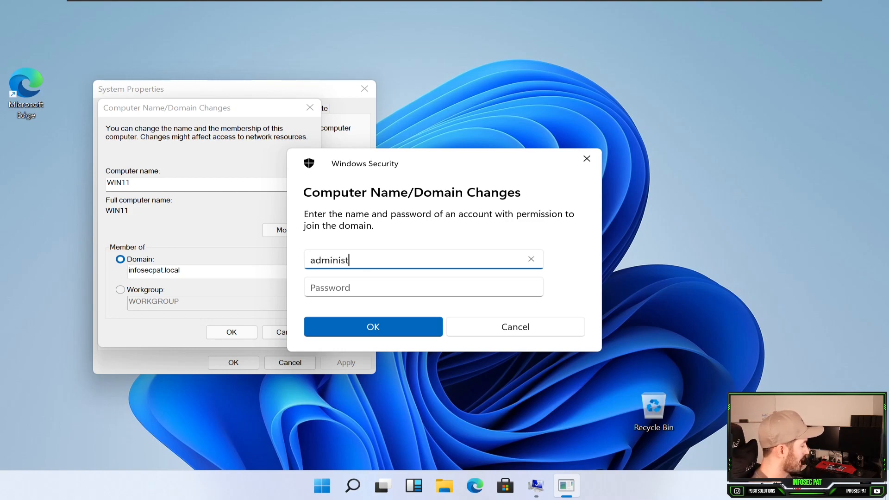
pyautogui.write('rator')
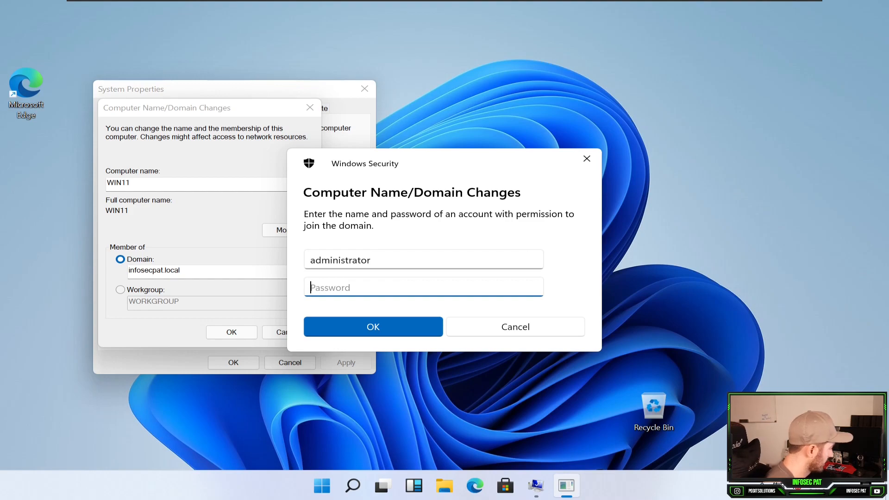
pyautogui.write('password')
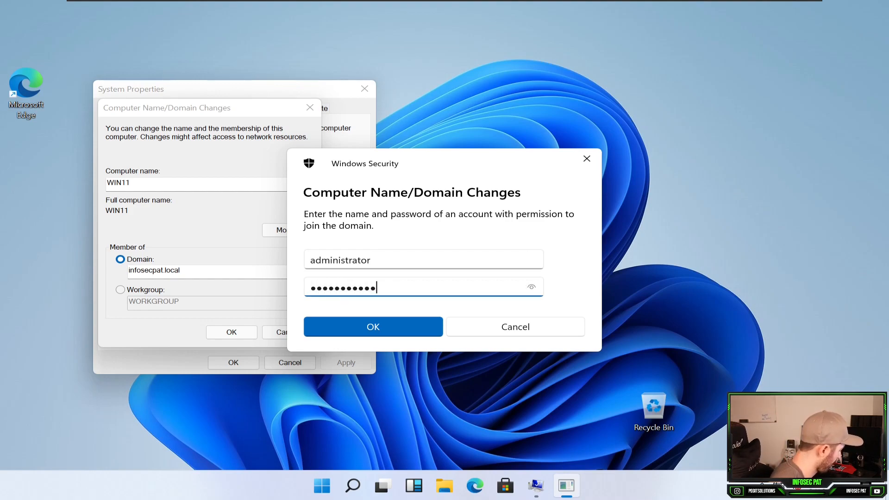
pyautogui.click(373, 326)
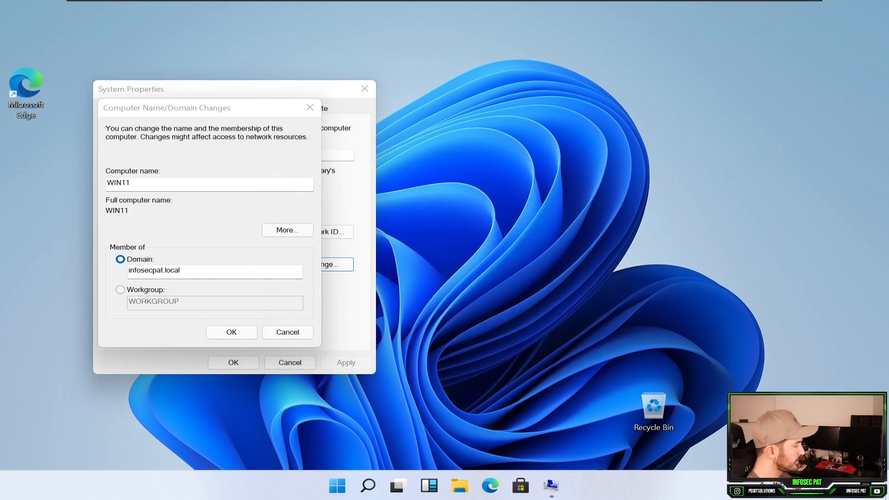
# Acknowledge the welcome to infosecpat.local and the restart-required notice, closing the dialogs.
pyautogui.click(231, 331)
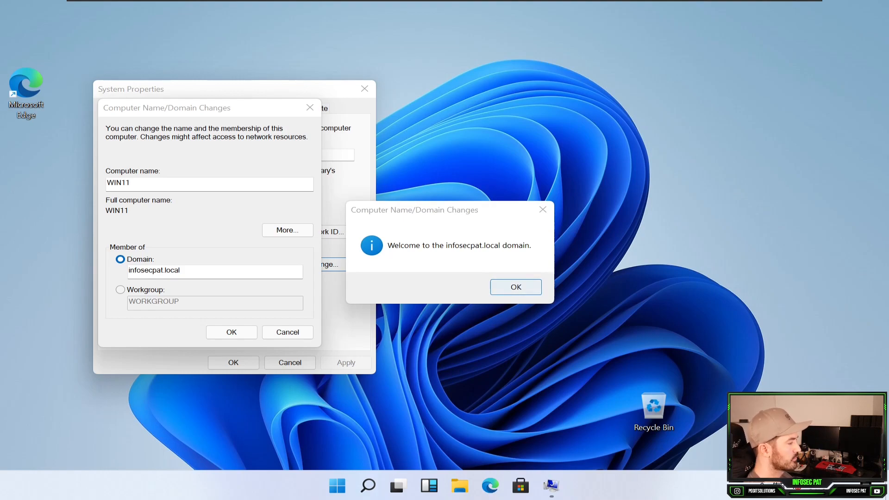
pyautogui.click(515, 287)
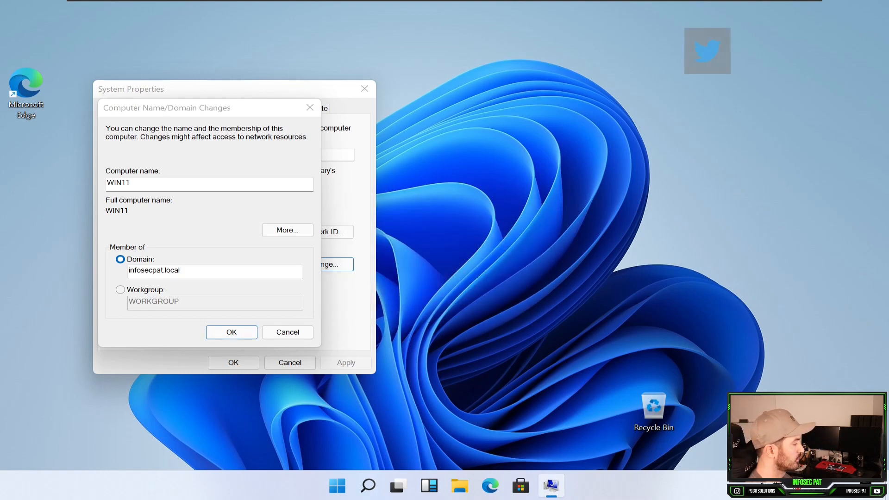
pyautogui.click(231, 332)
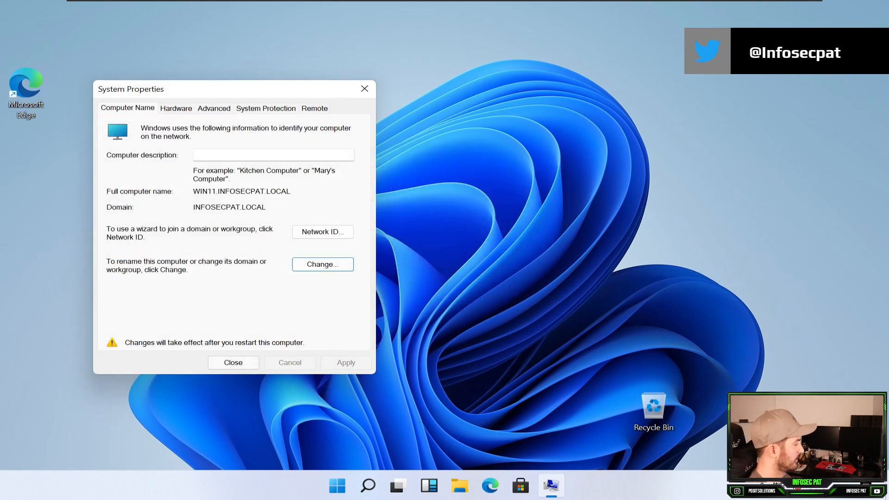
pyautogui.click(233, 362)
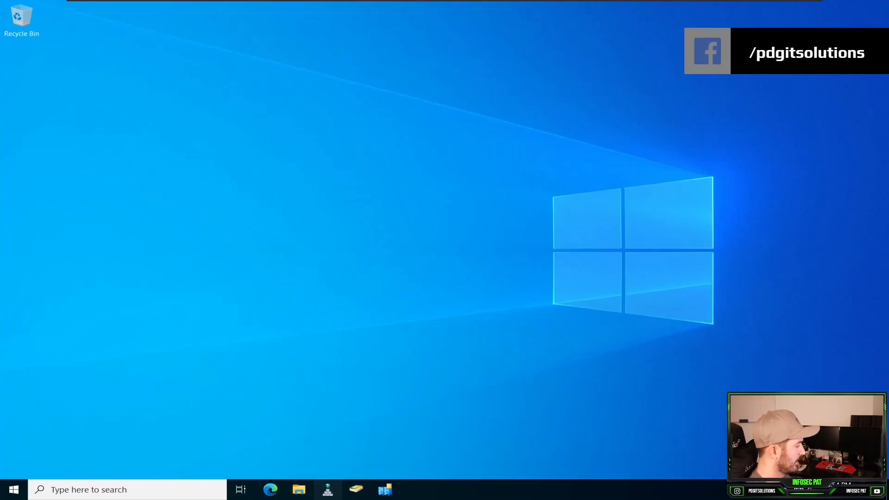
# Review the INFOSECPAT.LOCAL DNS zone, then find the WIN11 account in the ADUC Computers container.
pyautogui.click(326, 489)
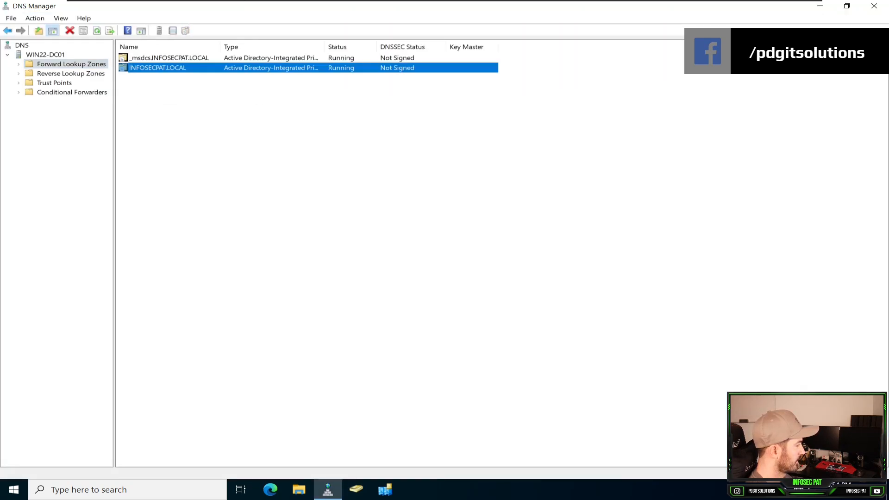
pyautogui.doubleClick(158, 68)
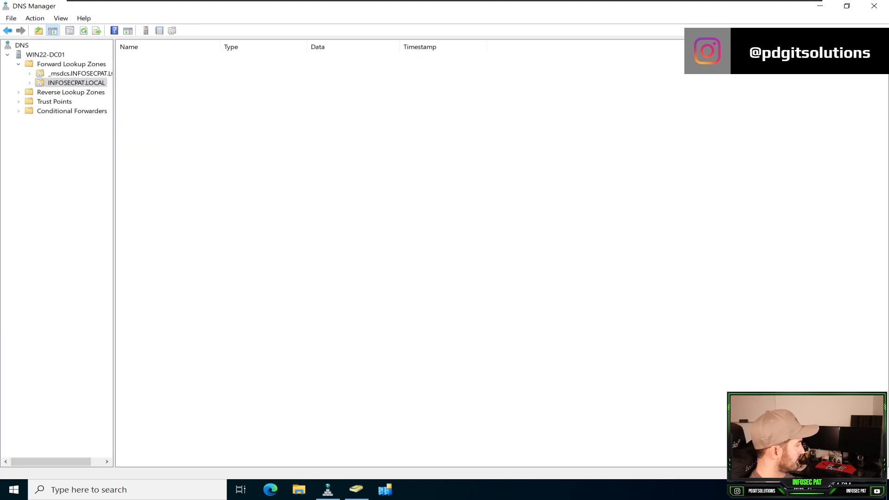
pyautogui.click(76, 82)
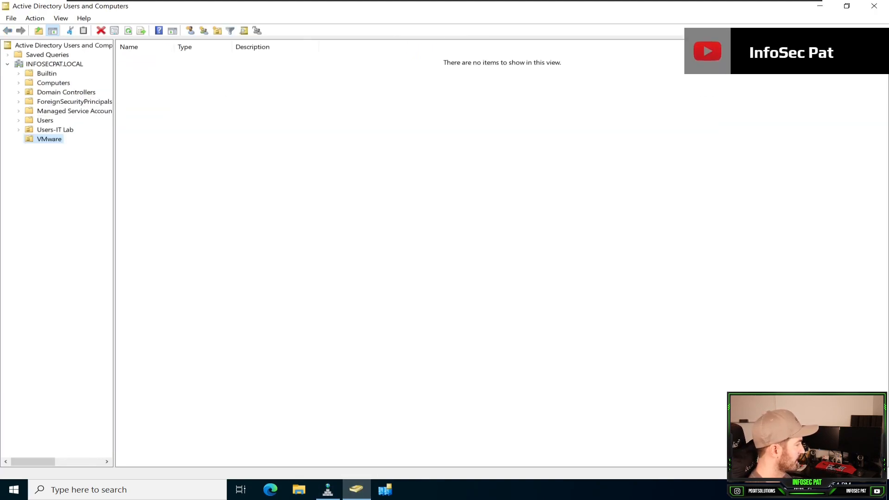
pyautogui.click(53, 82)
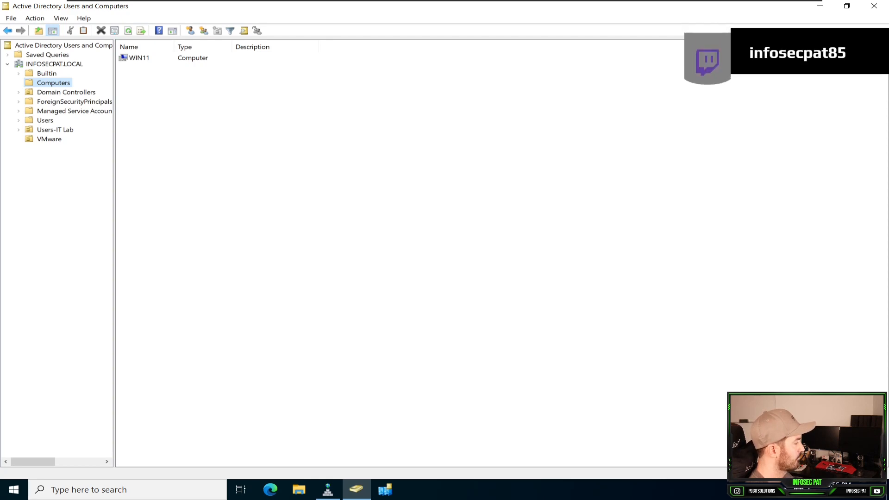
pyautogui.click(140, 57)
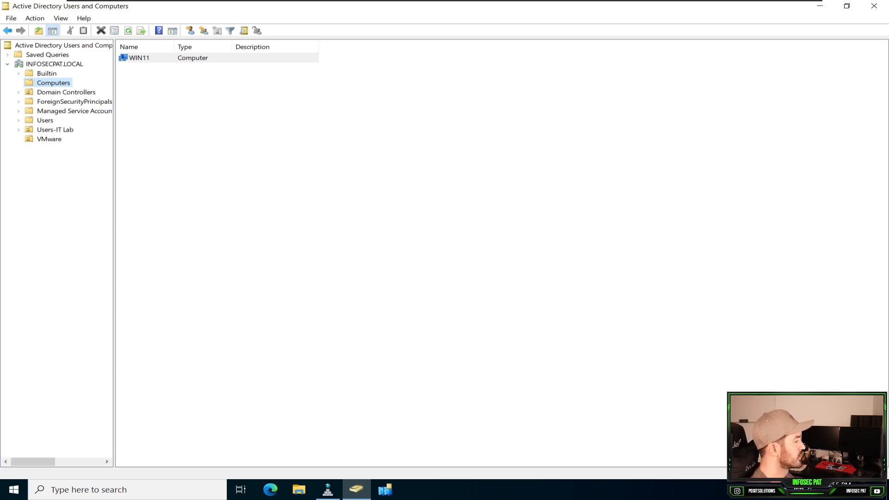
# Create a new organizational unit named Lab Computers under INFOSECPAT.LOCAL.
pyautogui.rightClick(55, 64)
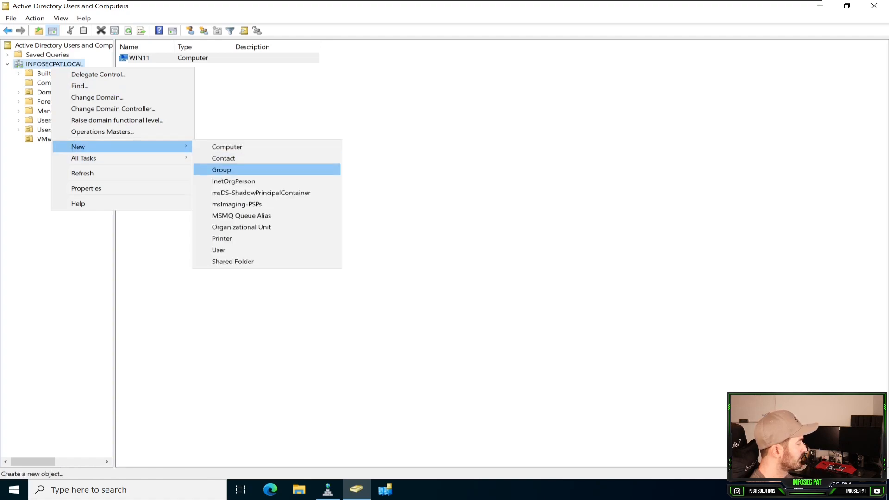
pyautogui.click(240, 226)
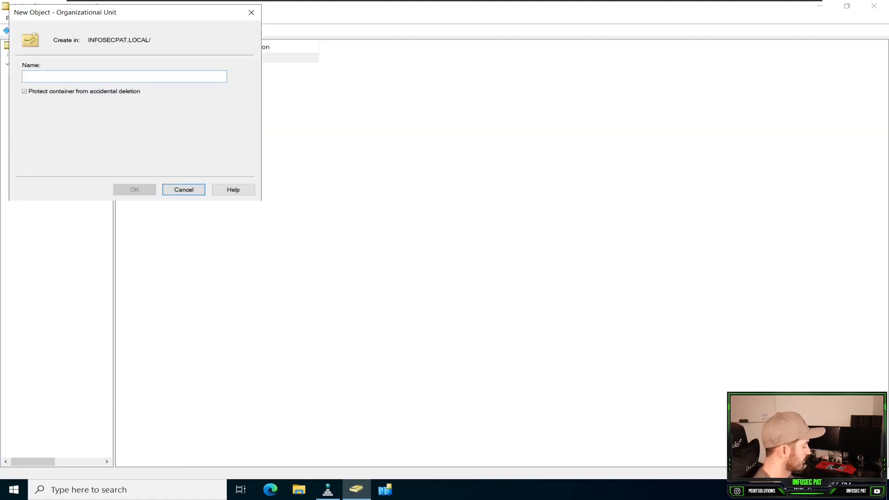
pyautogui.click(123, 76)
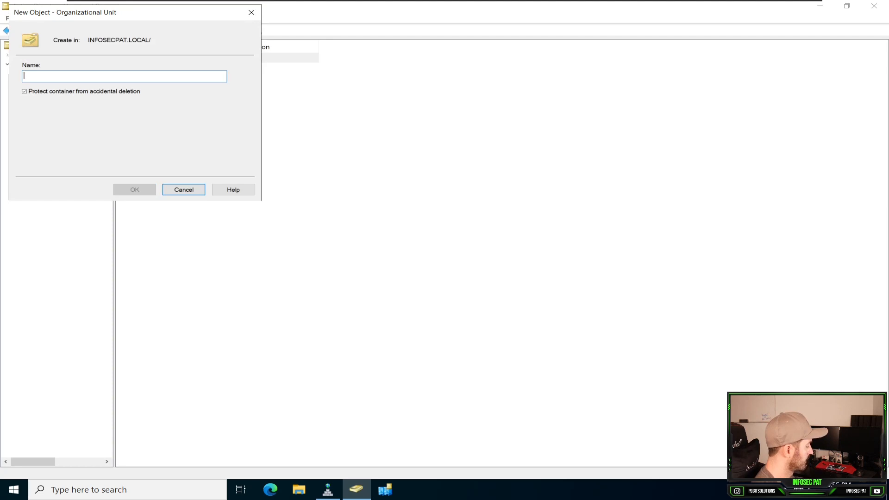
pyautogui.write('Lab CO')
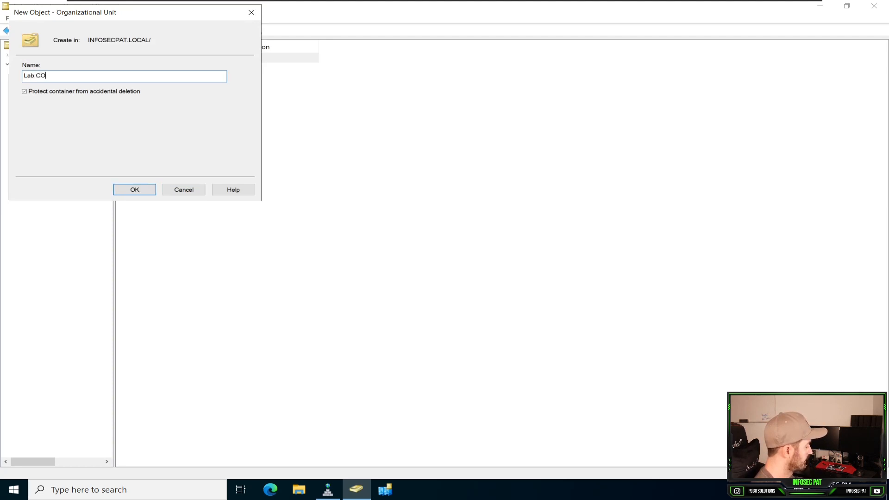
pyautogui.write('mputers')
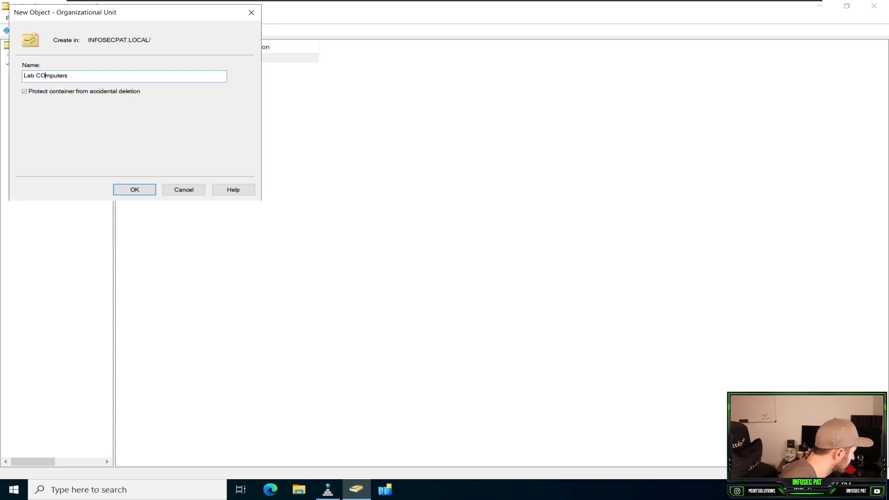
pyautogui.click(134, 189)
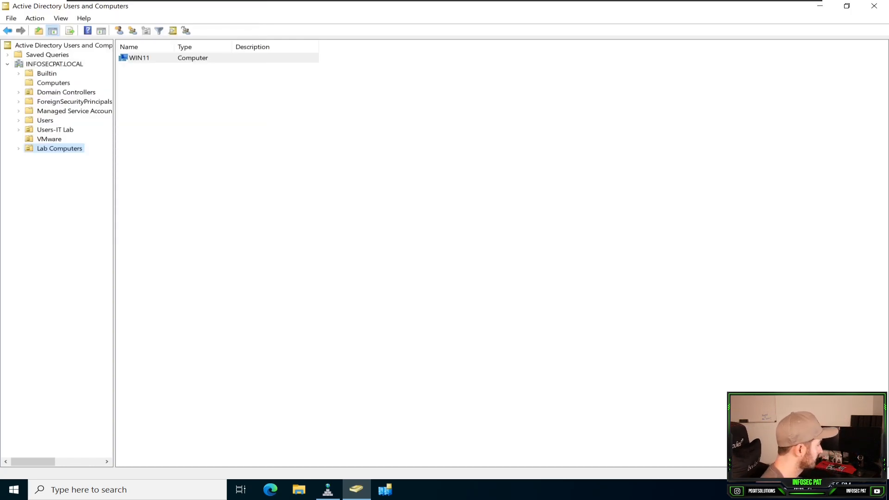
# Move WIN11 from the Computers container into Lab Computers and confirm it sits there.
pyautogui.click(53, 83)
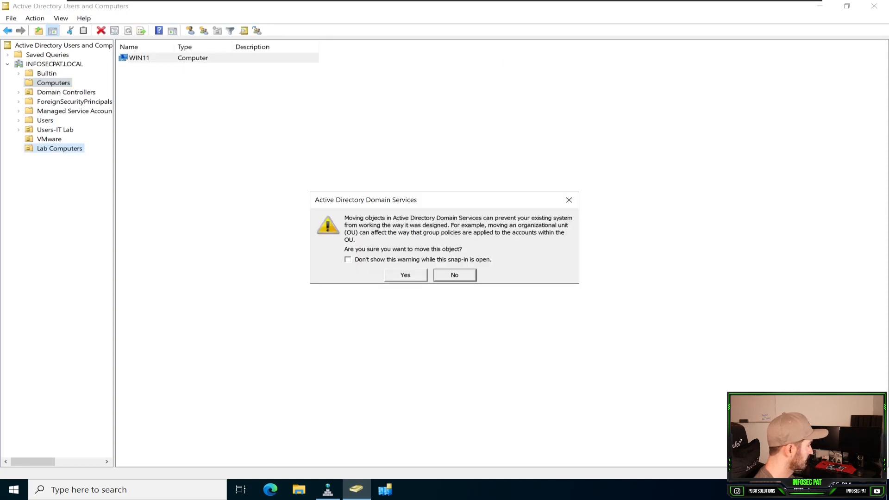
pyautogui.click(404, 275)
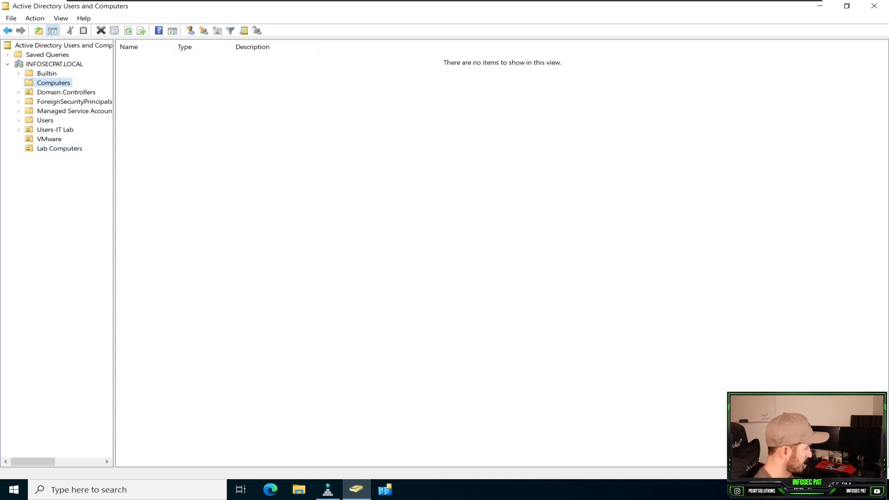
pyautogui.click(60, 149)
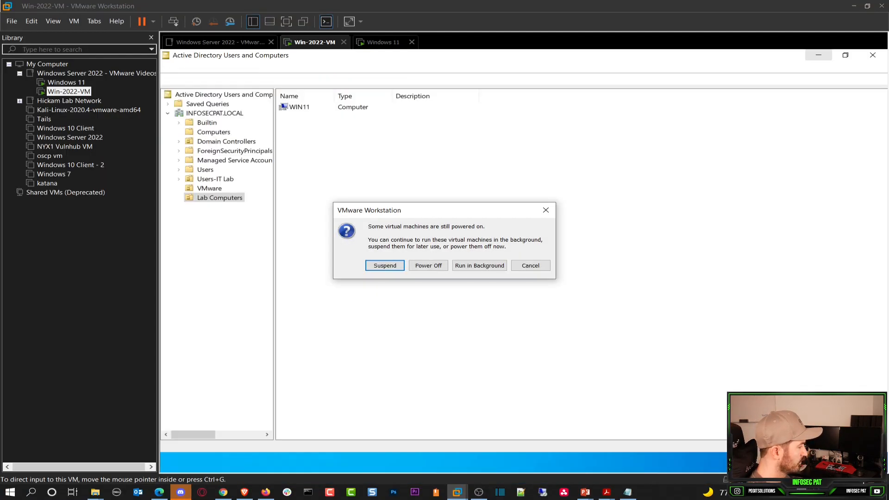
# Switch to the restarted Windows 11 VM and choose Other user to see the INFOSECPAT sign-in.
pyautogui.click(530, 265)
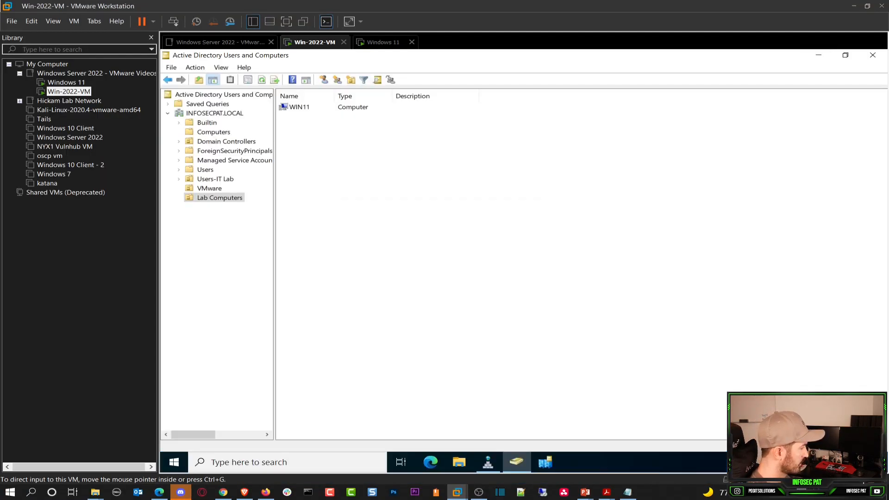
pyautogui.click(384, 42)
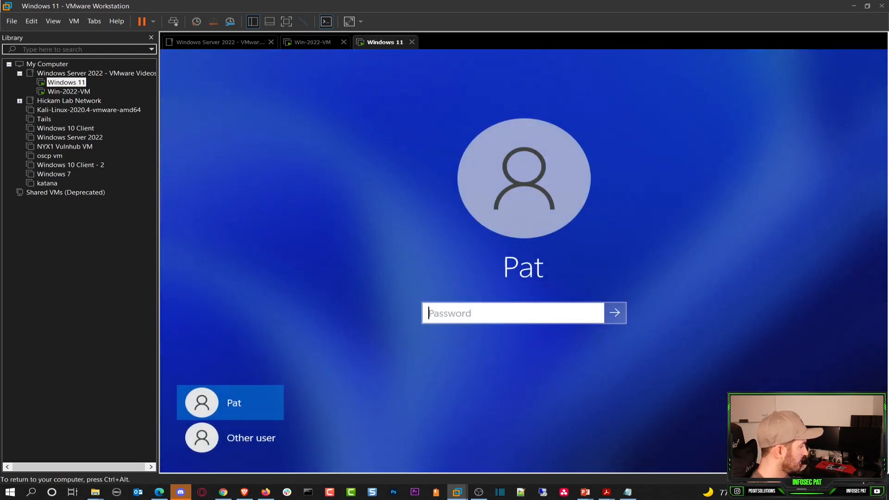
pyautogui.click(251, 437)
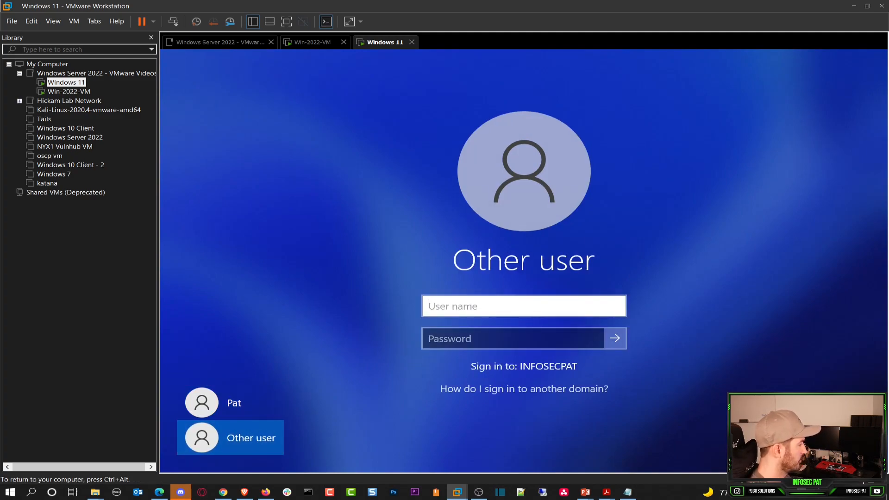
# Back on the domain controller, select the Users-IT Lab container showing user pat.
pyautogui.click(314, 42)
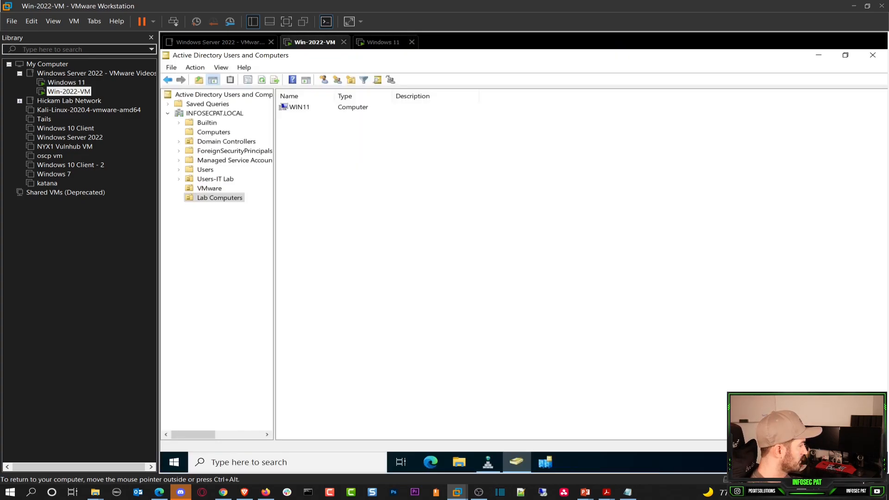
pyautogui.click(216, 179)
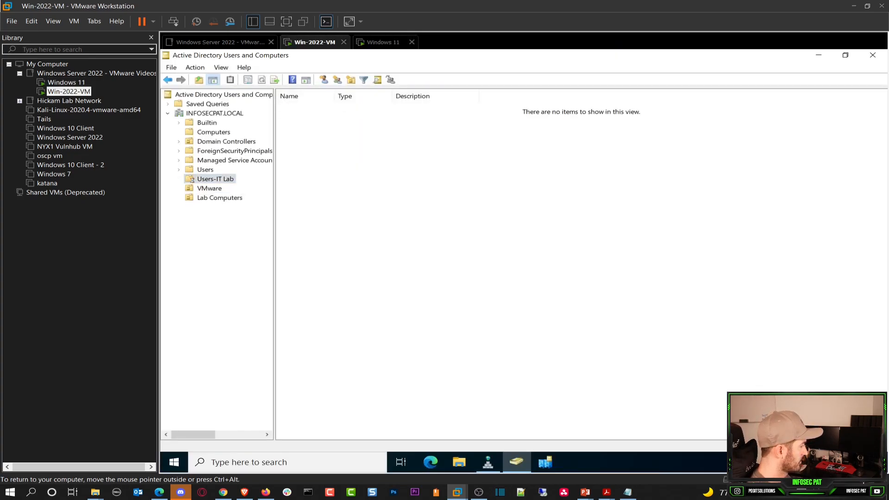
pyautogui.click(215, 178)
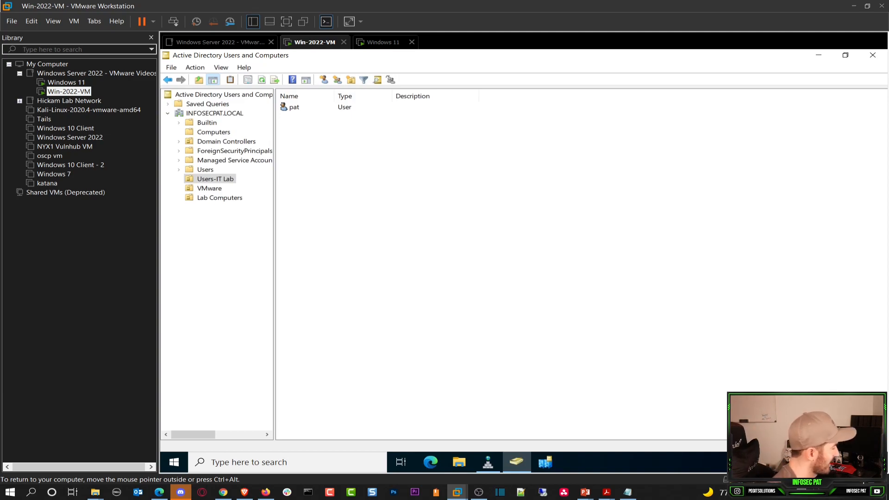
pyautogui.click(383, 42)
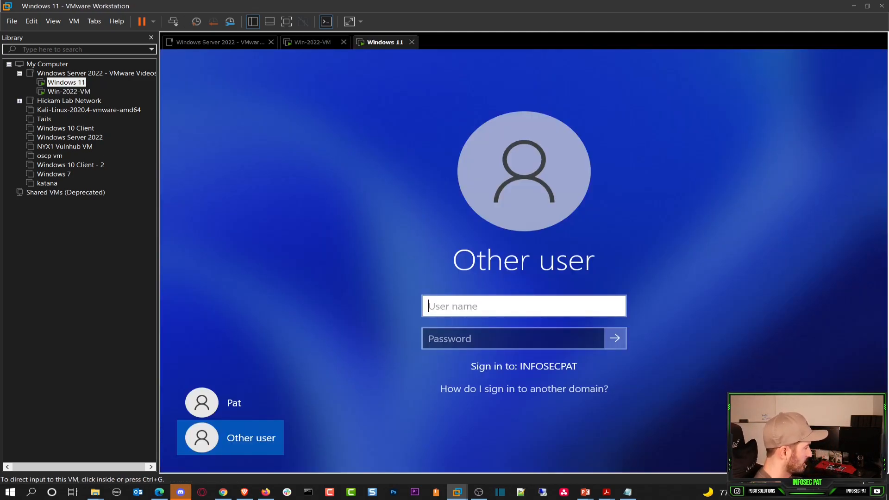
pyautogui.click(315, 41)
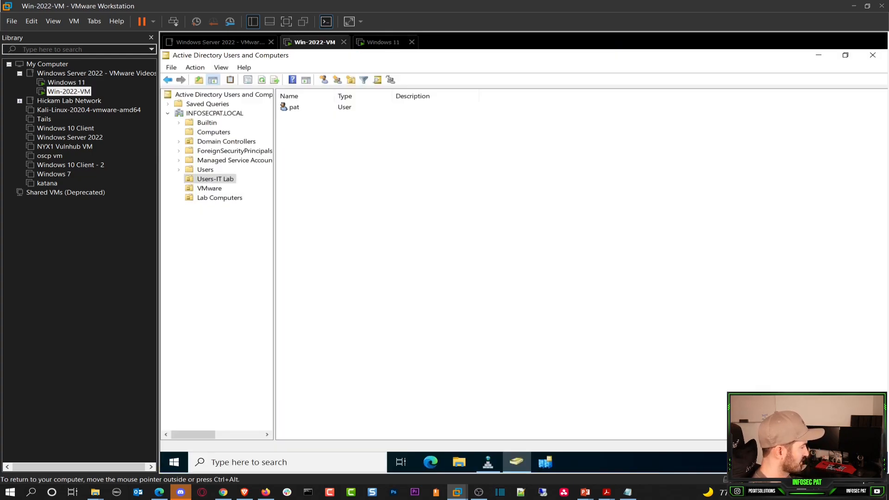
# Copy the existing user pat into a new user infosecpat with logon name infosec.
pyautogui.rightClick(294, 108)
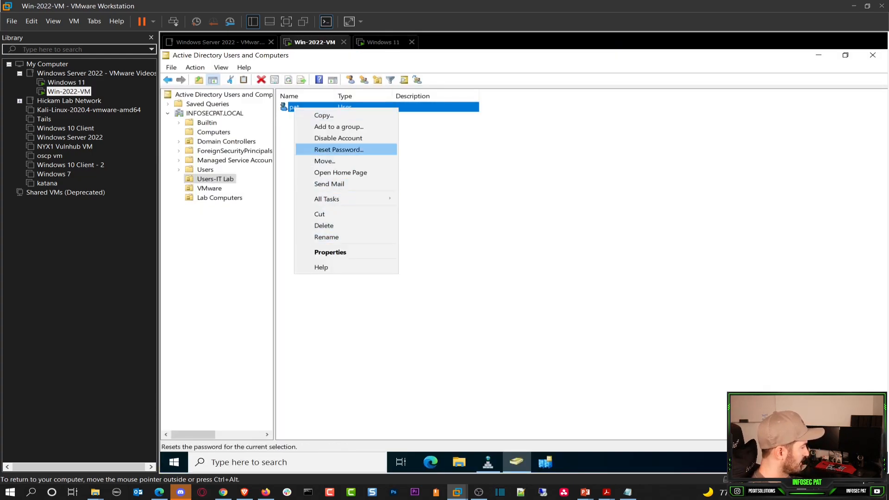
pyautogui.click(323, 114)
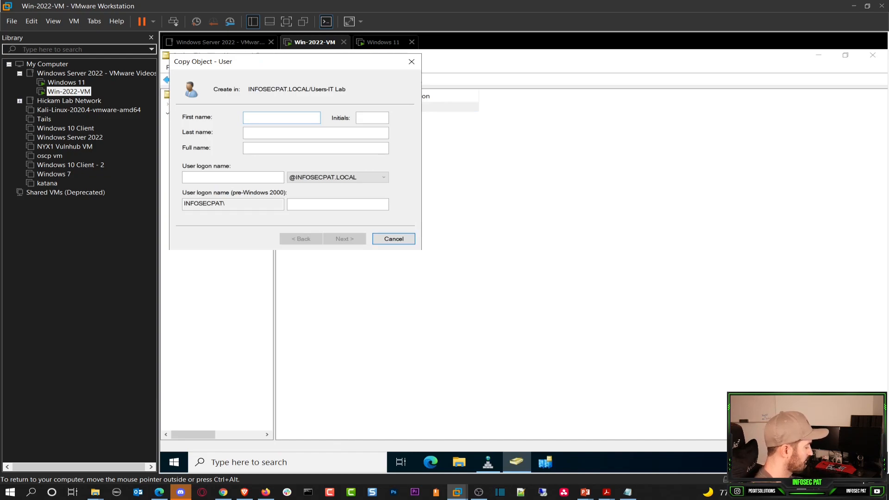
pyautogui.write('infosecpat')
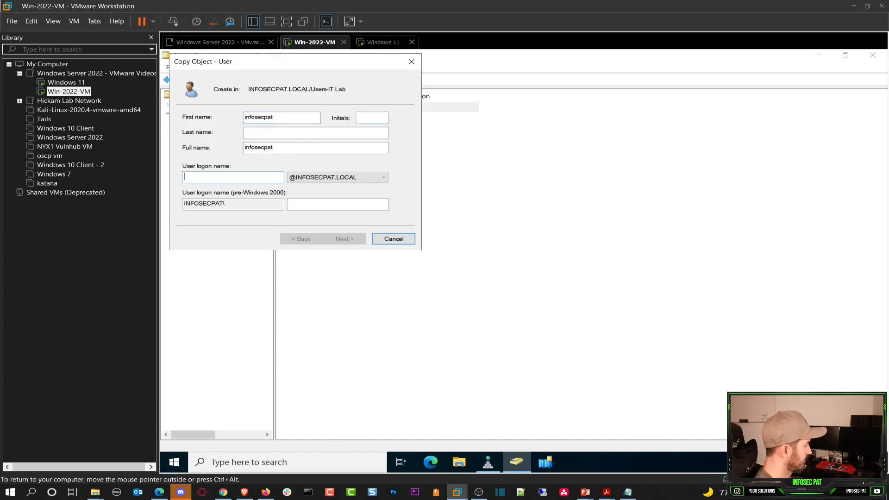
pyautogui.write('infosec')
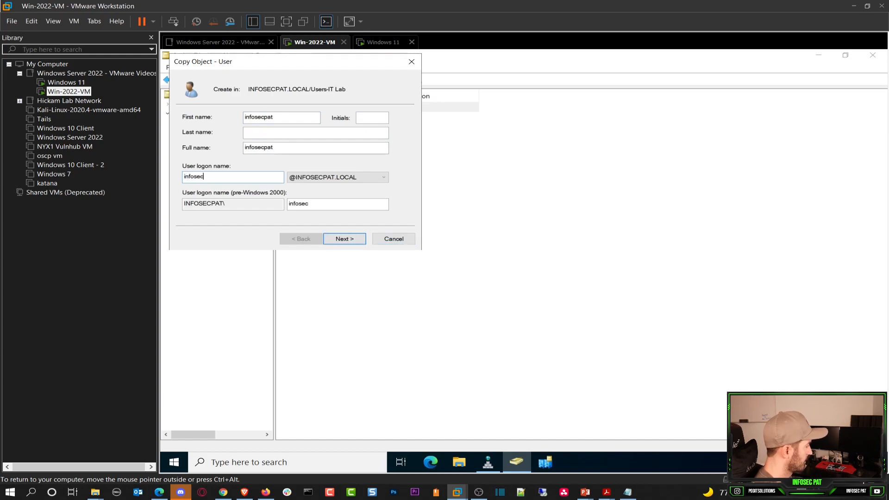
# Set the new user's password and finish creating the infosecpat domain account.
pyautogui.click(343, 239)
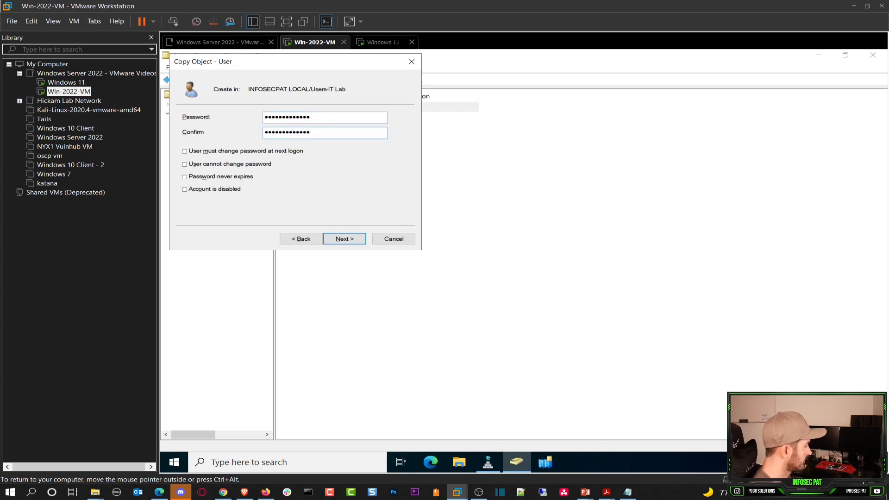
pyautogui.click(344, 239)
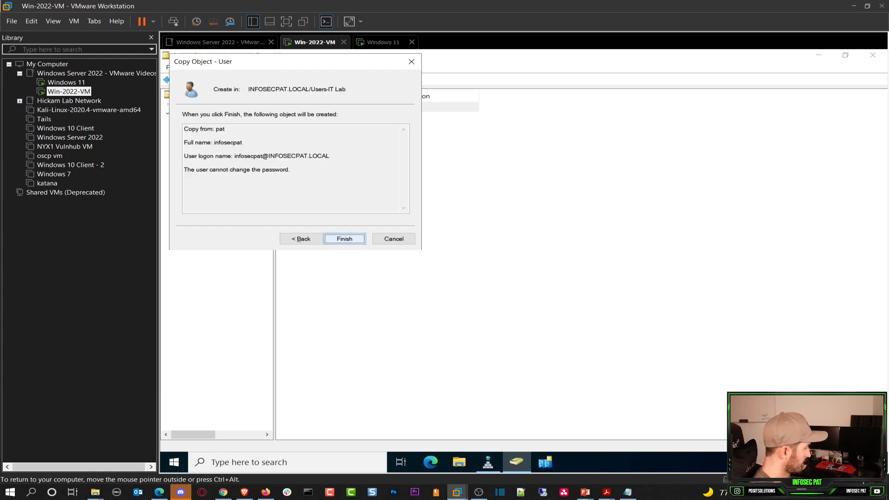
pyautogui.click(343, 238)
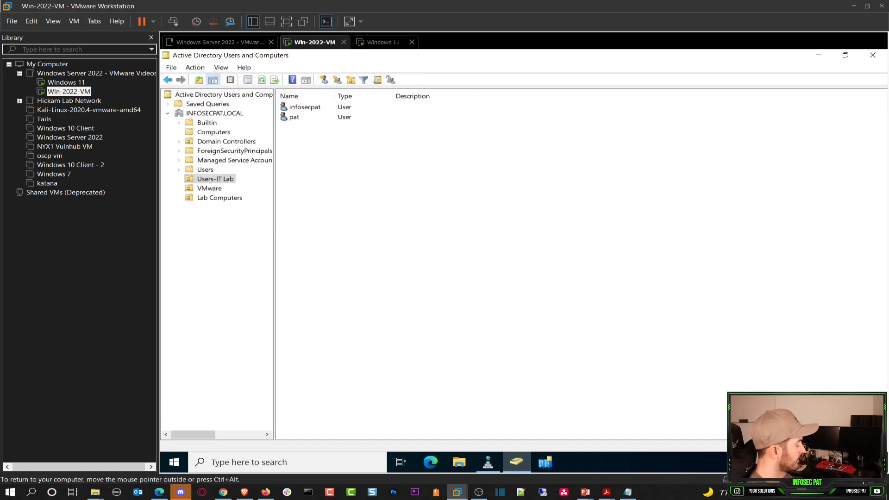
pyautogui.click(384, 42)
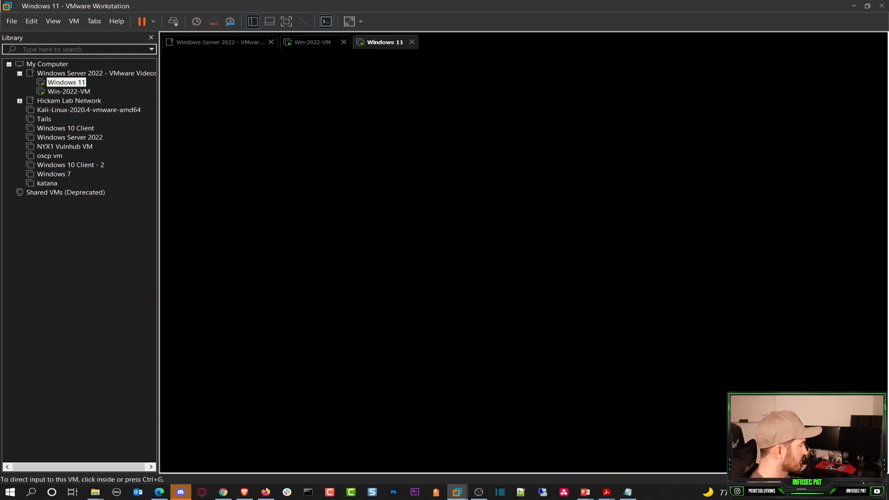
# On the server, confirm WIN11's pointer record at 192.168.99.99 in the 99.168.192.in-addr.arpa reverse zone.
pyautogui.click(312, 42)
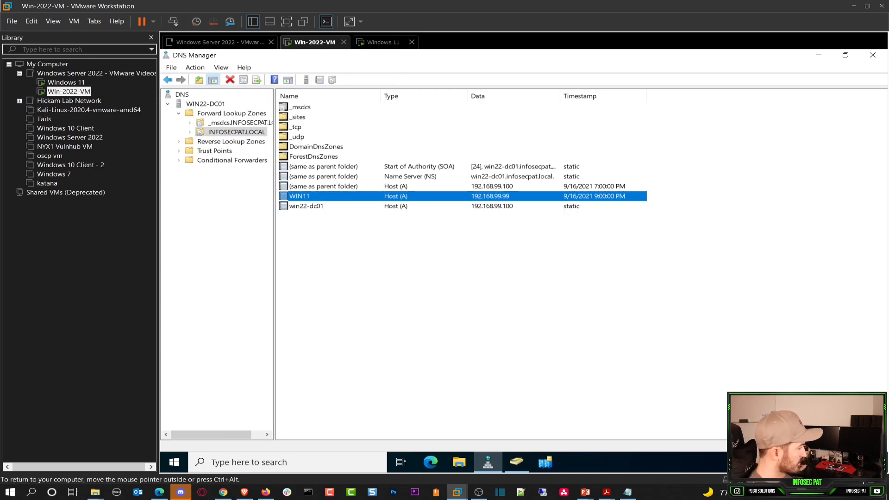
pyautogui.click(230, 141)
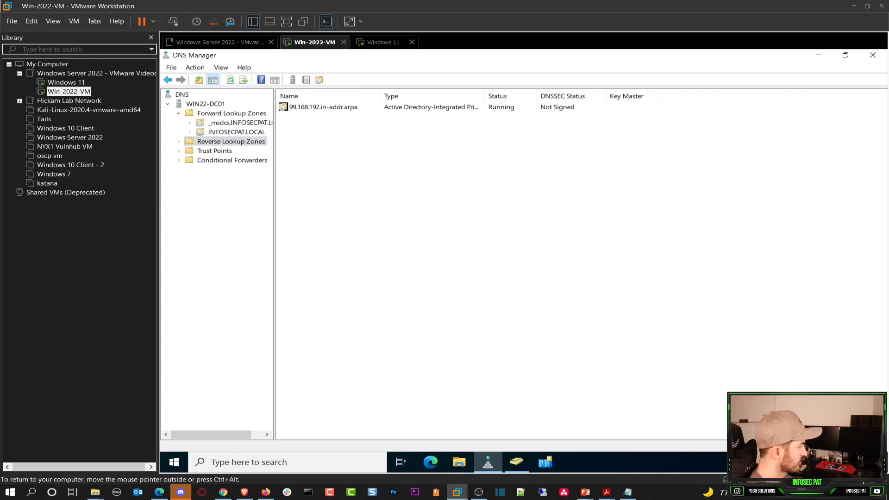
pyautogui.click(238, 150)
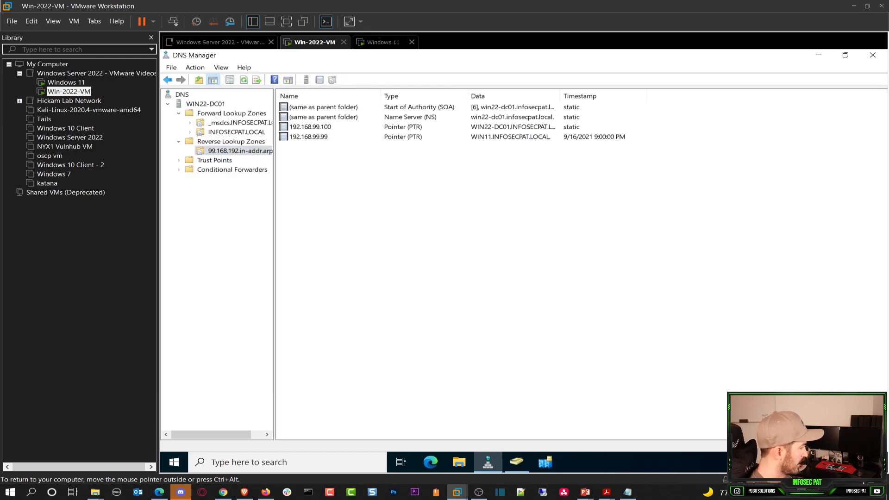
pyautogui.click(309, 137)
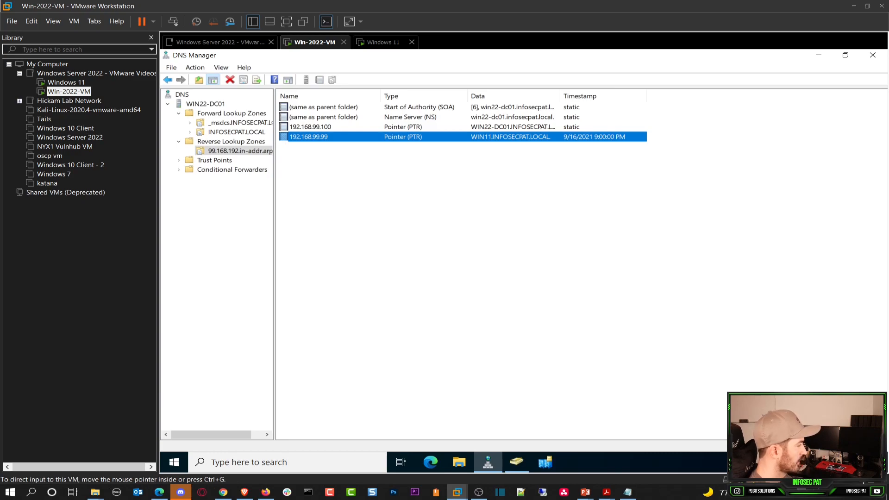
pyautogui.click(385, 42)
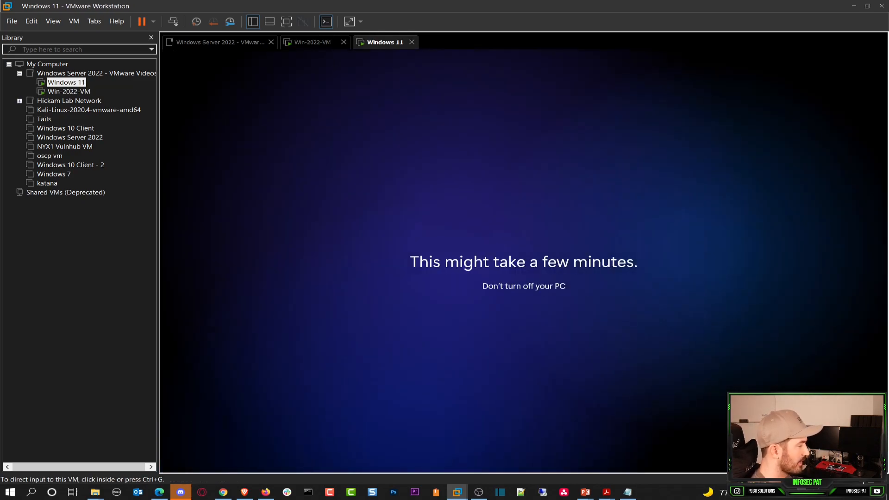